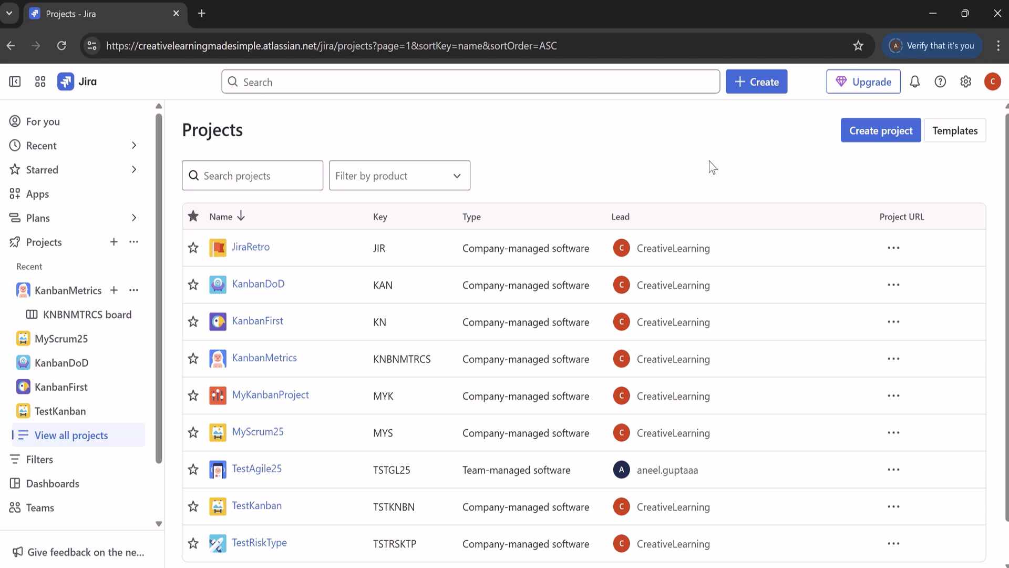
mouse_move(992, 101)
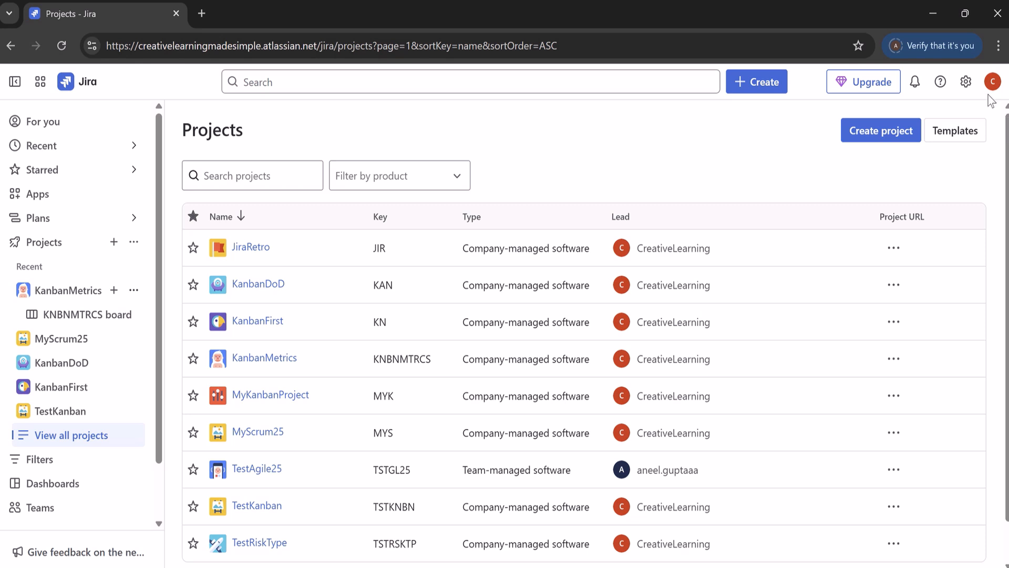
mouse_move(326, 217)
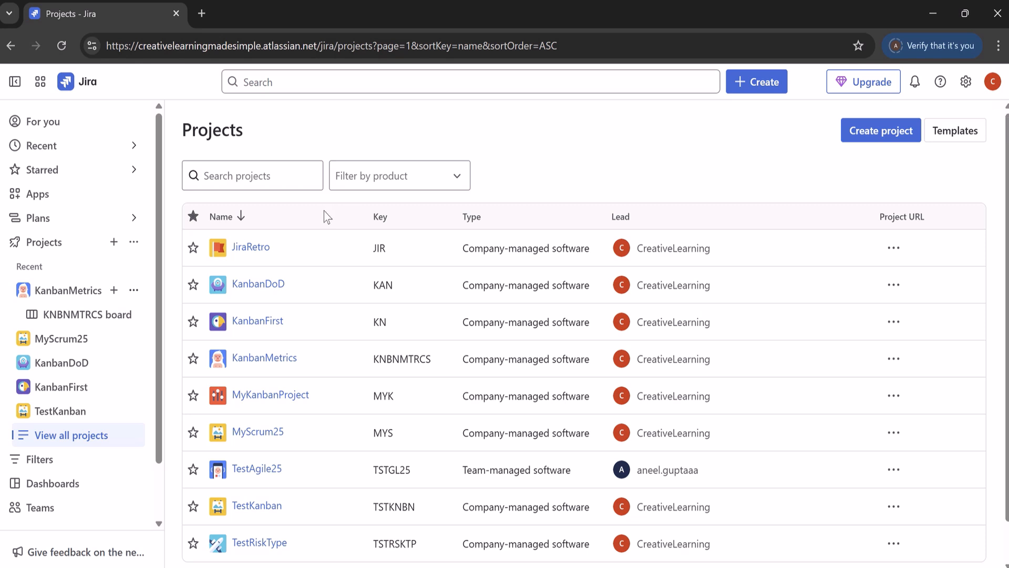
mouse_move(327, 237)
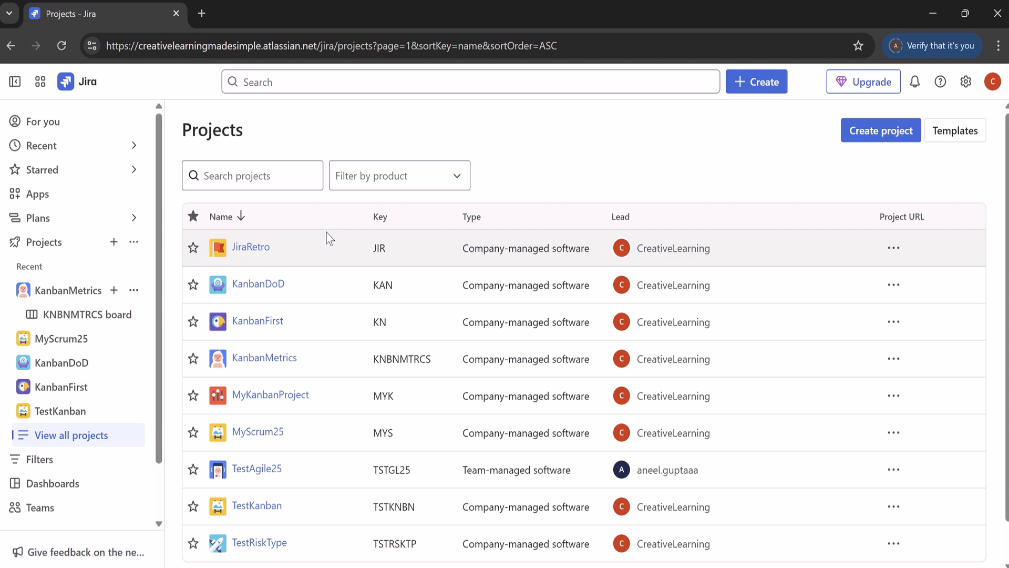
mouse_move(330, 262)
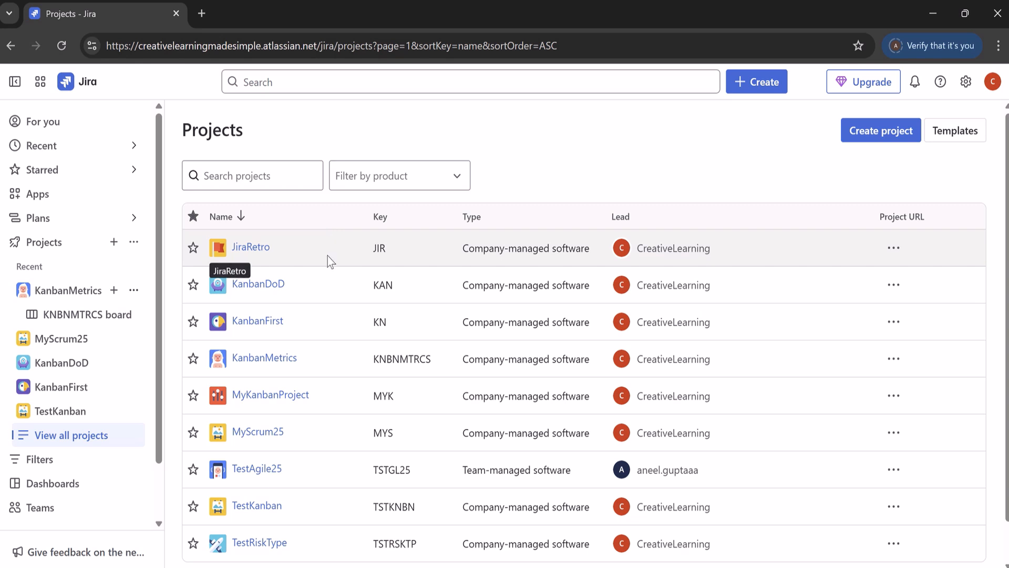
mouse_move(306, 385)
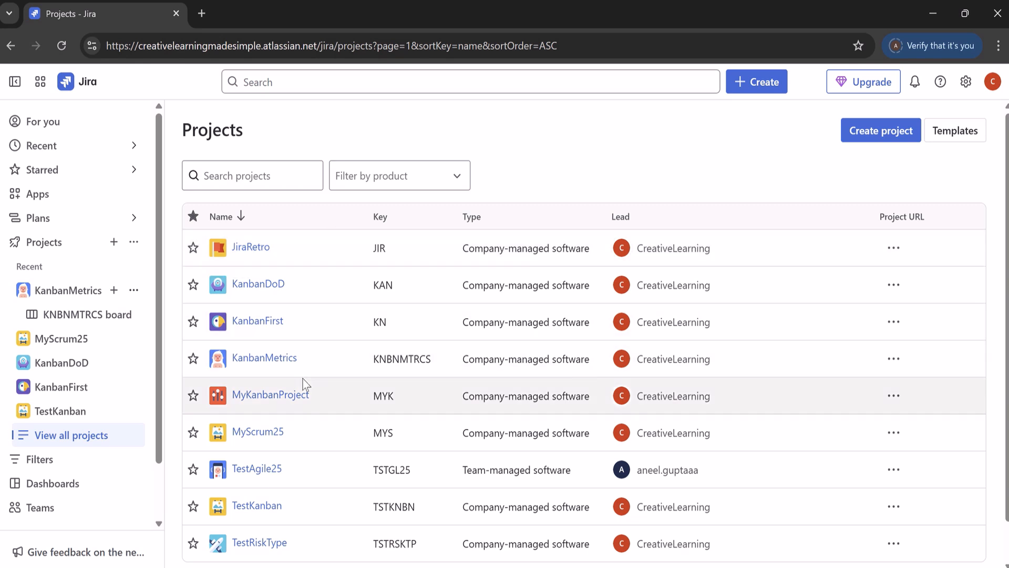
mouse_move(263, 358)
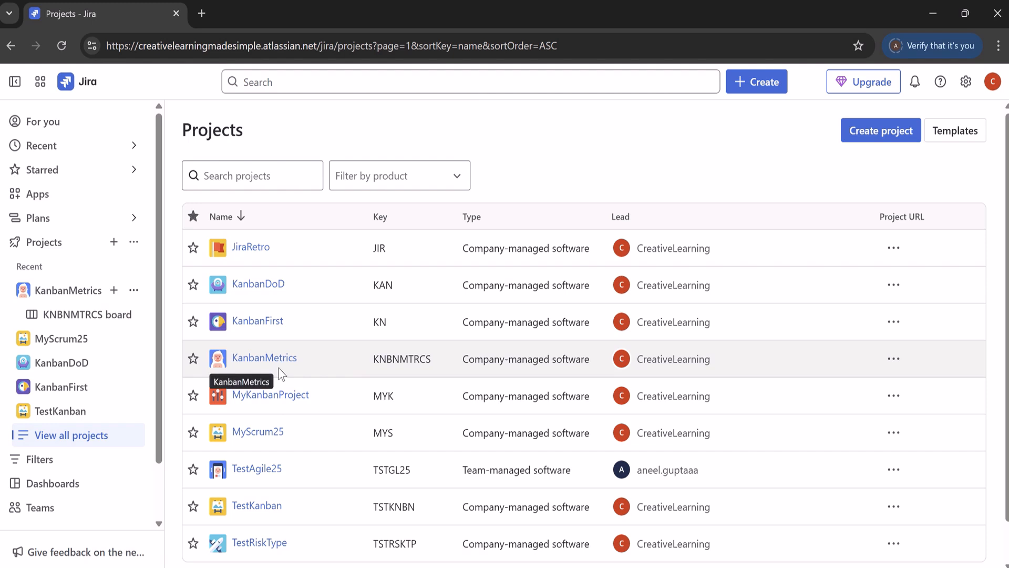
mouse_move(287, 374)
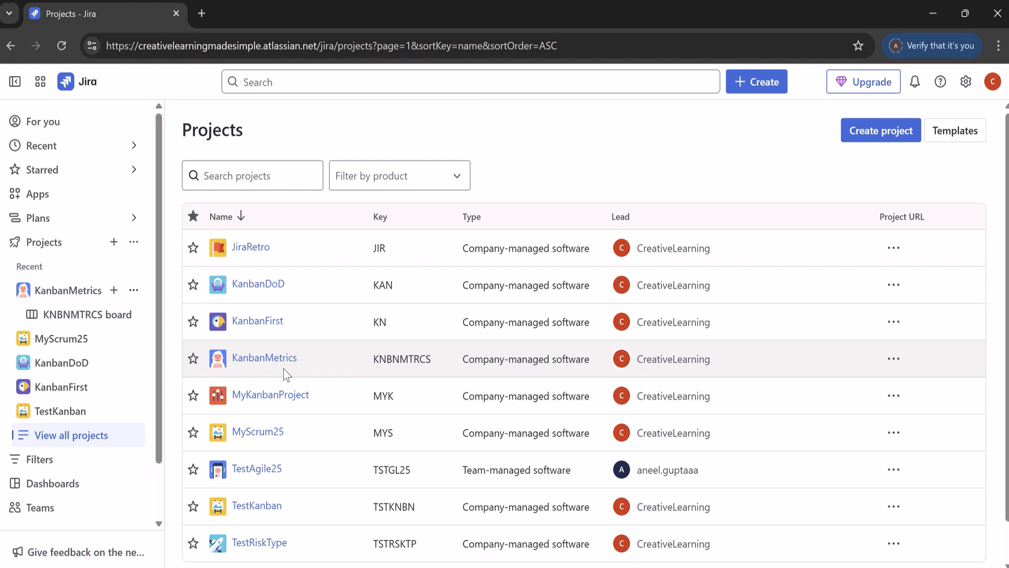
mouse_move(264, 358)
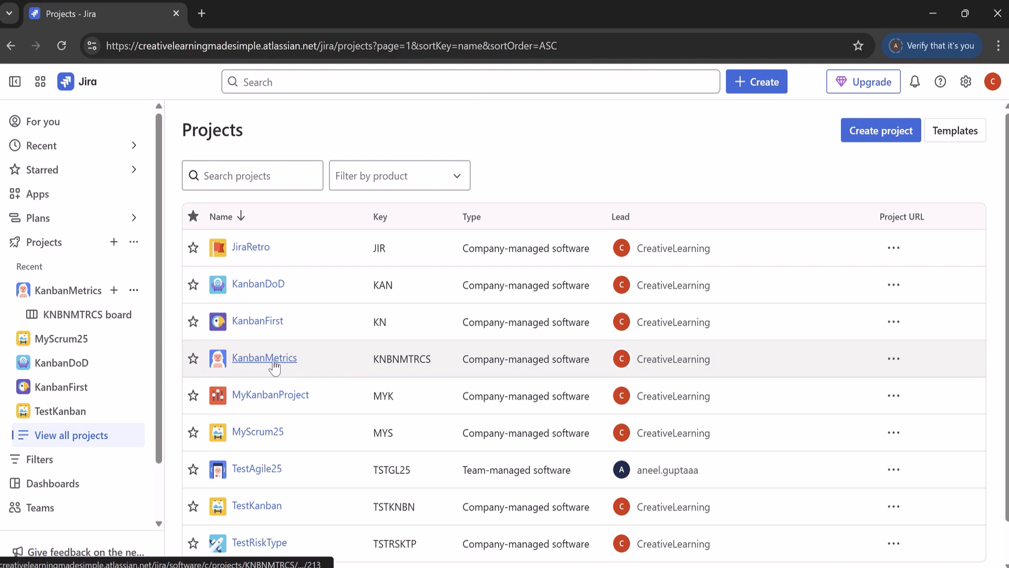
Open the KanbanMetrics board, then open its Project settings in a new browser tab
click(264, 358)
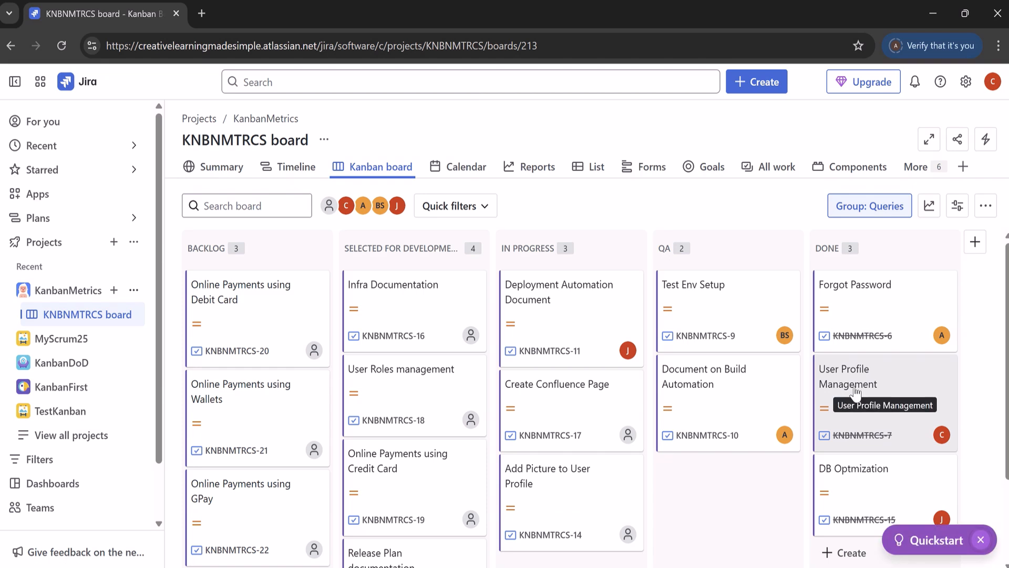
mouse_move(789, 500)
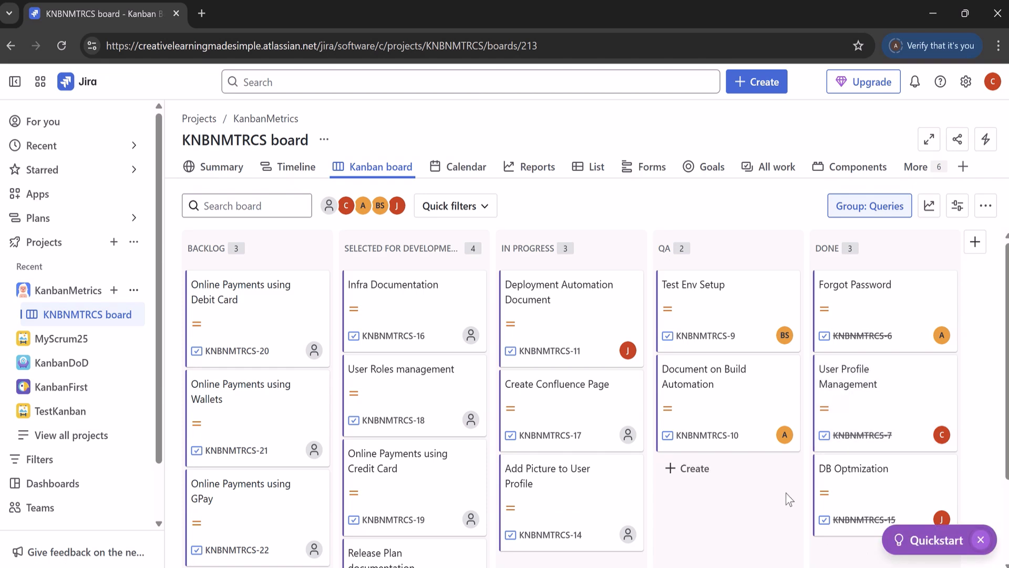
click(134, 290)
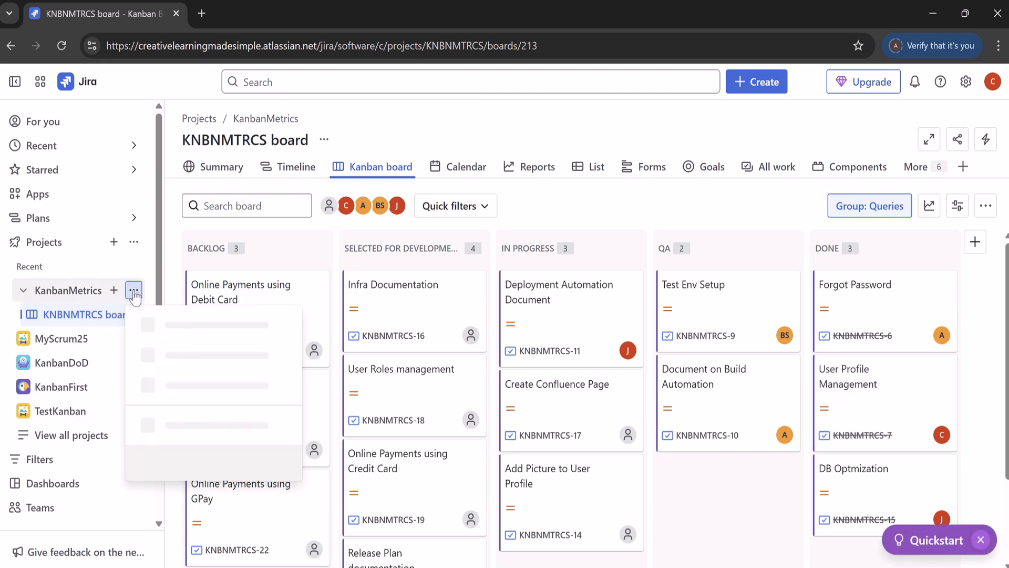
click(134, 290)
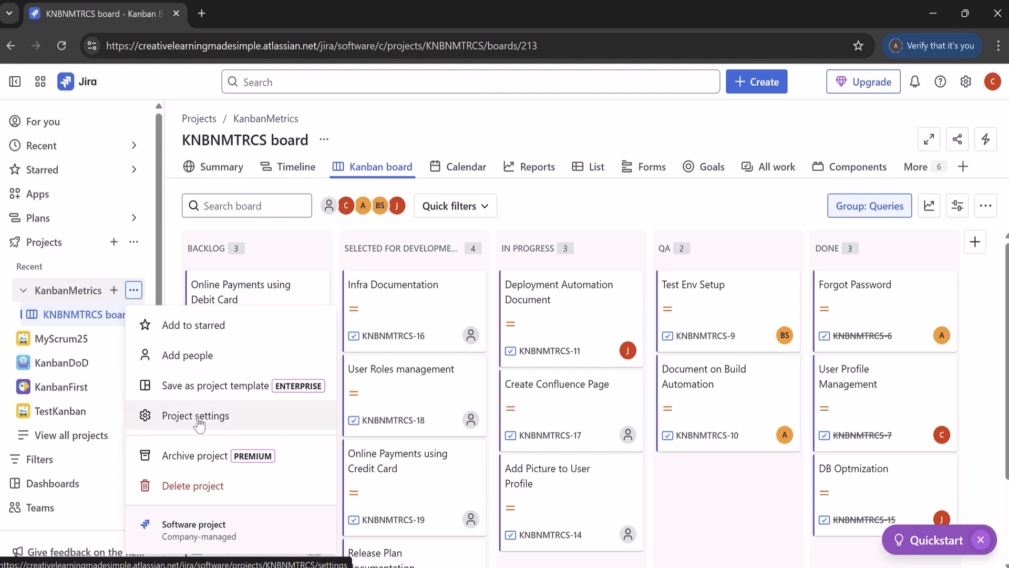
right_click(196, 415)
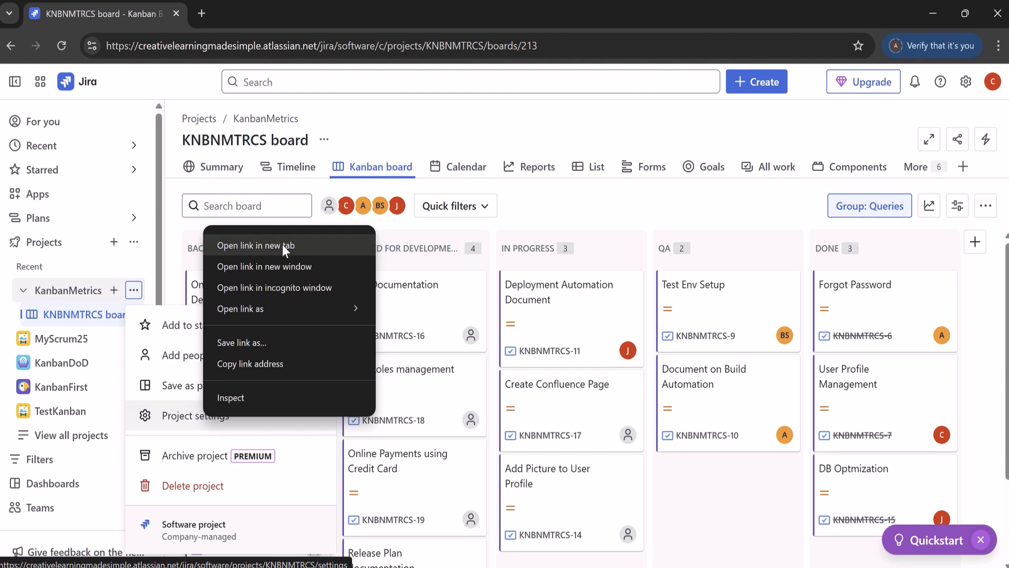
click(256, 246)
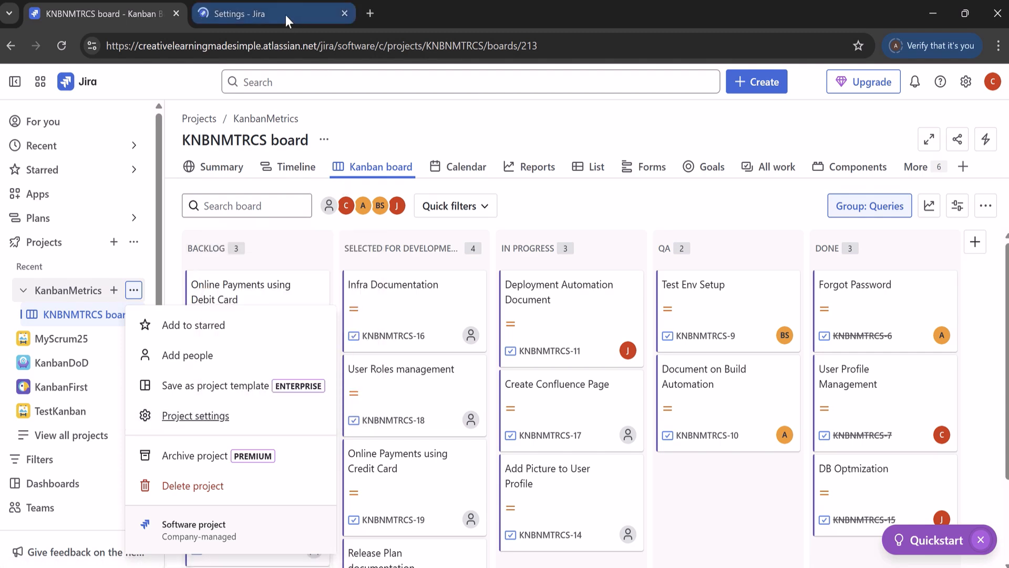
Go to the settings tab and scroll through the name, key, type, category and lead fields
click(195, 416)
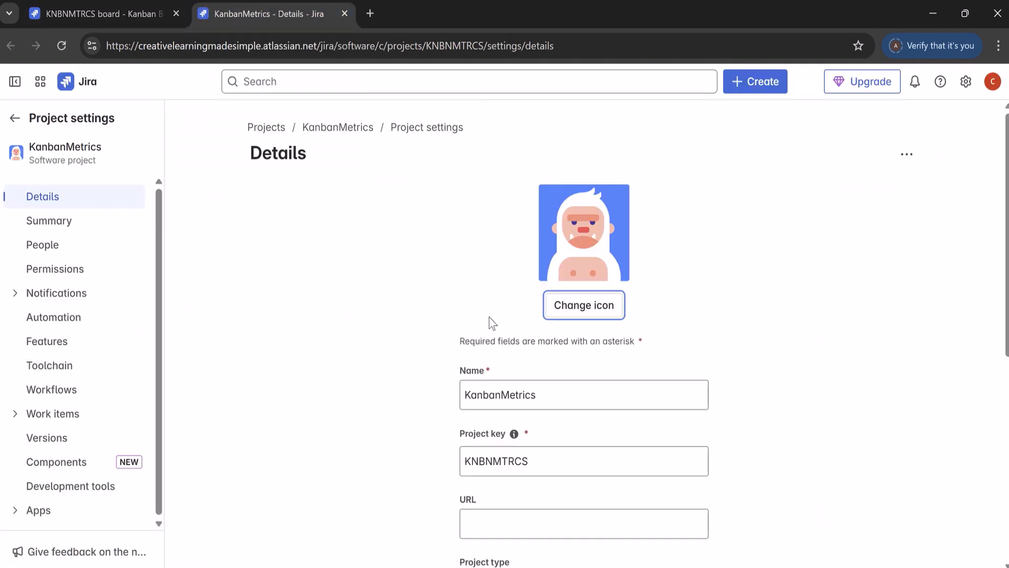
mouse_move(63, 200)
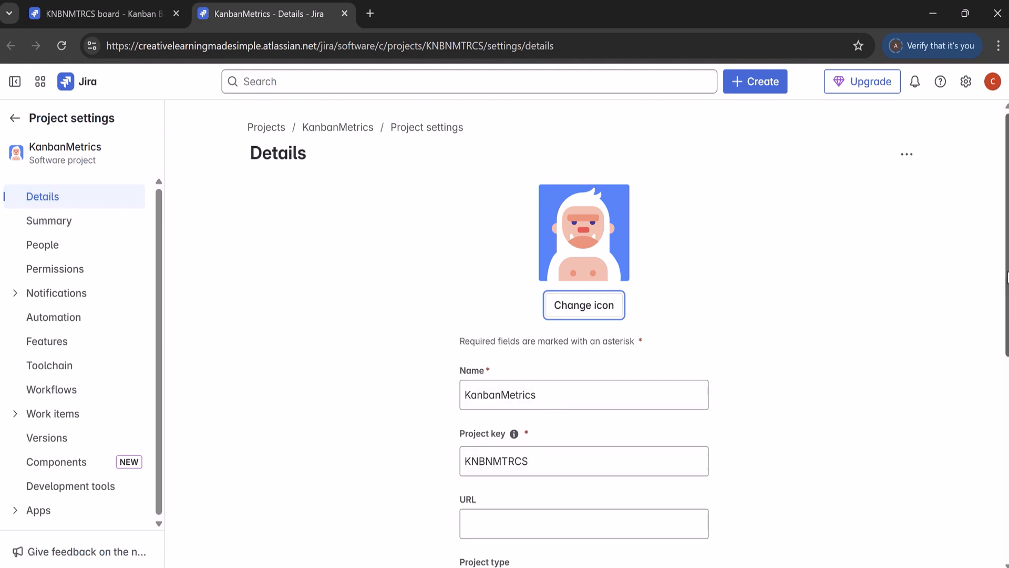
scroll(down, 3)
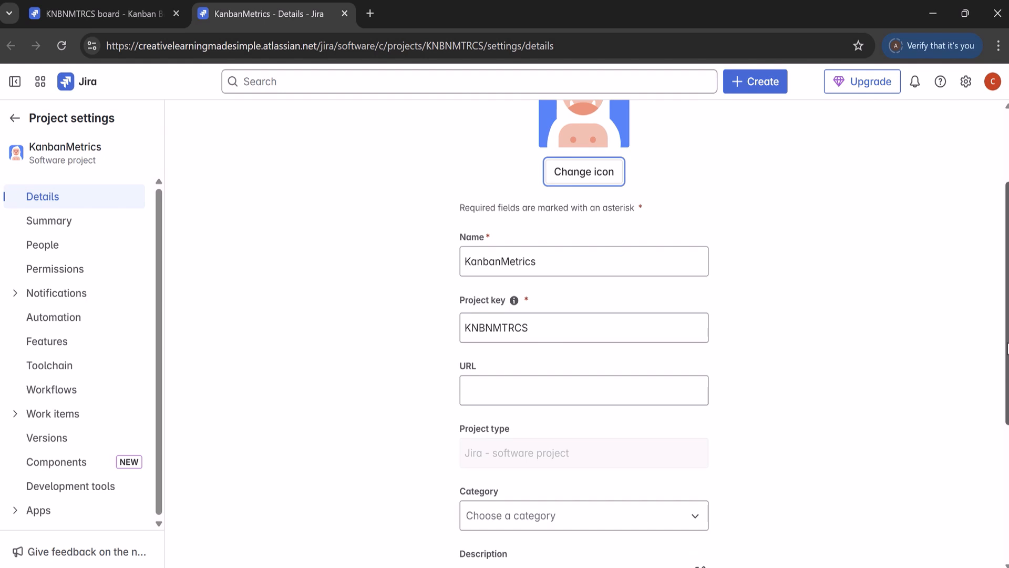
scroll(down, 3)
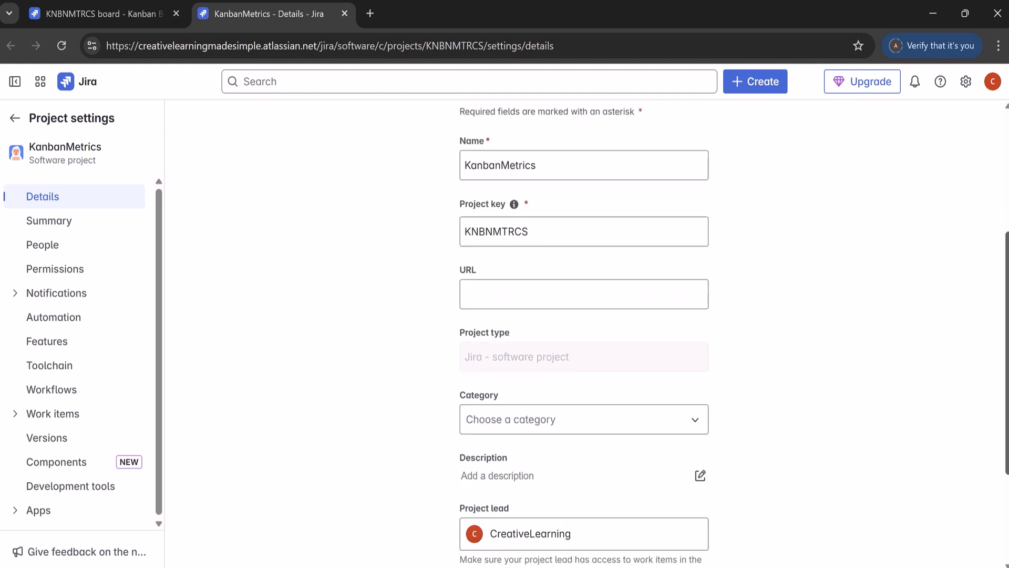
scroll(down, 3)
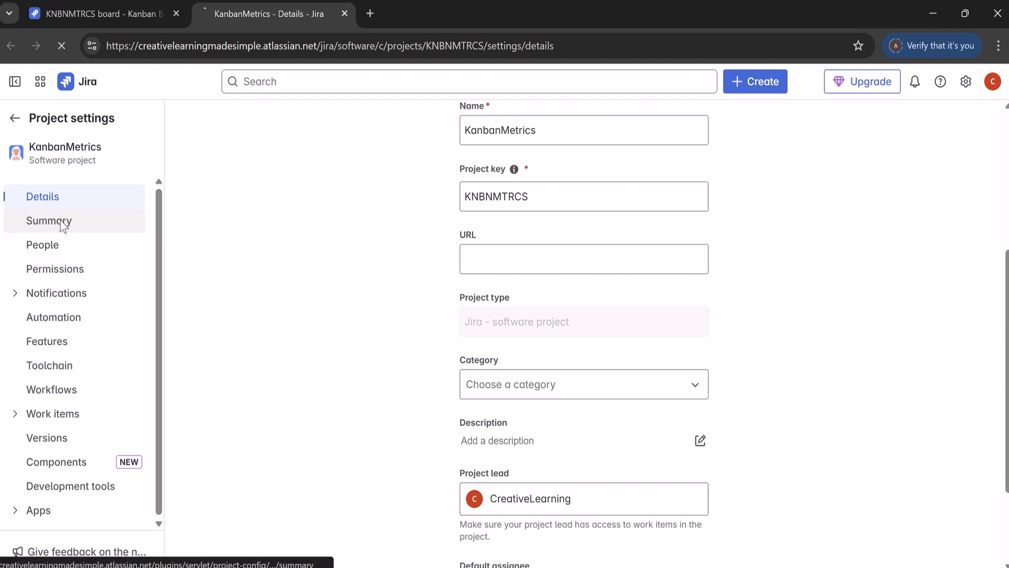
Show the Summary page of the KanbanMetrics project settings
click(49, 220)
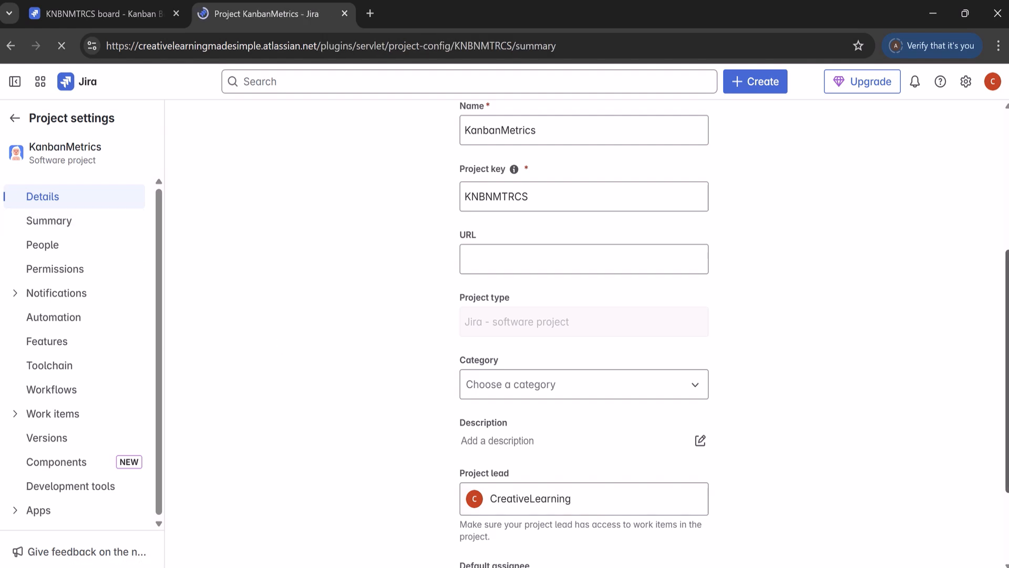
click(48, 221)
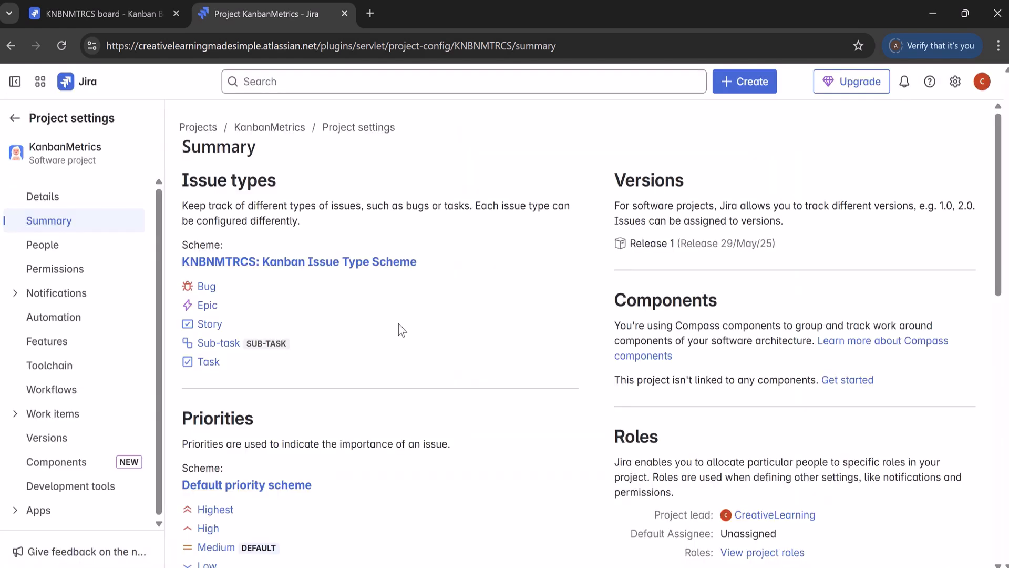
mouse_move(321, 282)
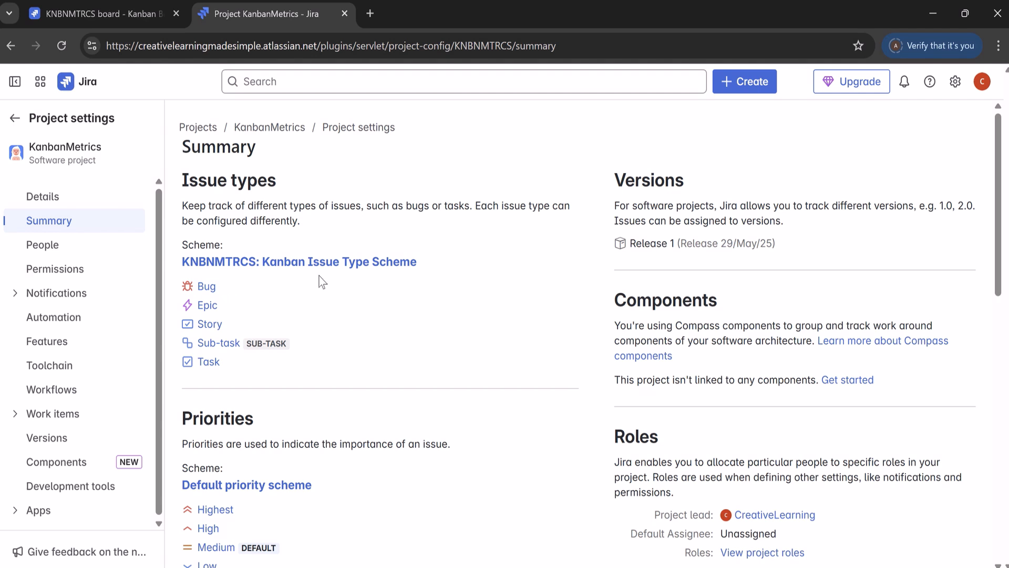
mouse_move(250, 381)
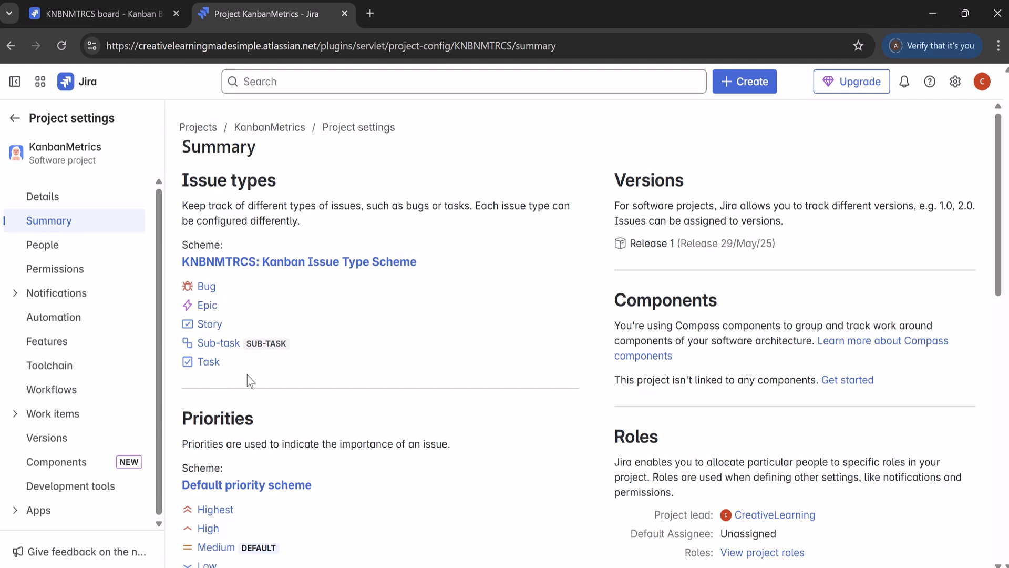
mouse_move(224, 311)
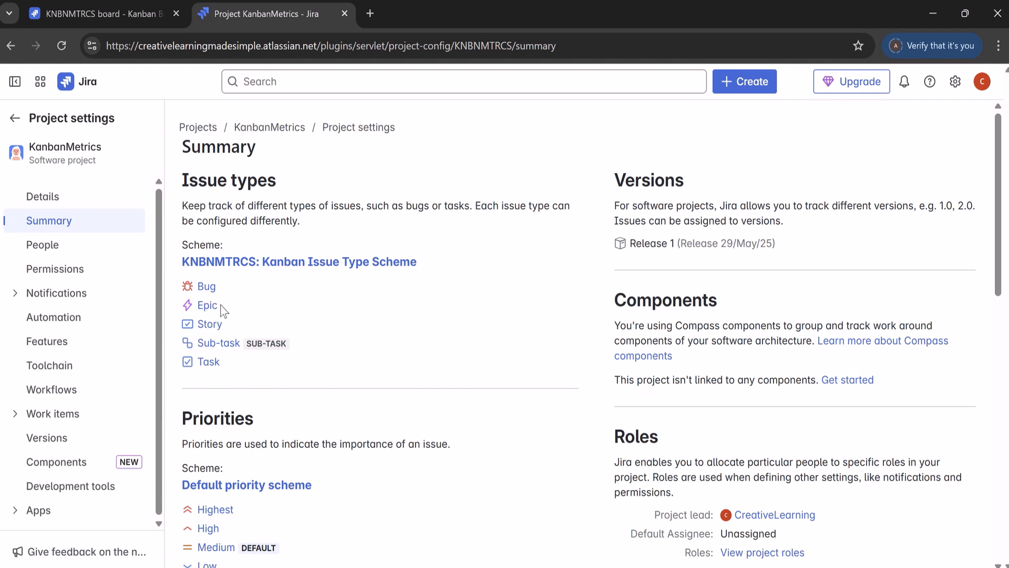
mouse_move(230, 376)
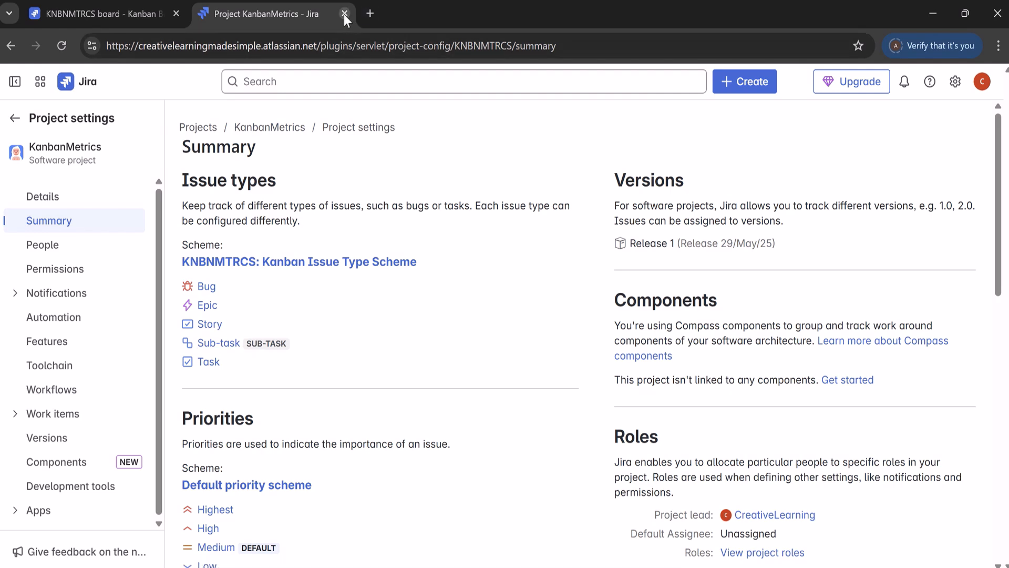
click(345, 13)
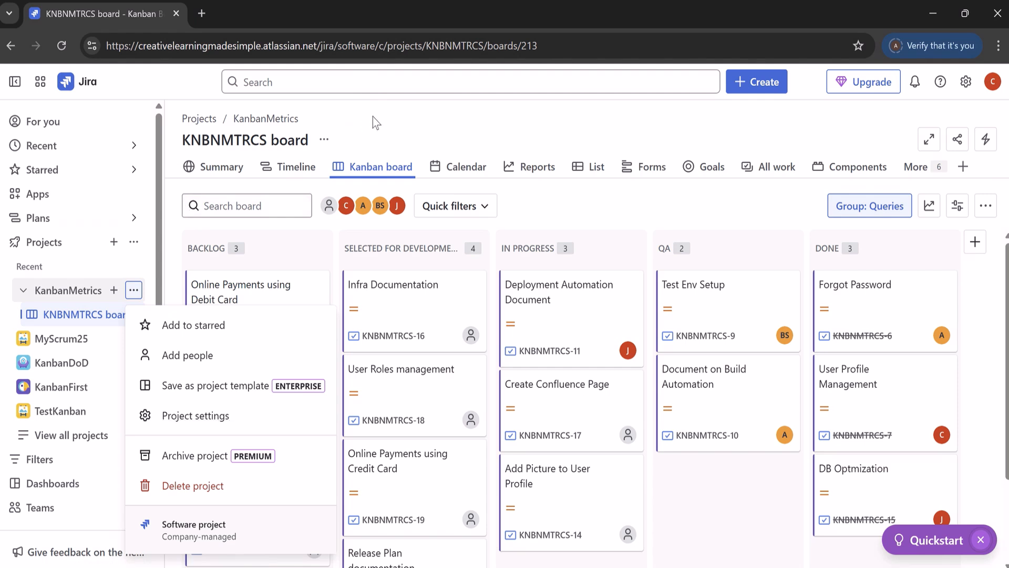
click(390, 131)
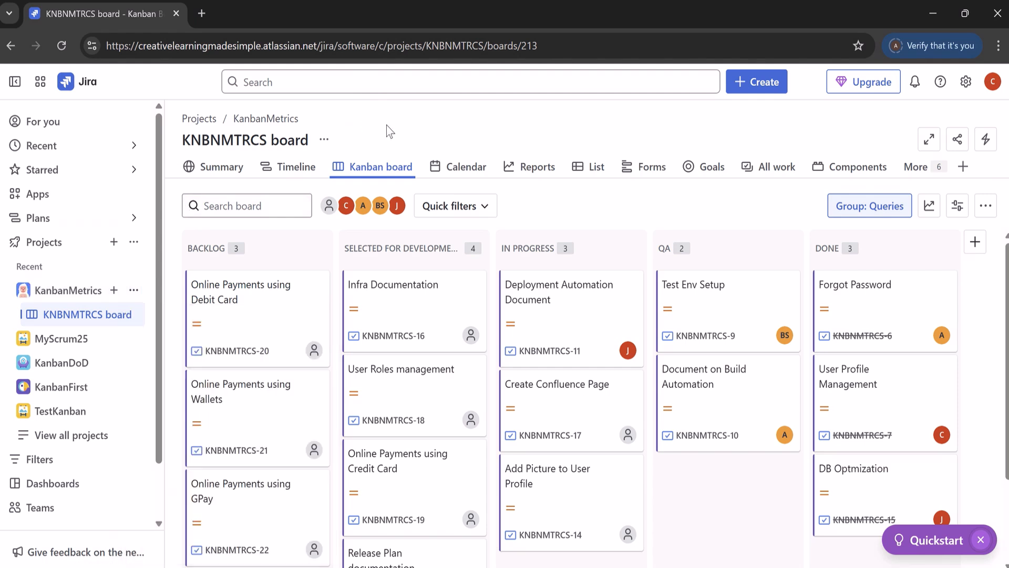
mouse_move(236, 182)
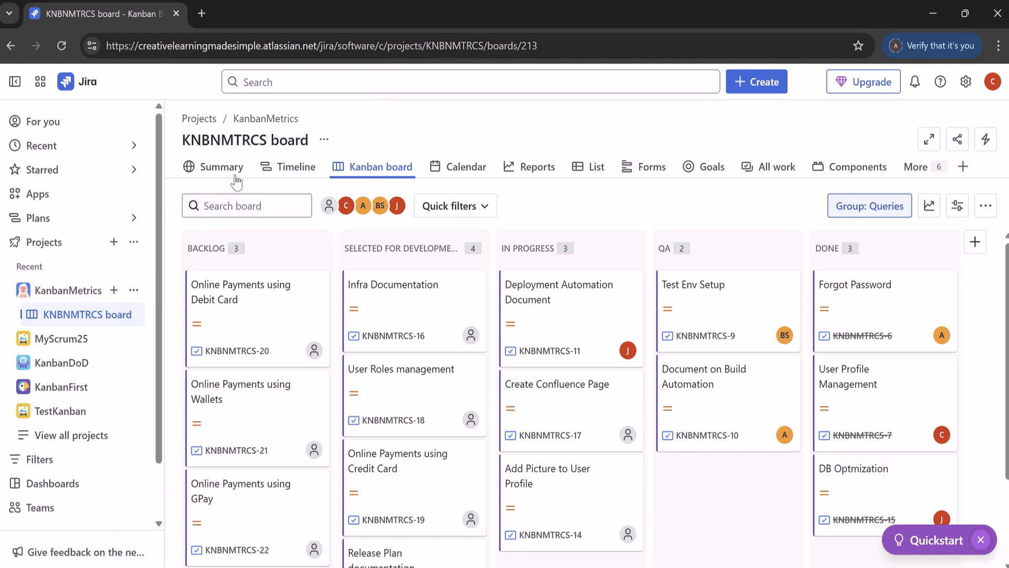
mouse_move(483, 188)
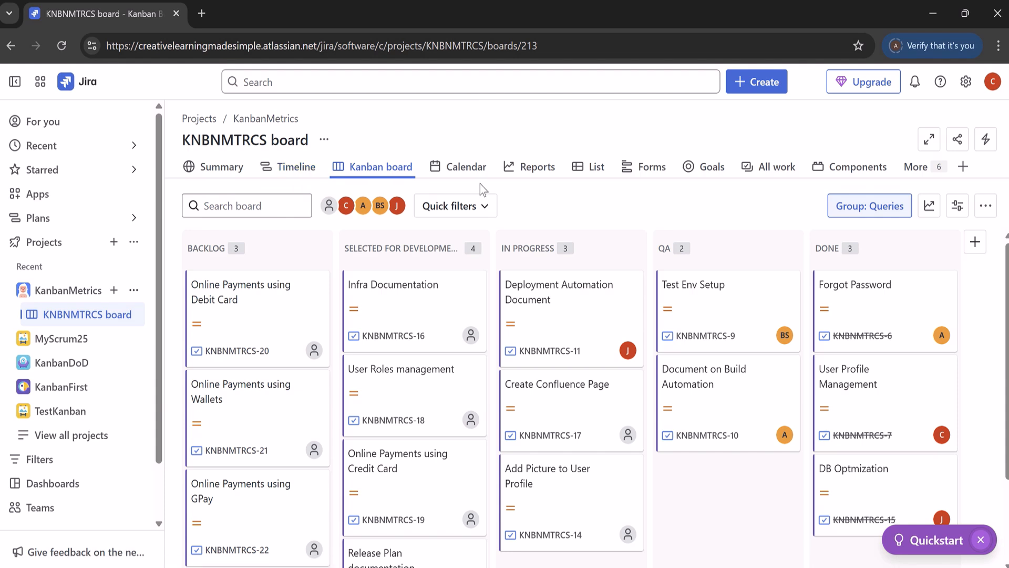
mouse_move(699, 204)
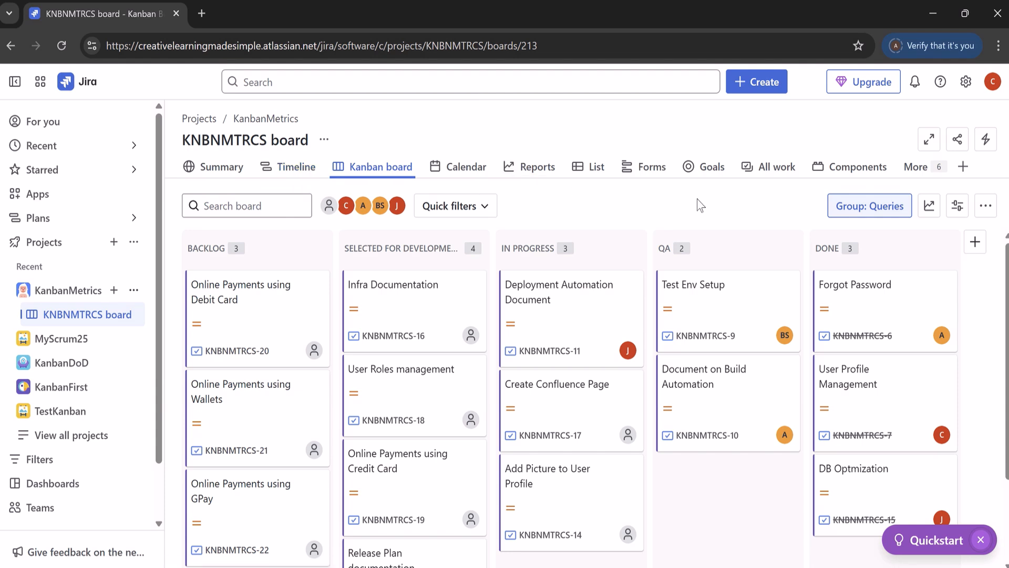
mouse_move(290, 251)
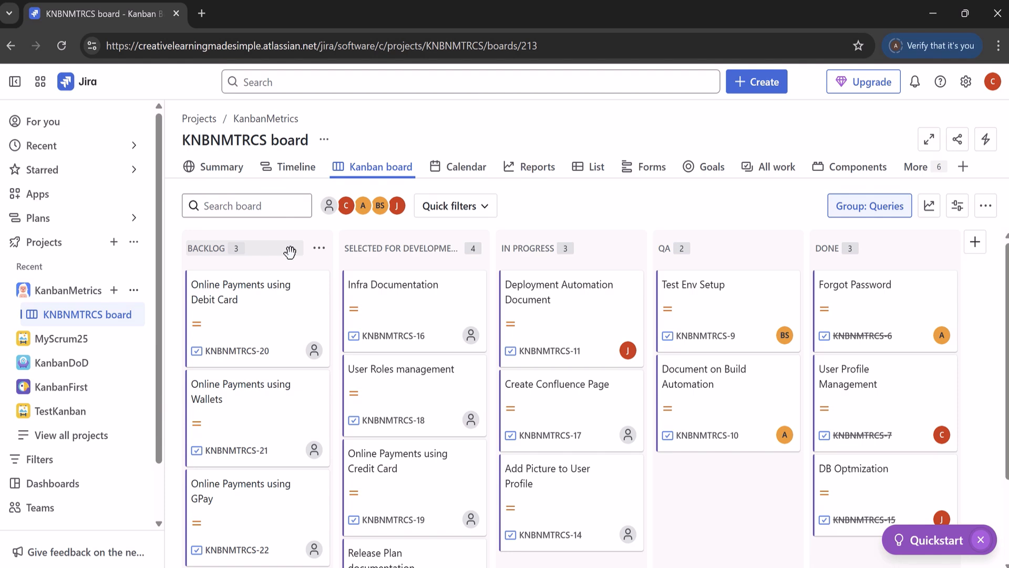
mouse_move(262, 252)
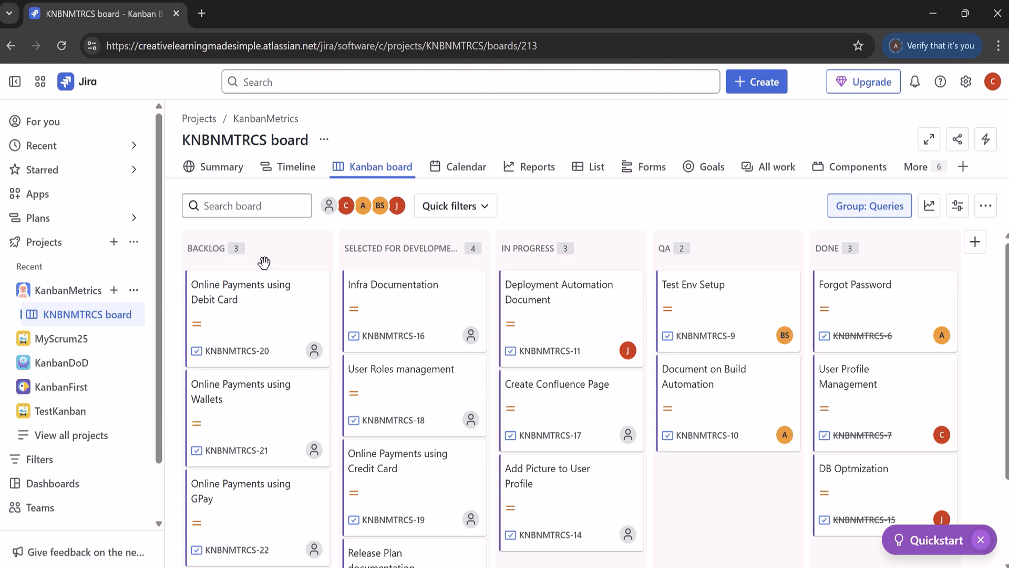
mouse_move(264, 264)
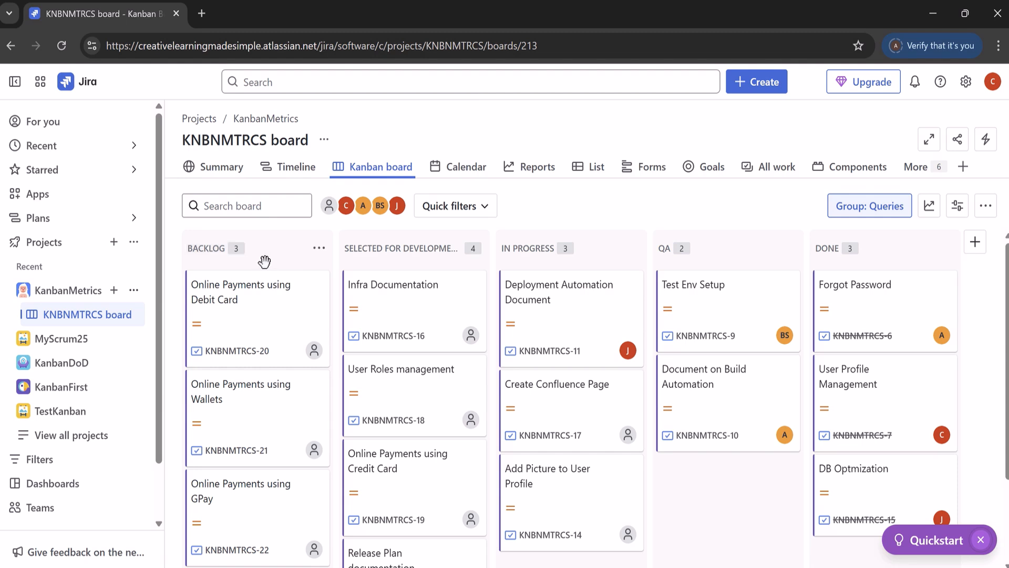
mouse_move(291, 259)
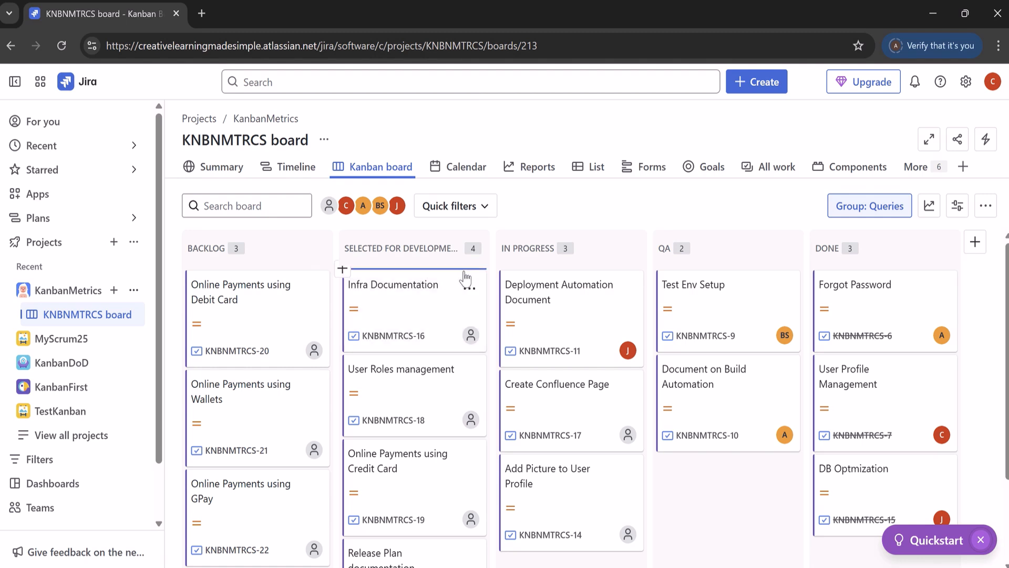
mouse_move(544, 277)
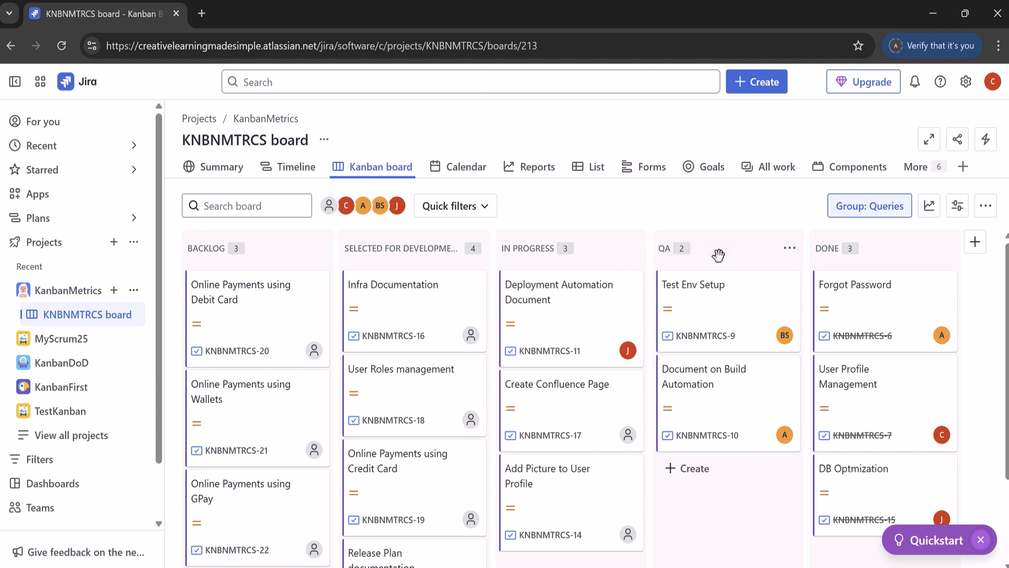
mouse_move(878, 251)
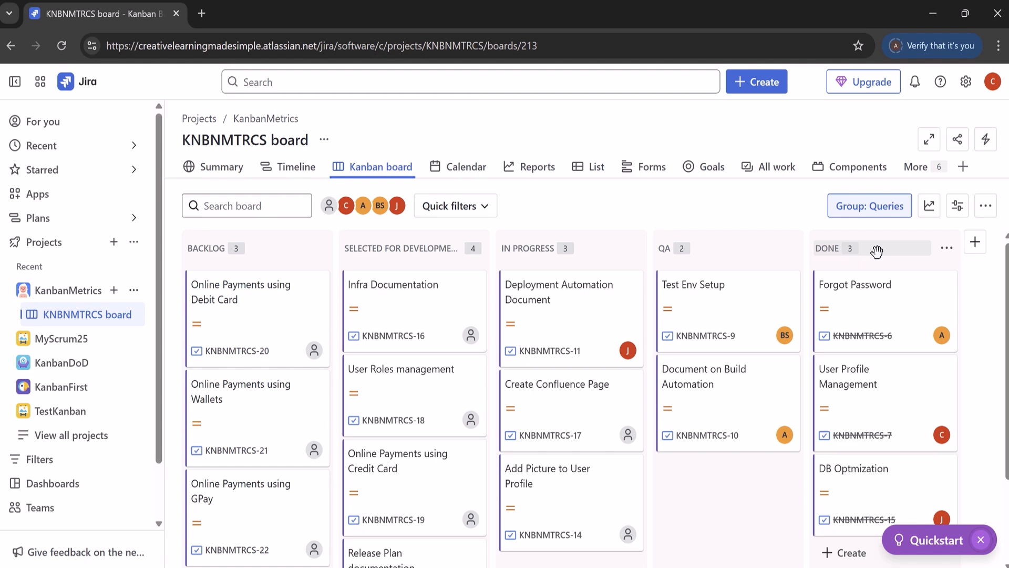
mouse_move(883, 316)
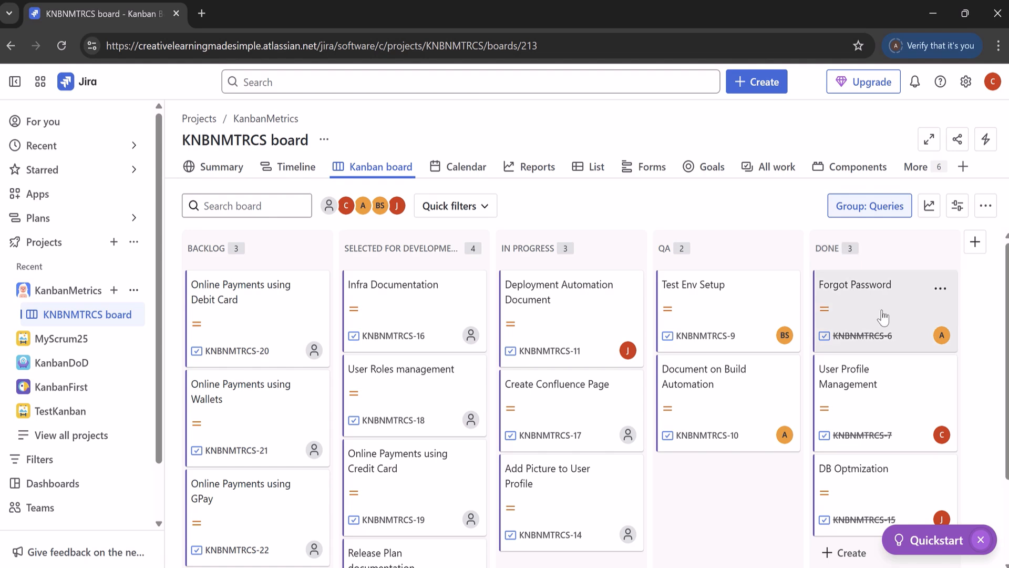
mouse_move(892, 309)
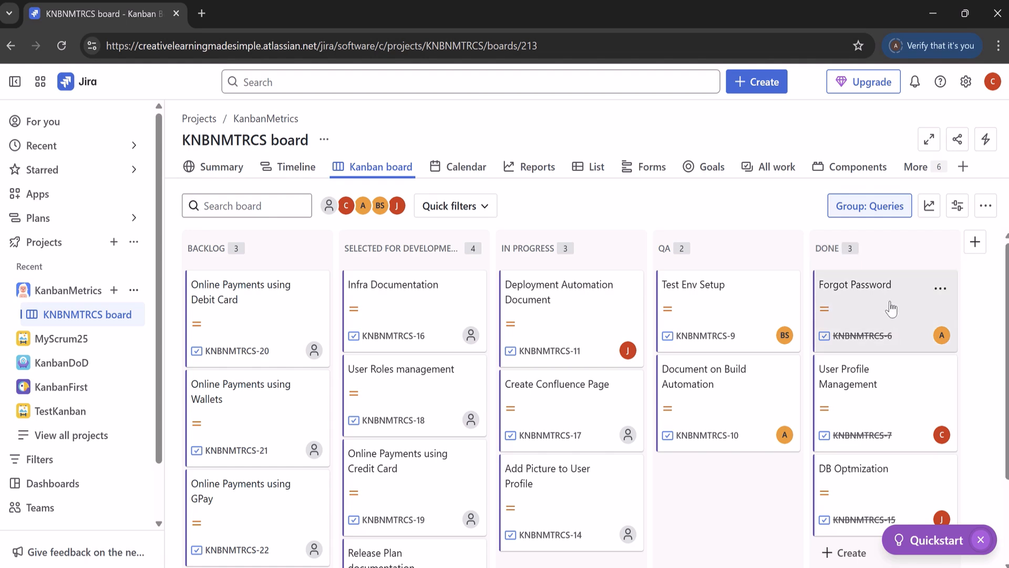
mouse_move(869, 509)
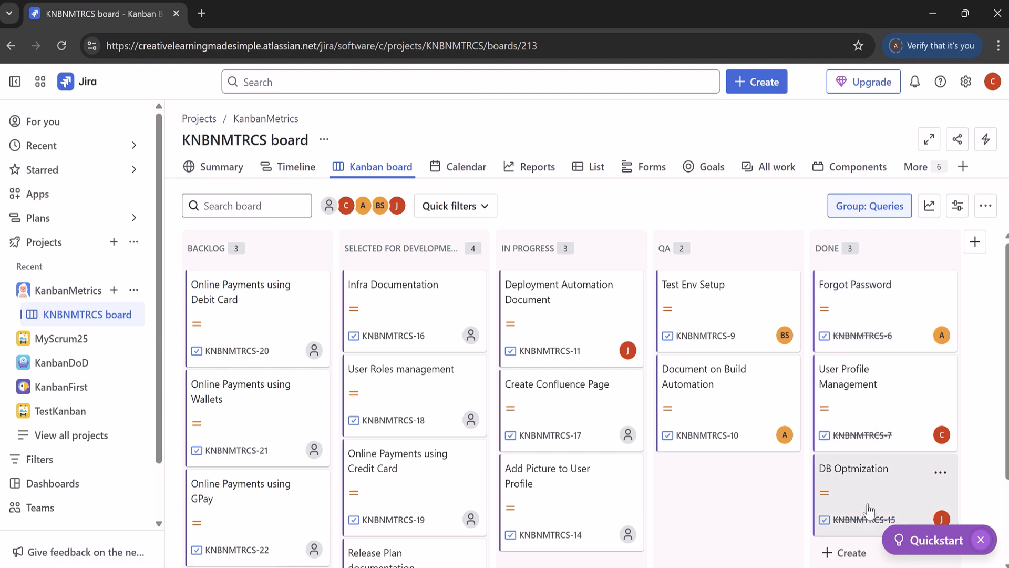
mouse_move(873, 346)
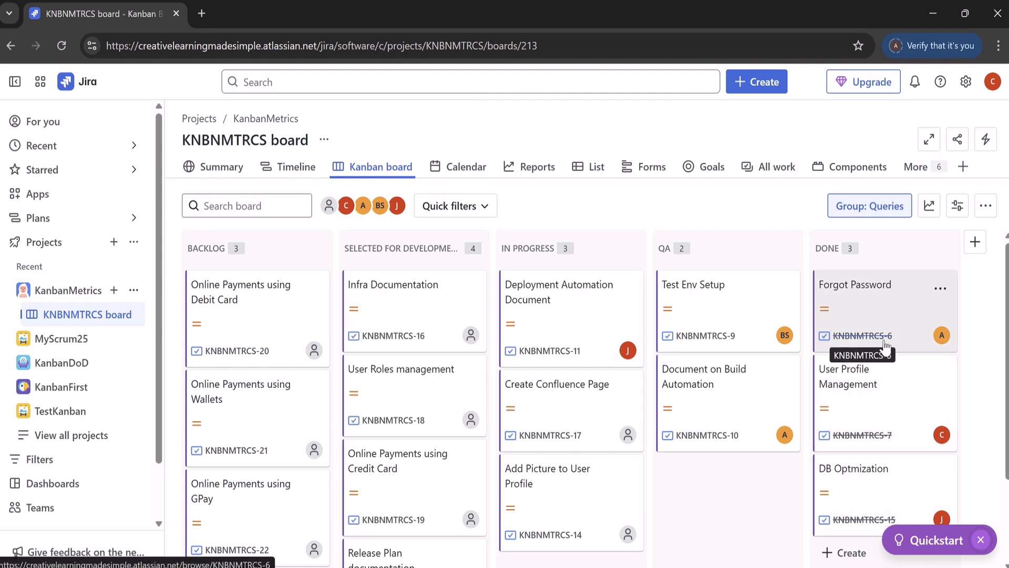
mouse_move(923, 166)
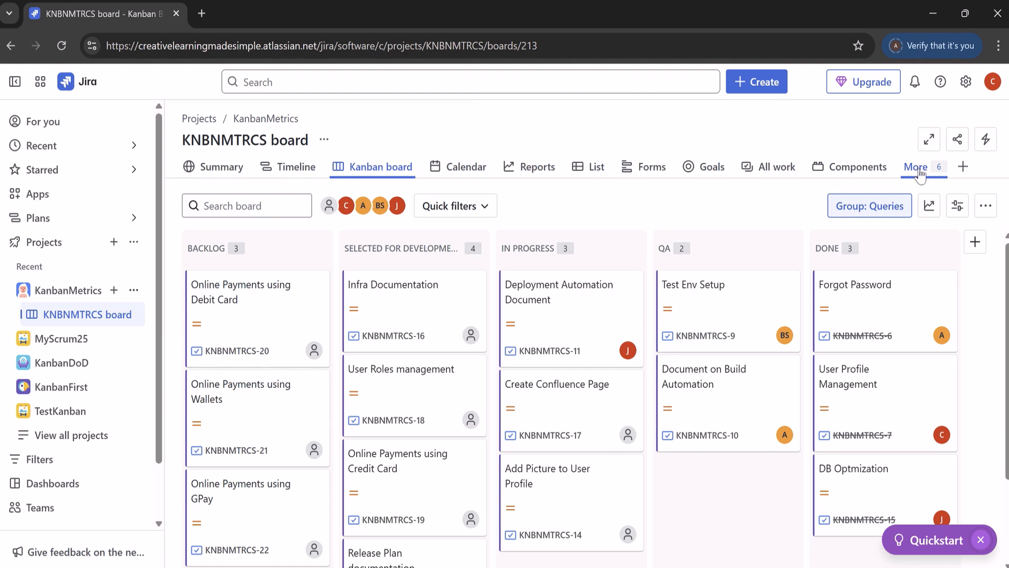
Open the project's Releases page and filter it to Released versions
click(919, 167)
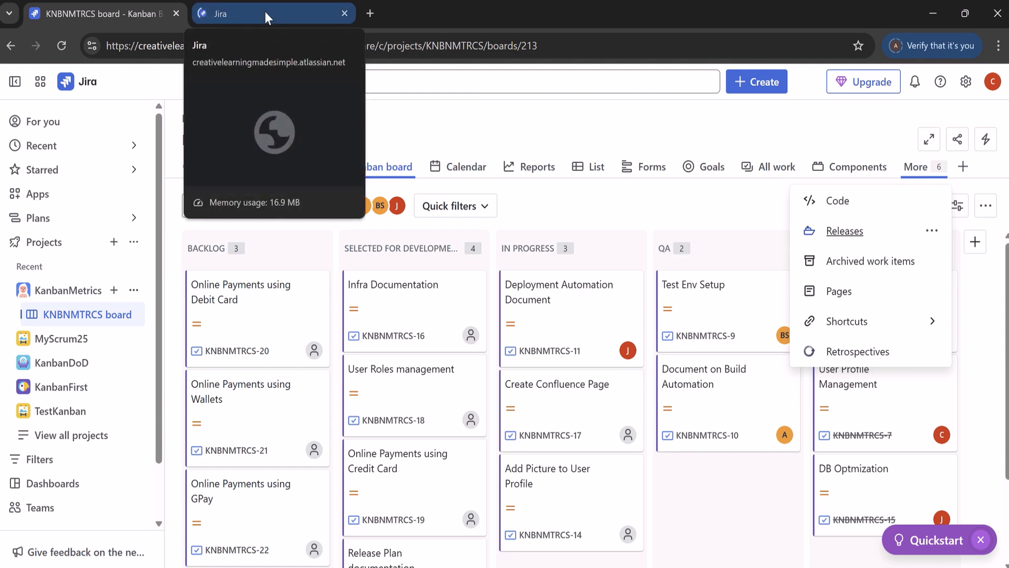
click(843, 230)
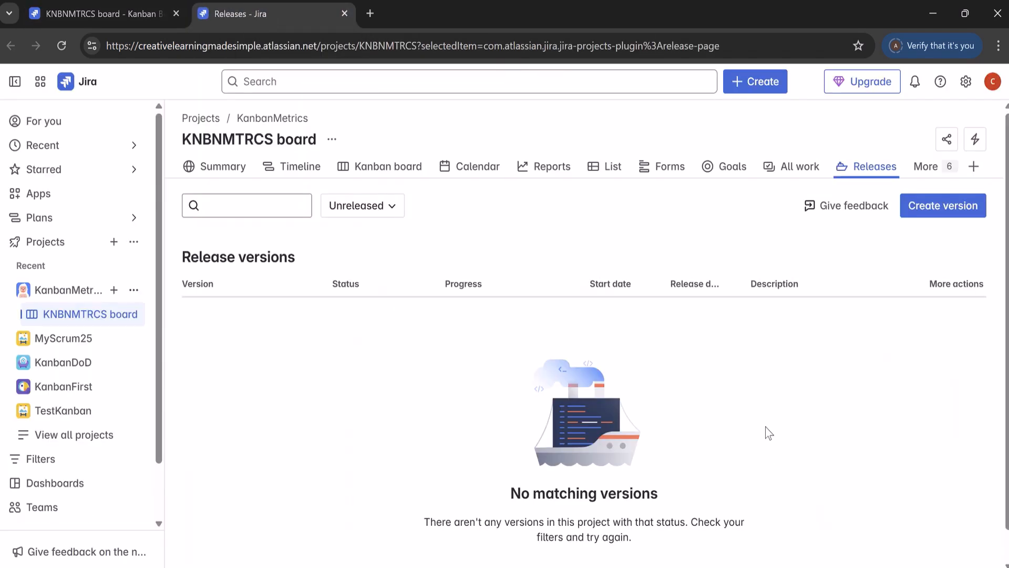
click(362, 205)
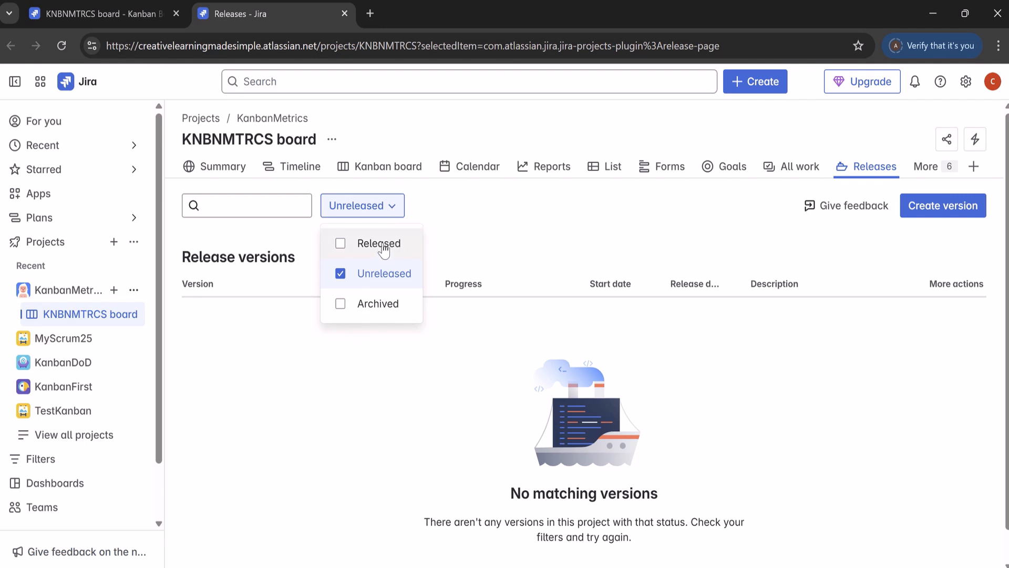
click(340, 243)
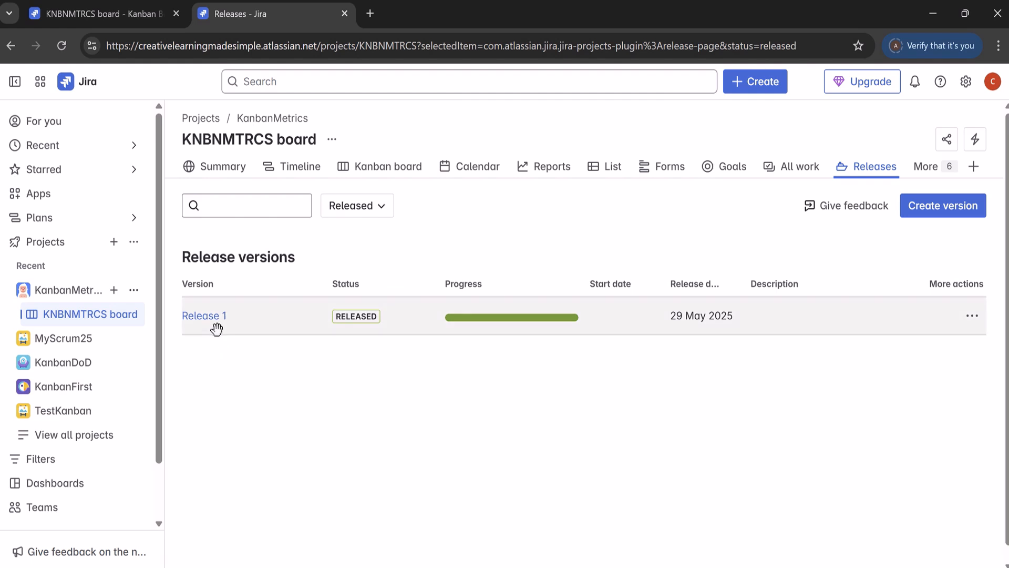
mouse_move(382, 327)
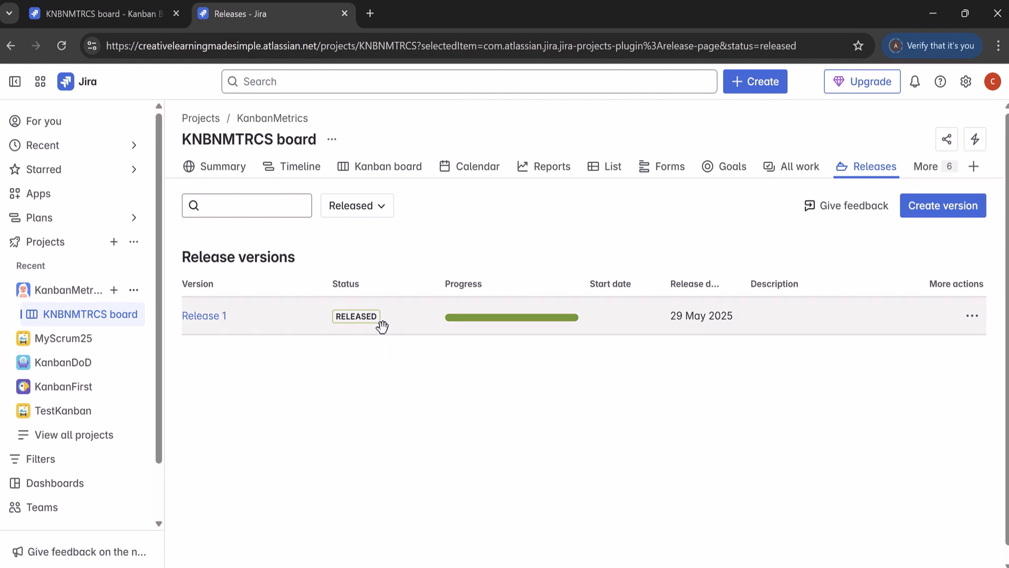
mouse_move(731, 328)
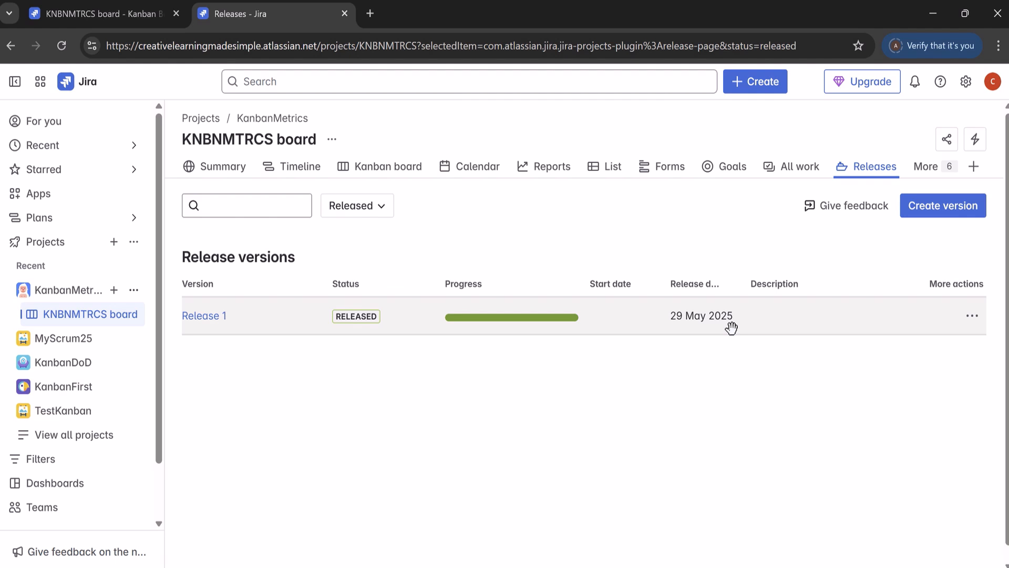
mouse_move(233, 352)
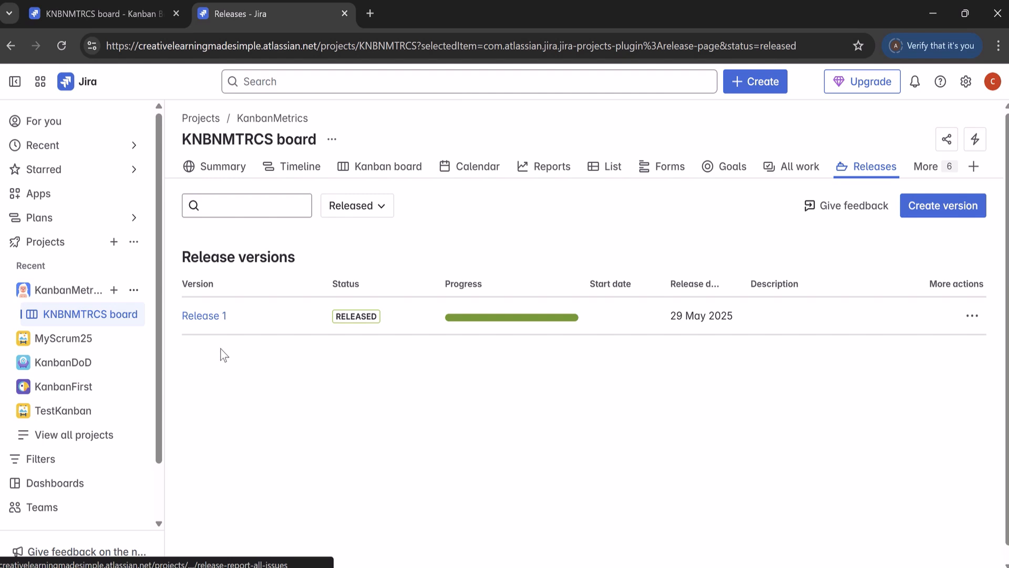
Open Release 1 and scroll to its three Done issues
click(204, 316)
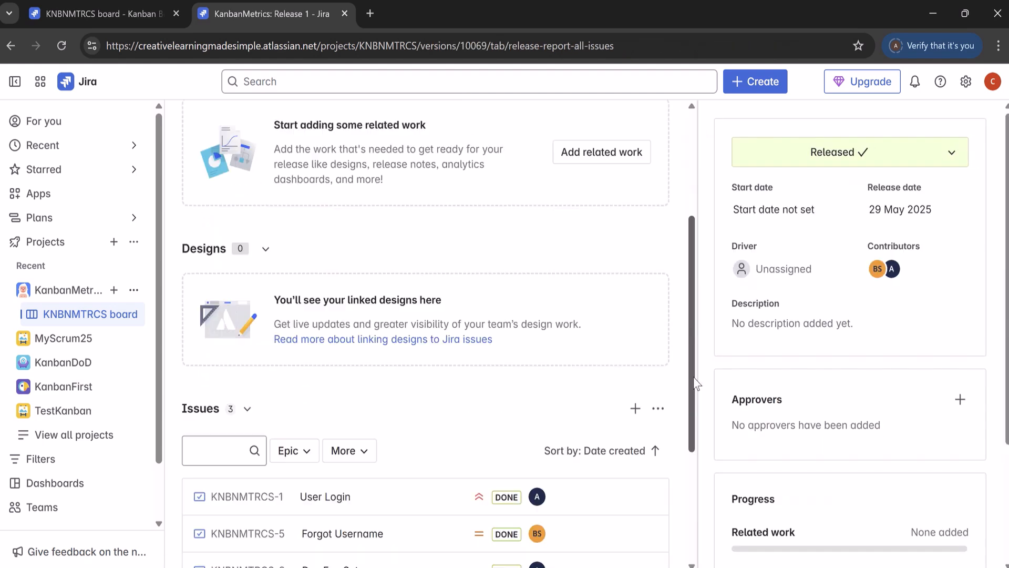
scroll(down, 3)
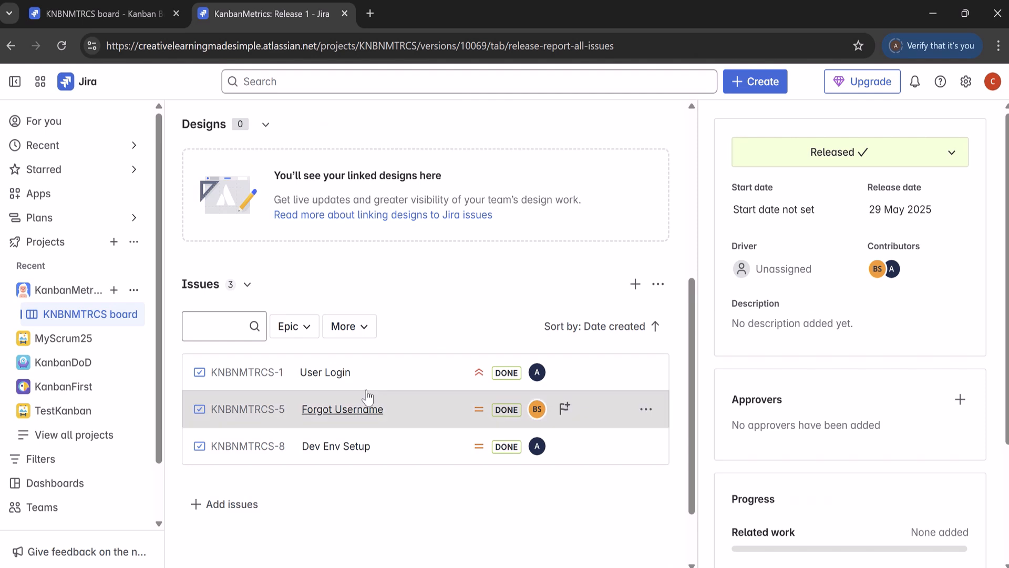
mouse_move(370, 479)
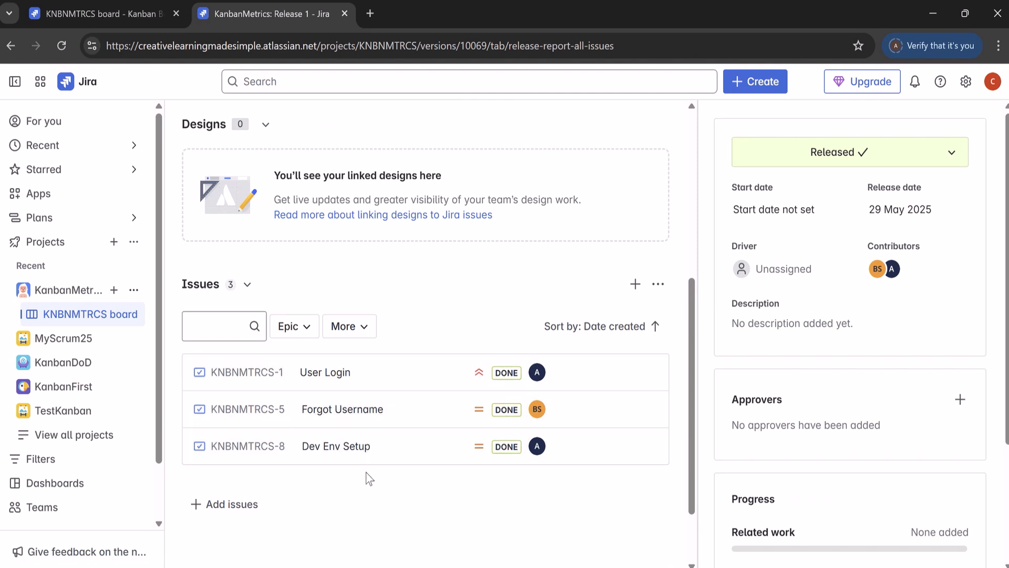
mouse_move(287, 450)
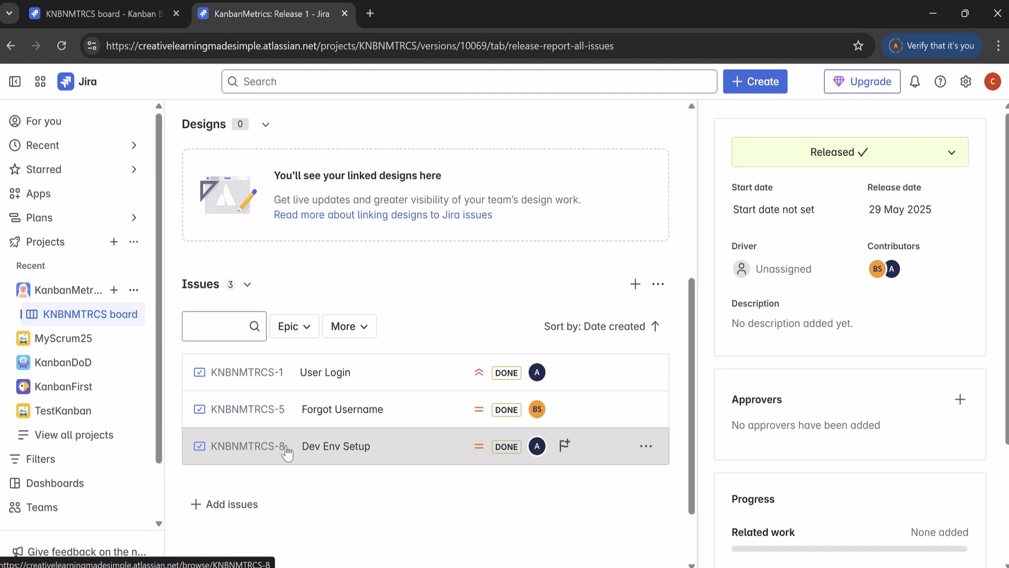
mouse_move(386, 409)
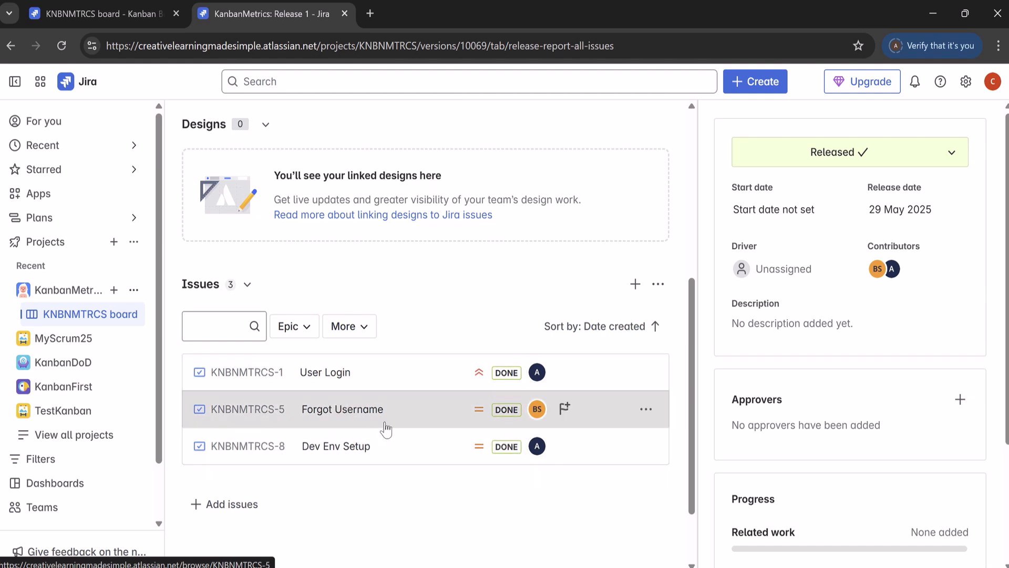
mouse_move(166, 71)
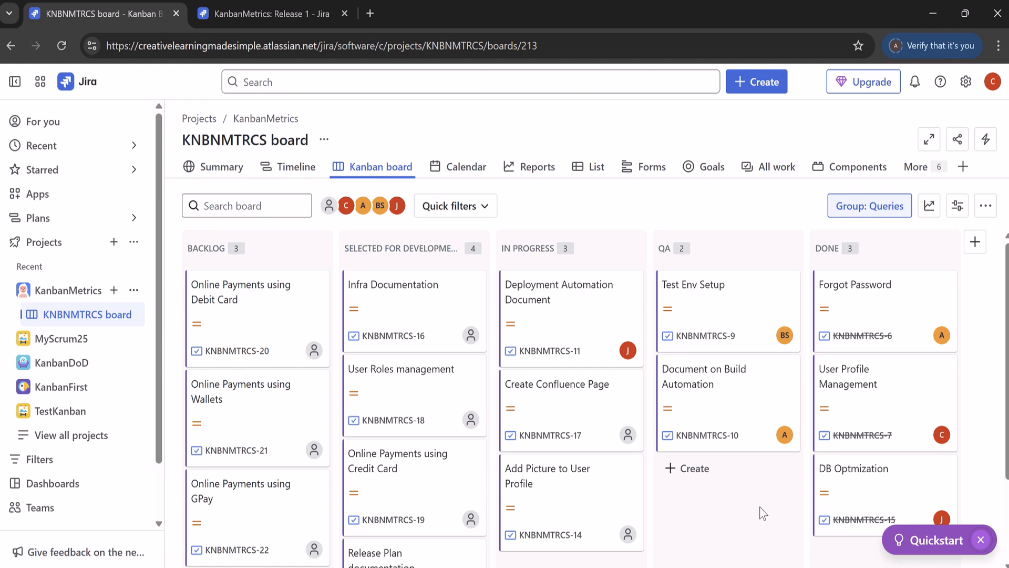
mouse_move(255, 259)
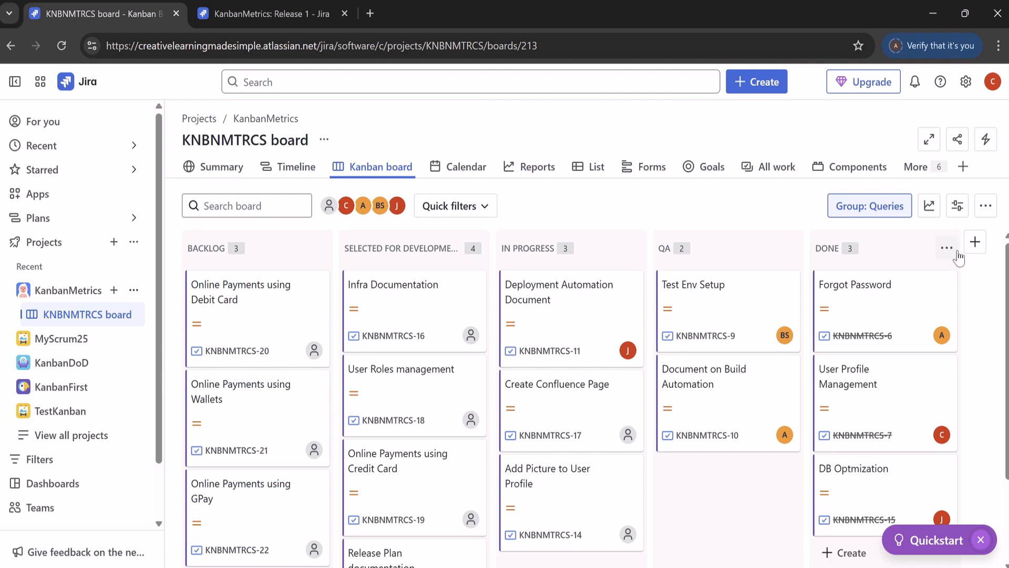
mouse_move(947, 248)
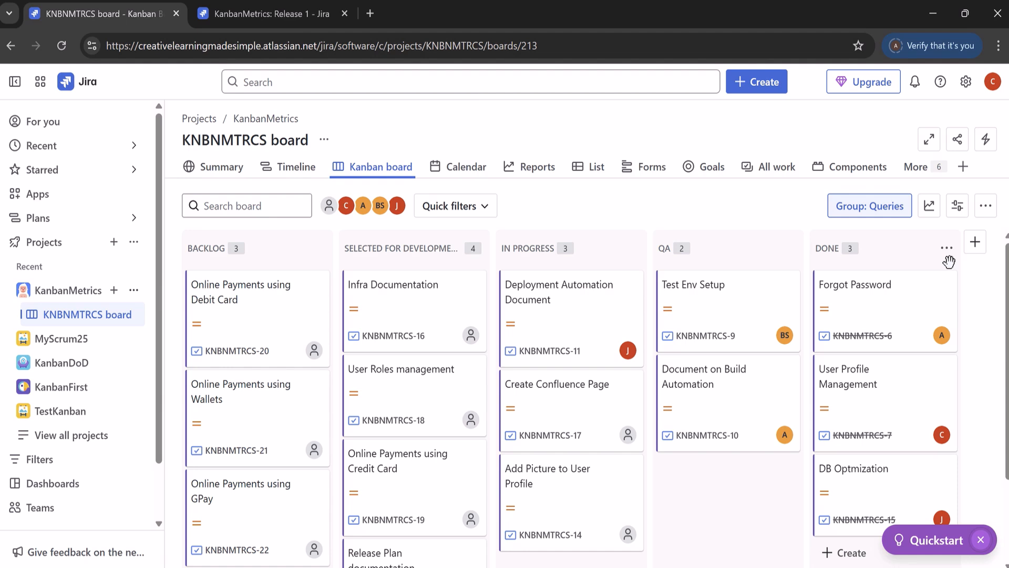
mouse_move(805, 201)
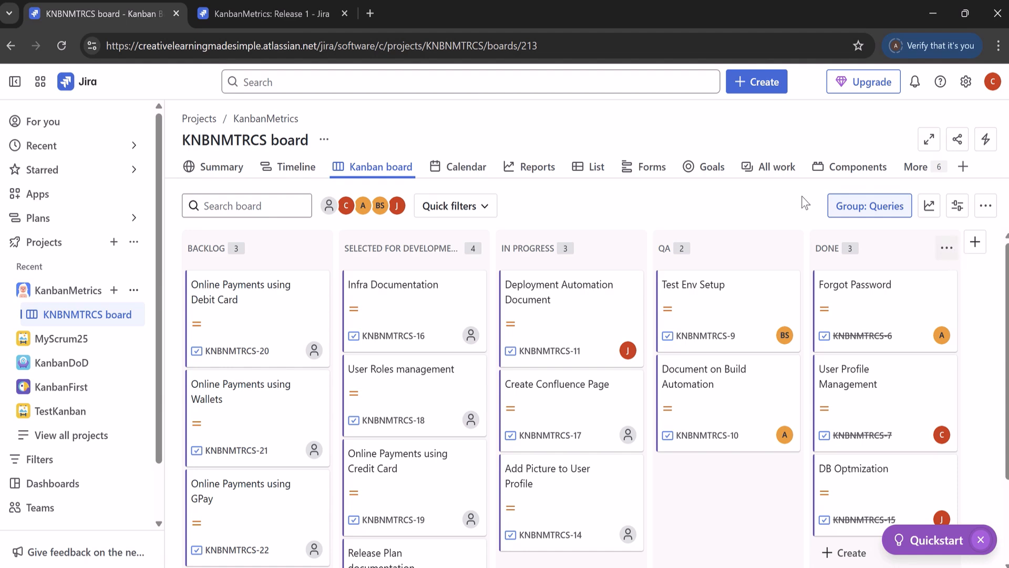
mouse_move(412, 265)
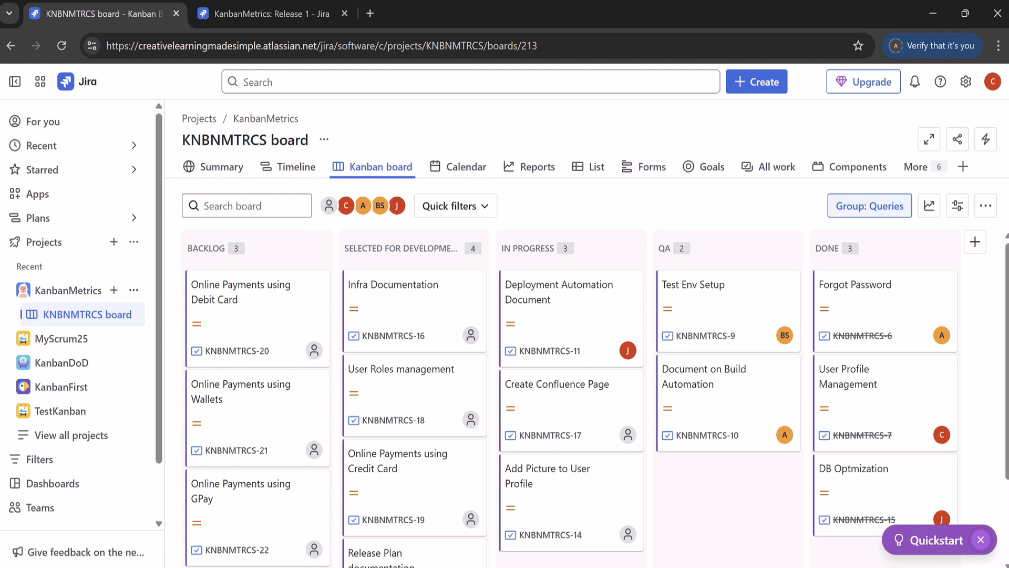
mouse_move(538, 167)
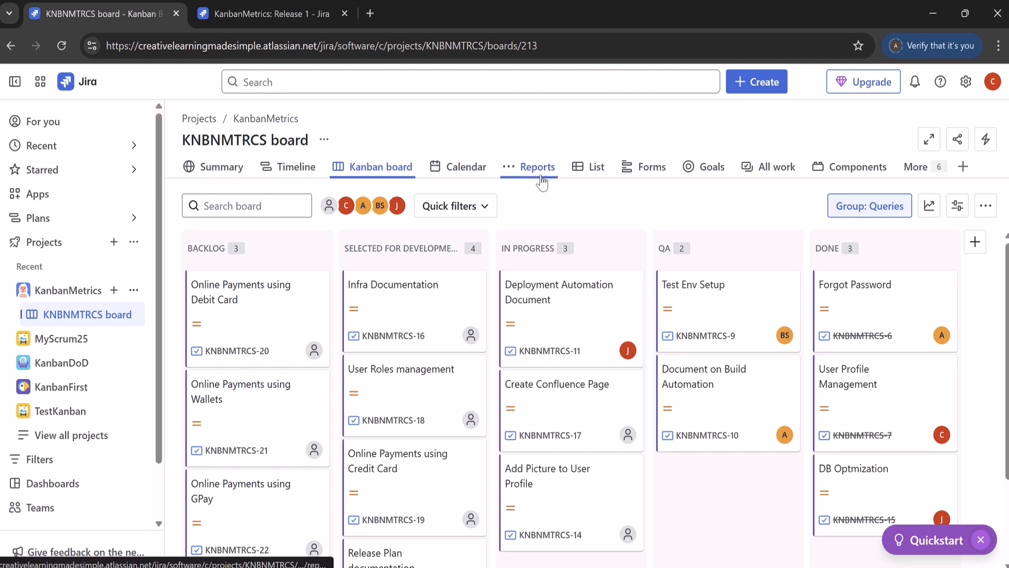
Open Reports in a new tab and load the Control Chart (11 issues, 1d 12h average)
right_click(538, 166)
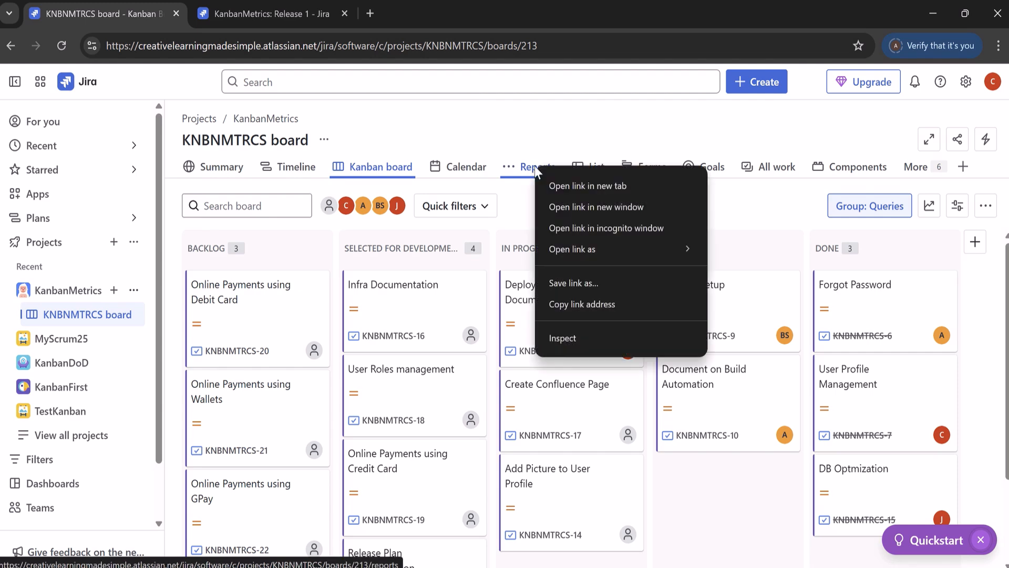
click(586, 185)
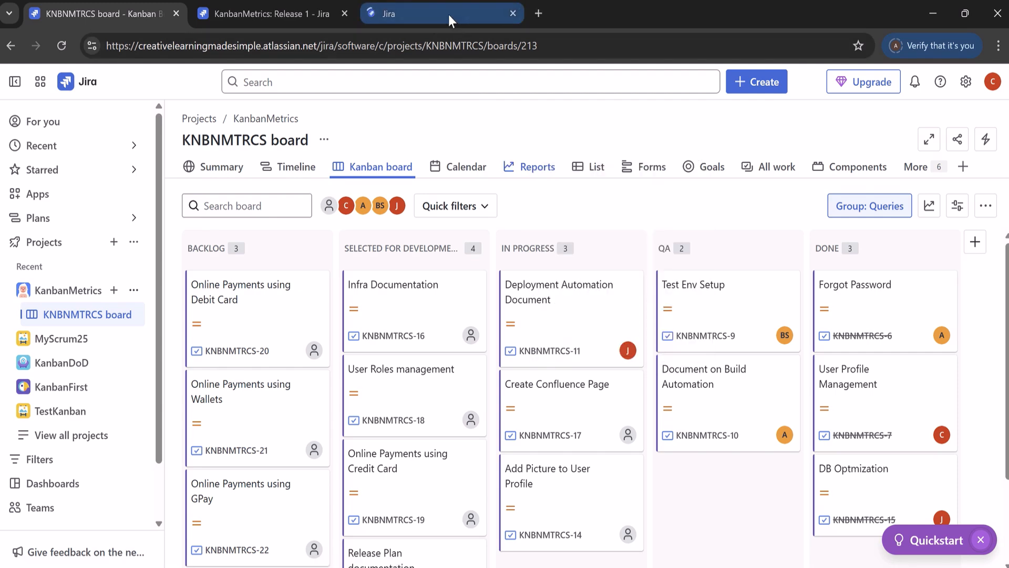
click(539, 166)
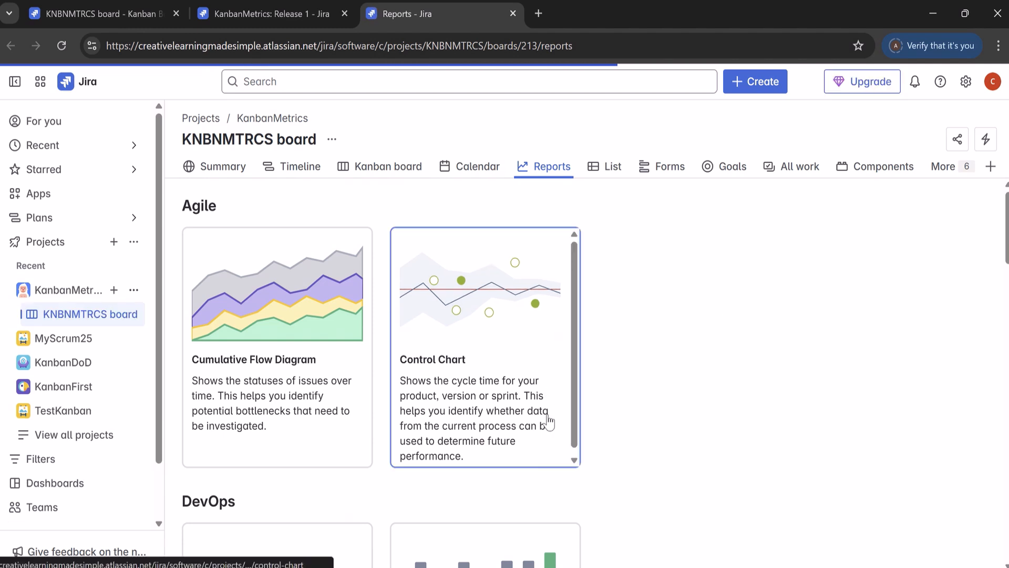
mouse_move(520, 342)
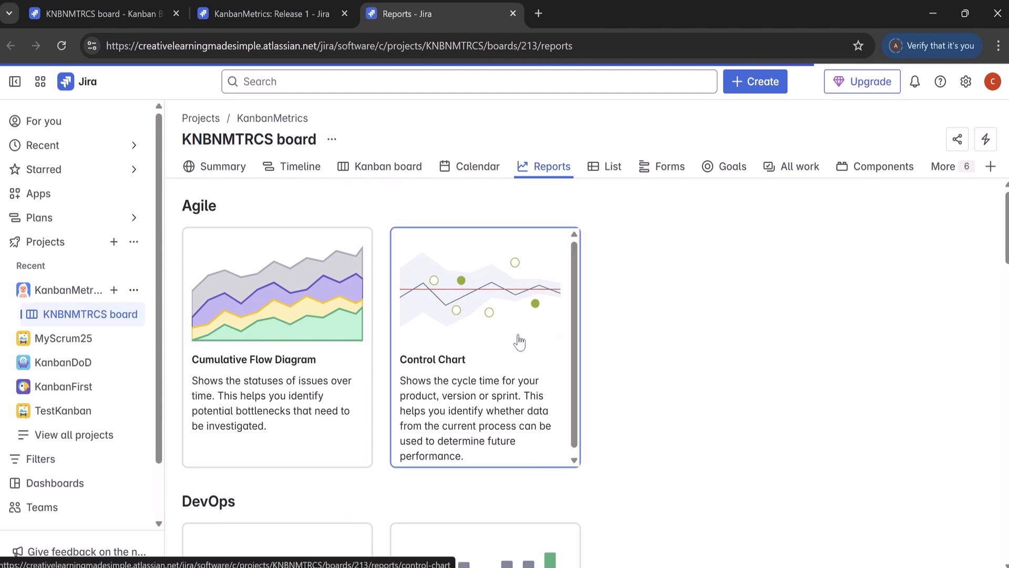
click(484, 346)
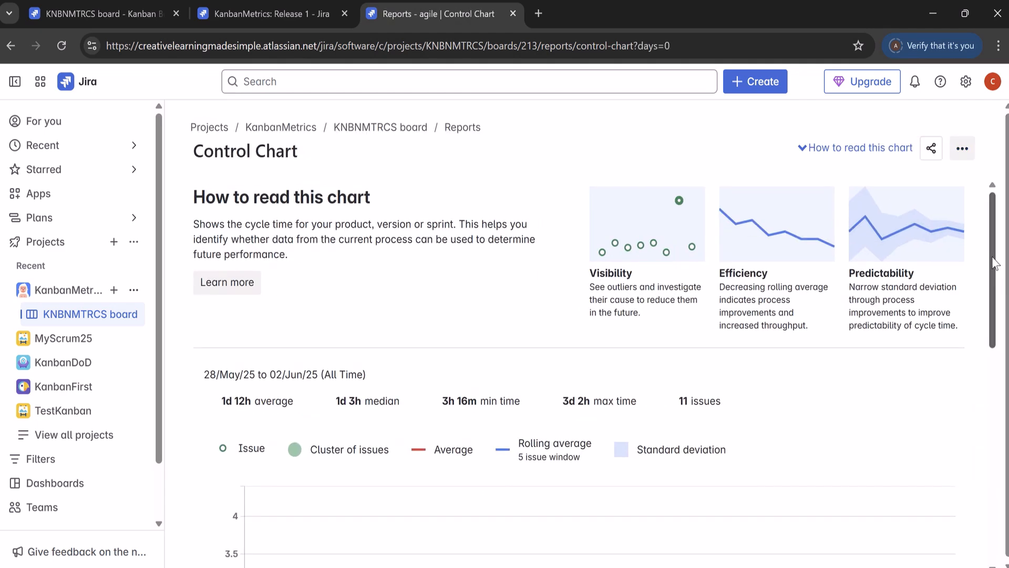
Scroll below the Control Chart to the All Time timeframe and Refine report panels
scroll(down, 3)
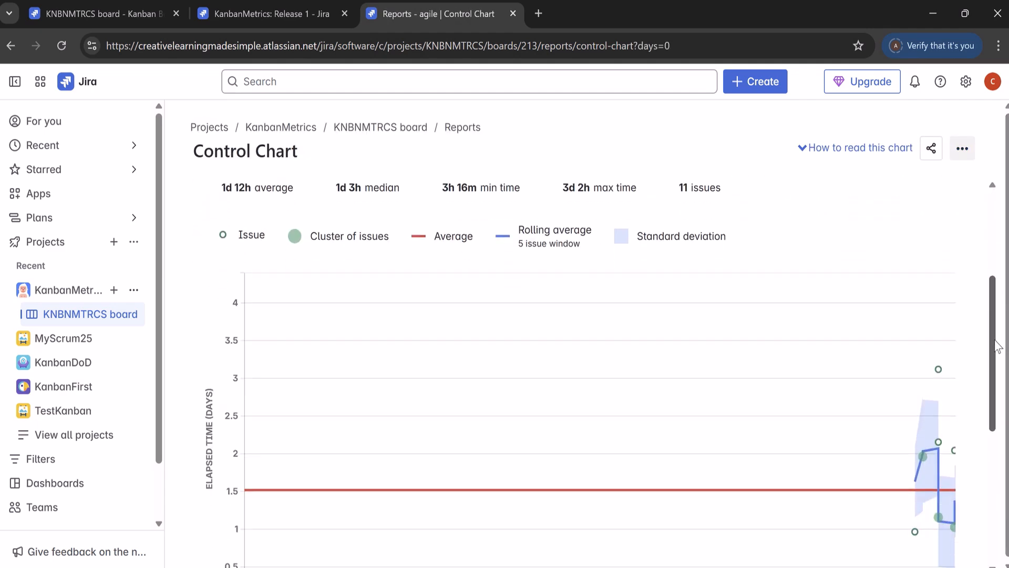
scroll(down, 3)
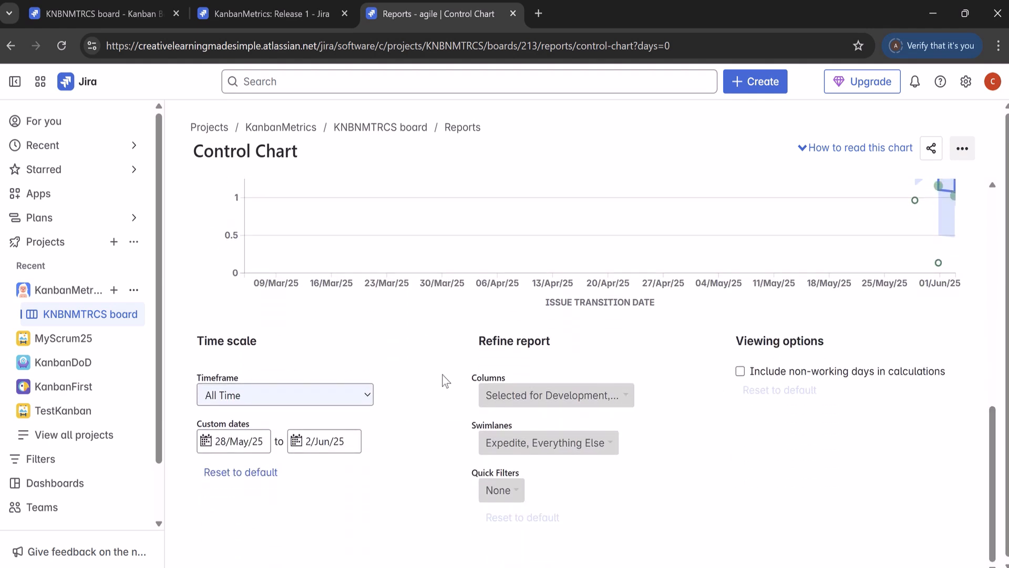
mouse_move(259, 358)
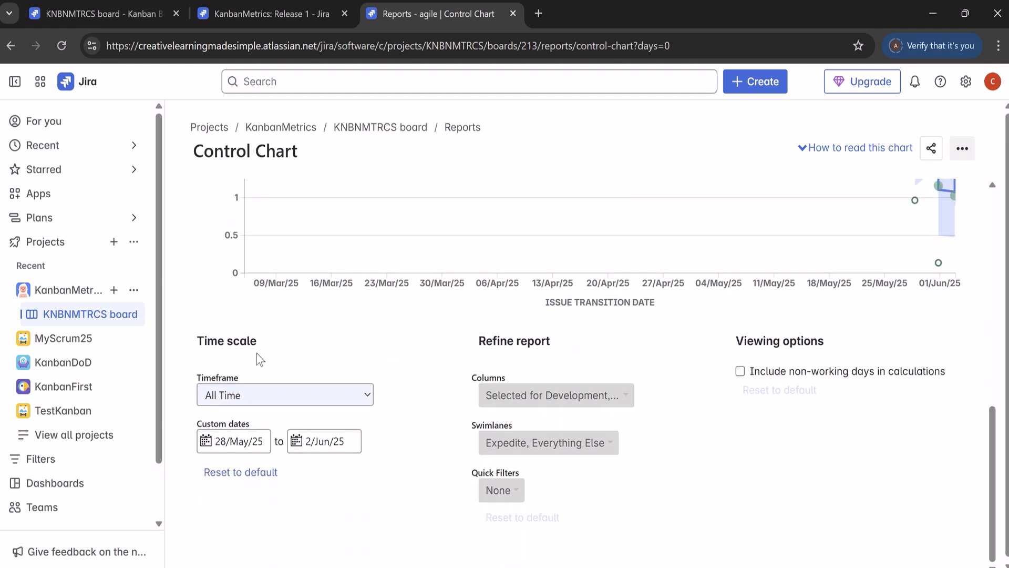
mouse_move(715, 362)
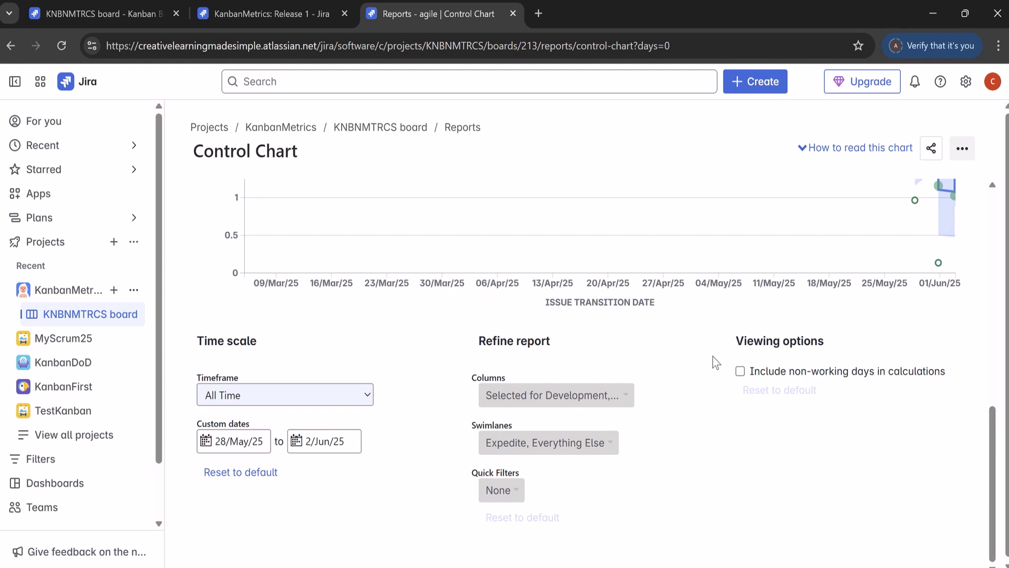
mouse_move(258, 358)
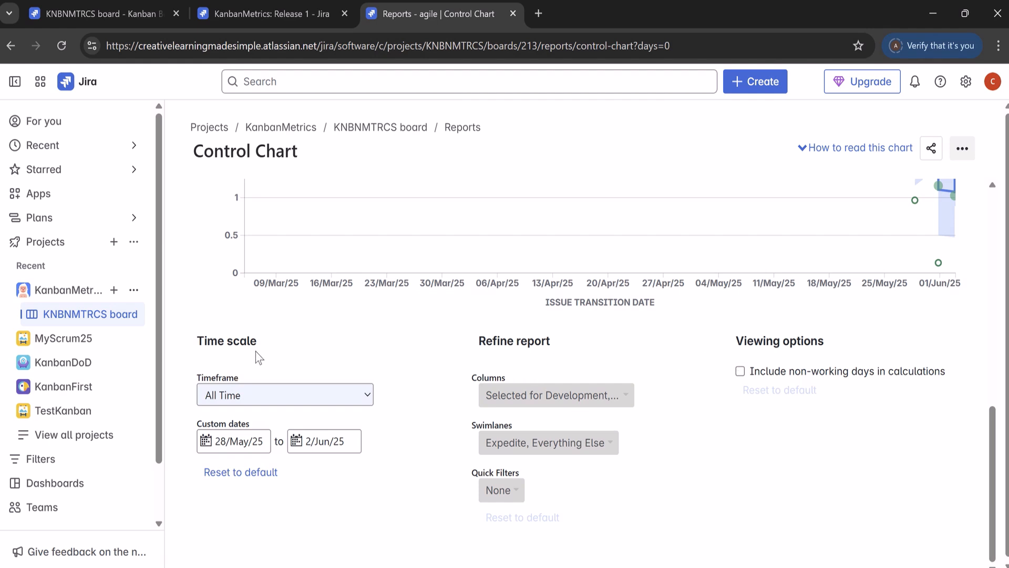
mouse_move(367, 315)
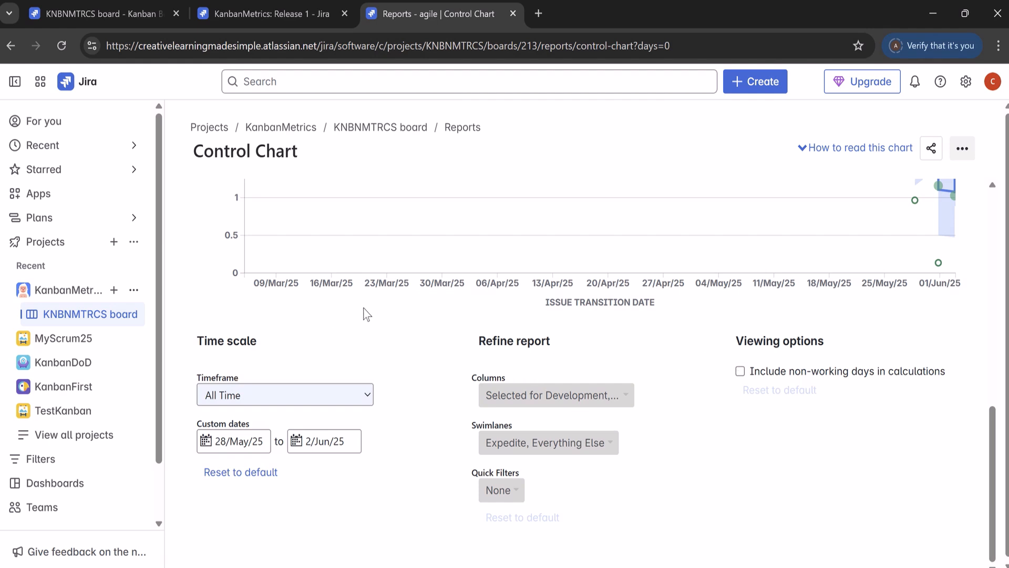
mouse_move(360, 321)
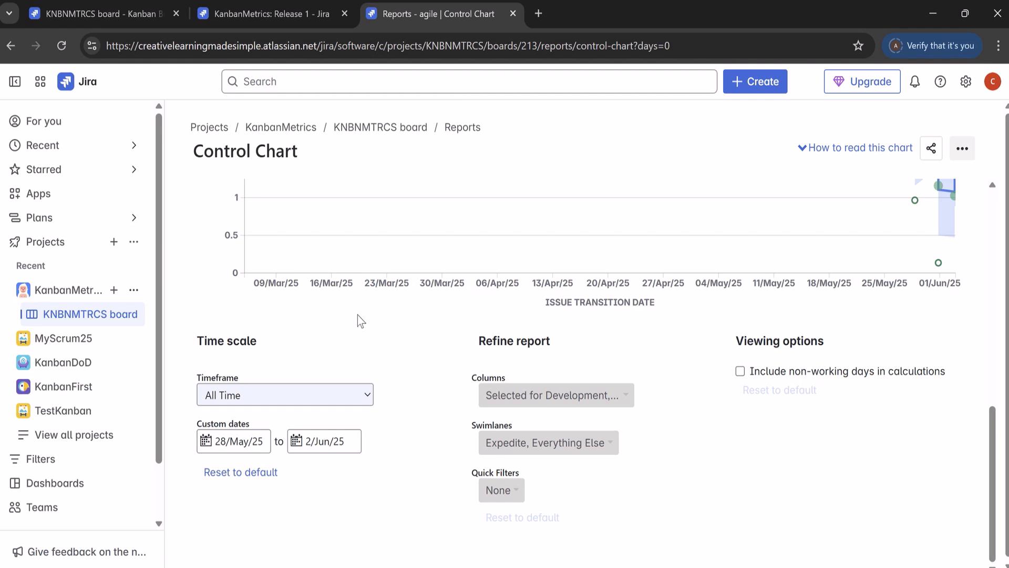
mouse_move(368, 401)
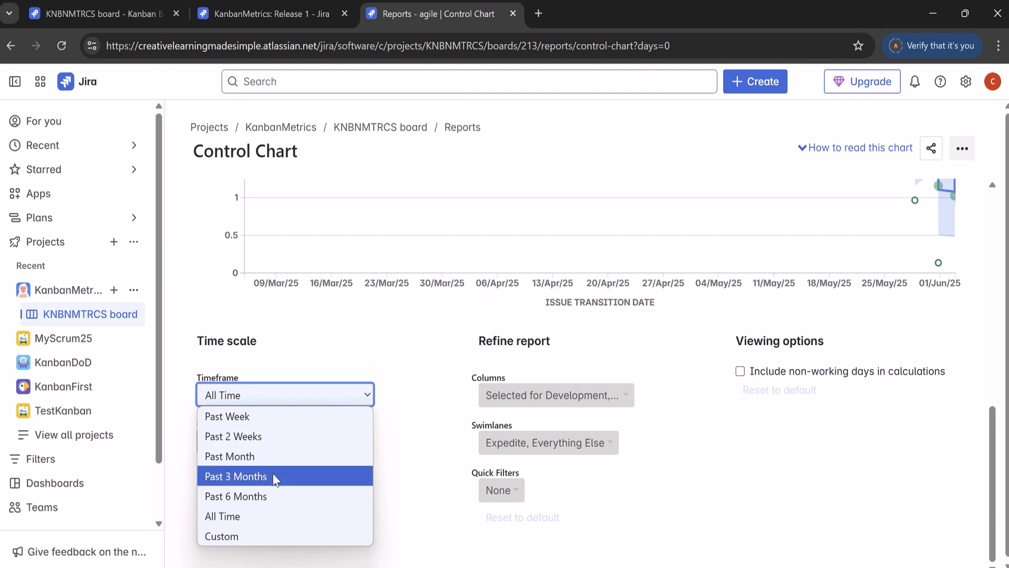
mouse_move(233, 436)
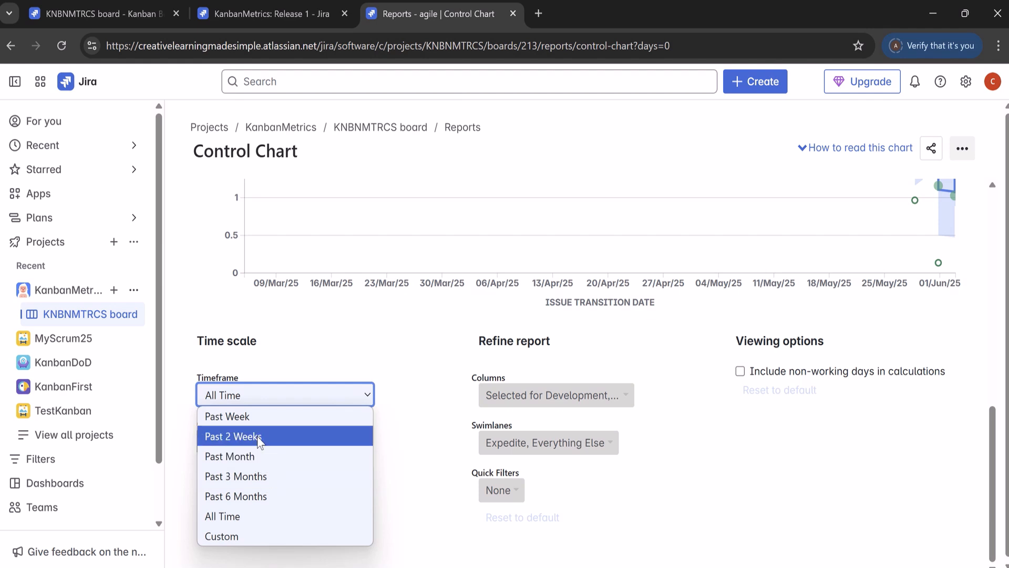
mouse_move(264, 475)
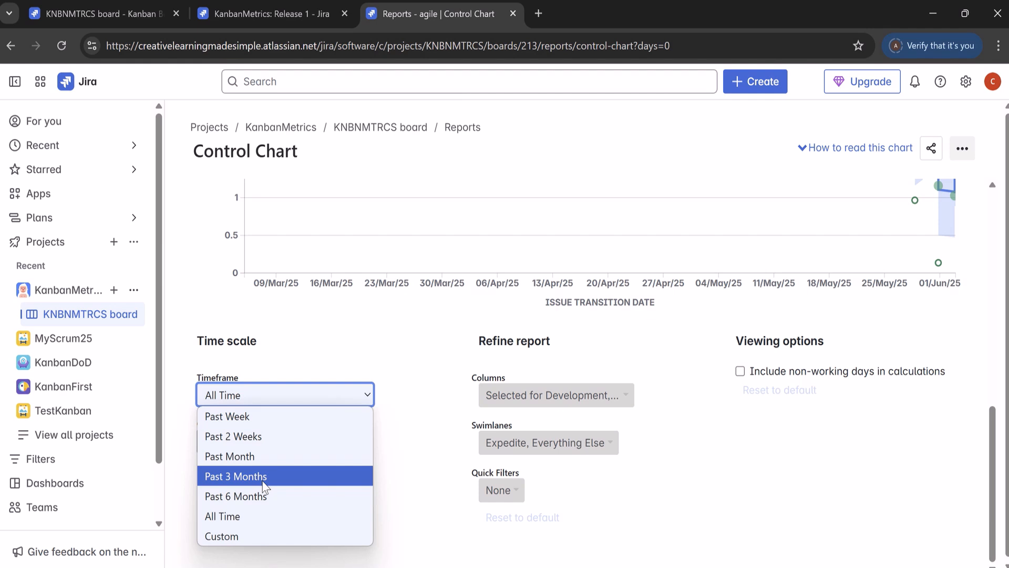
click(222, 536)
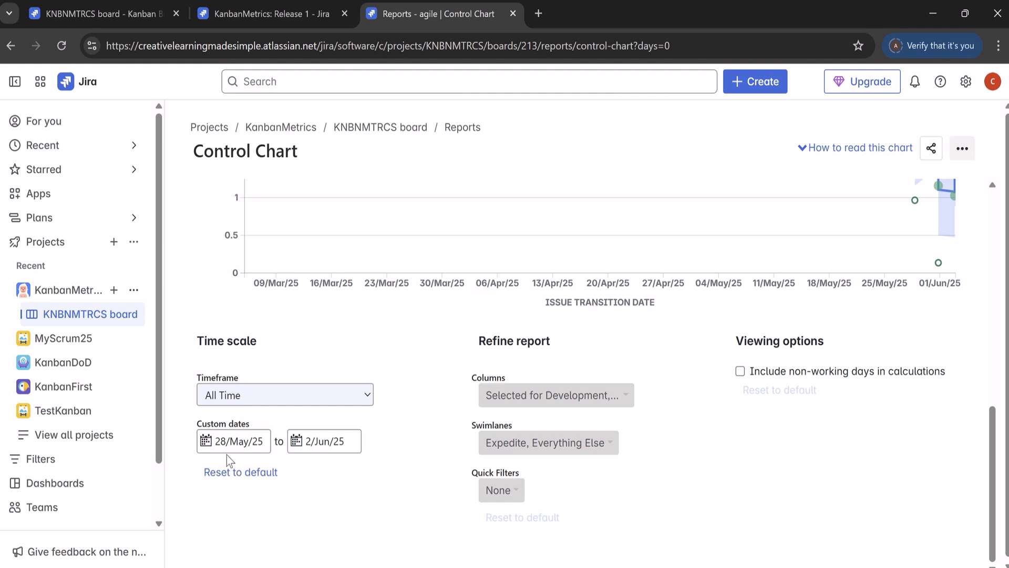
mouse_move(311, 464)
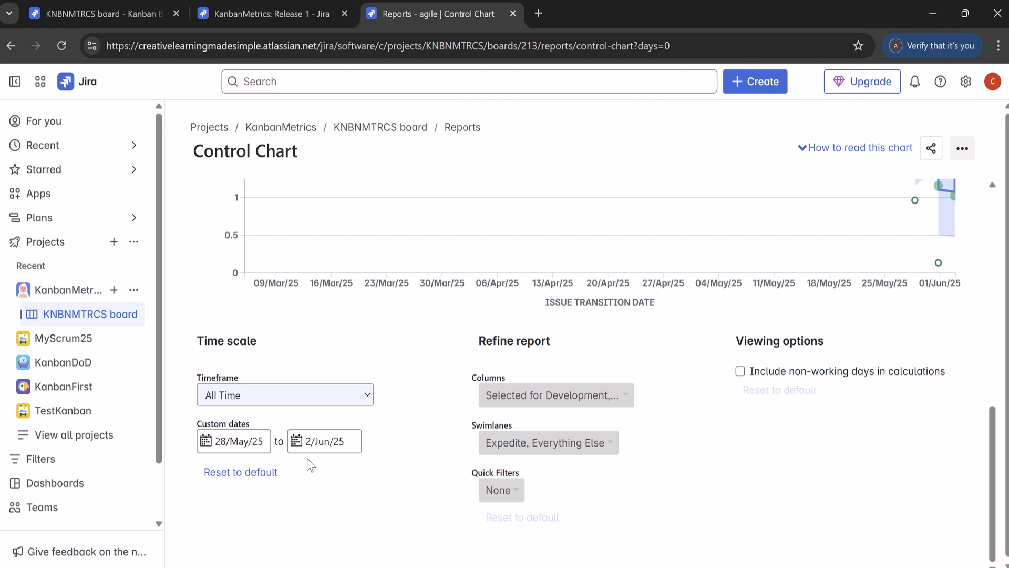
mouse_move(730, 424)
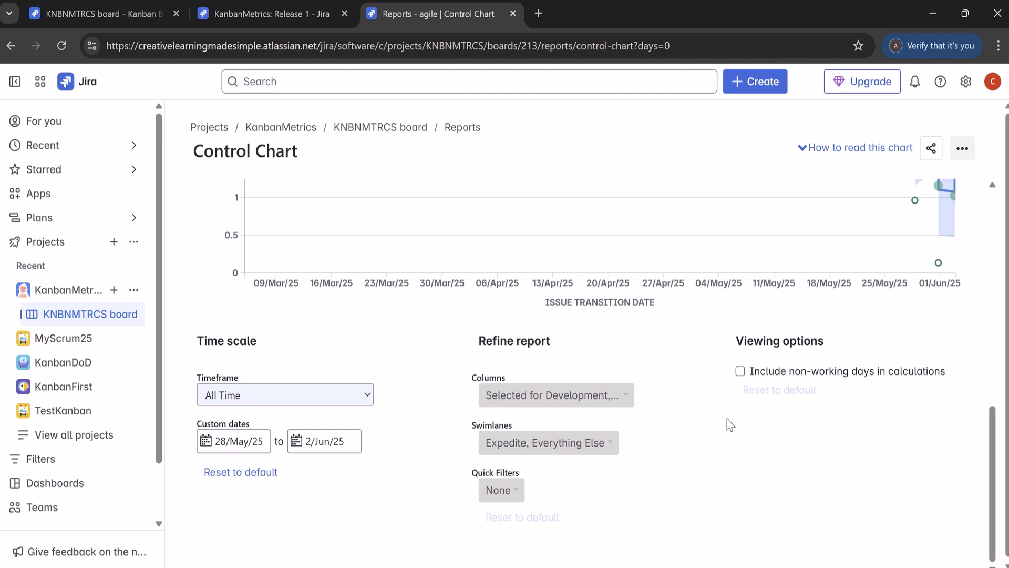
mouse_move(536, 358)
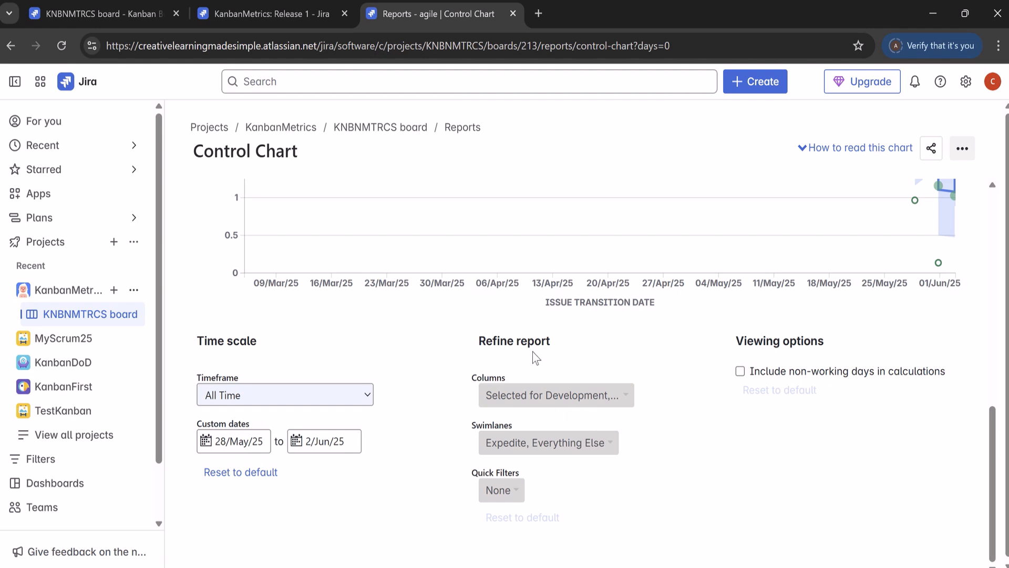
mouse_move(499, 404)
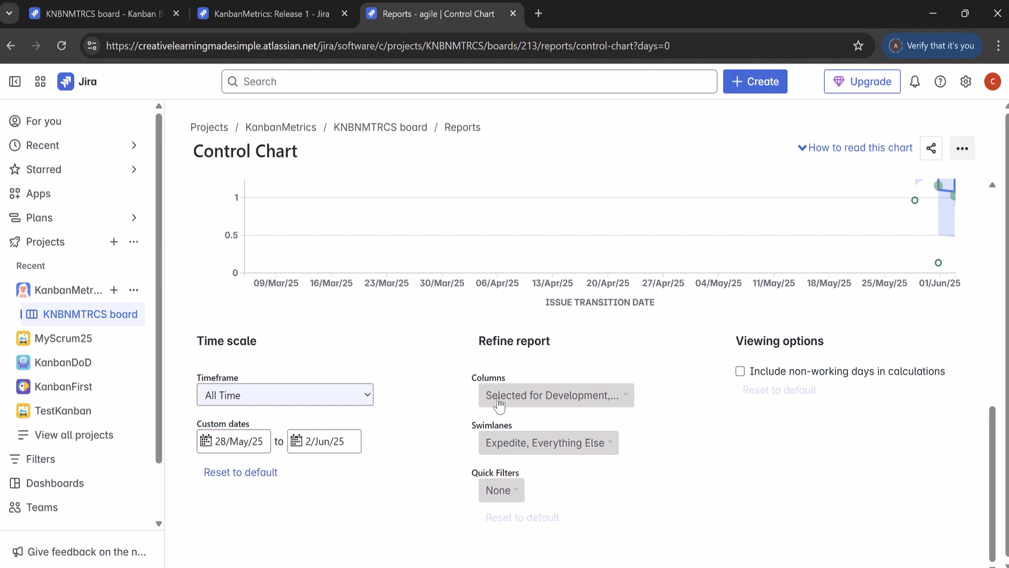
Add Backlog to the Control Chart's included columns
click(555, 395)
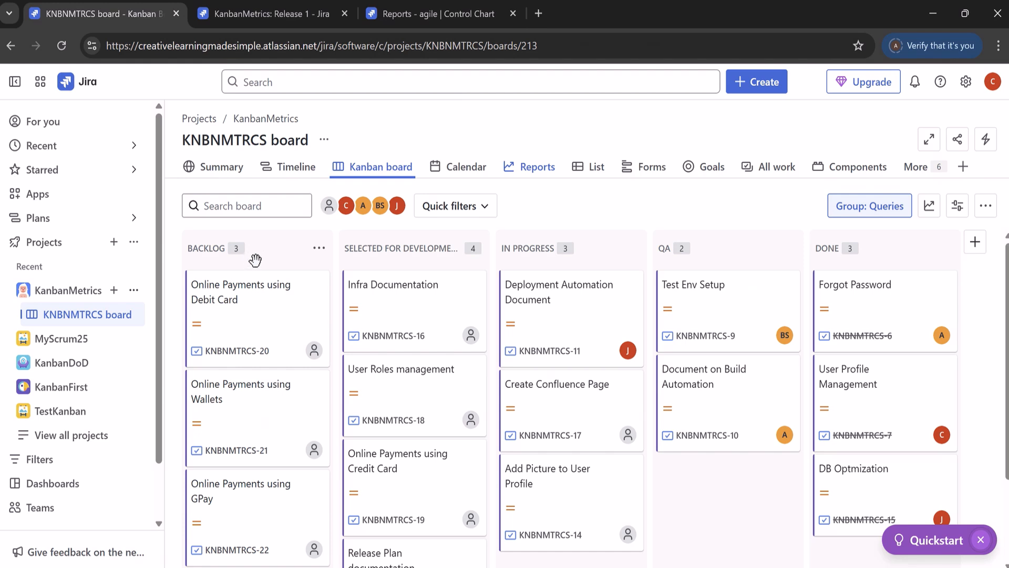
mouse_move(583, 279)
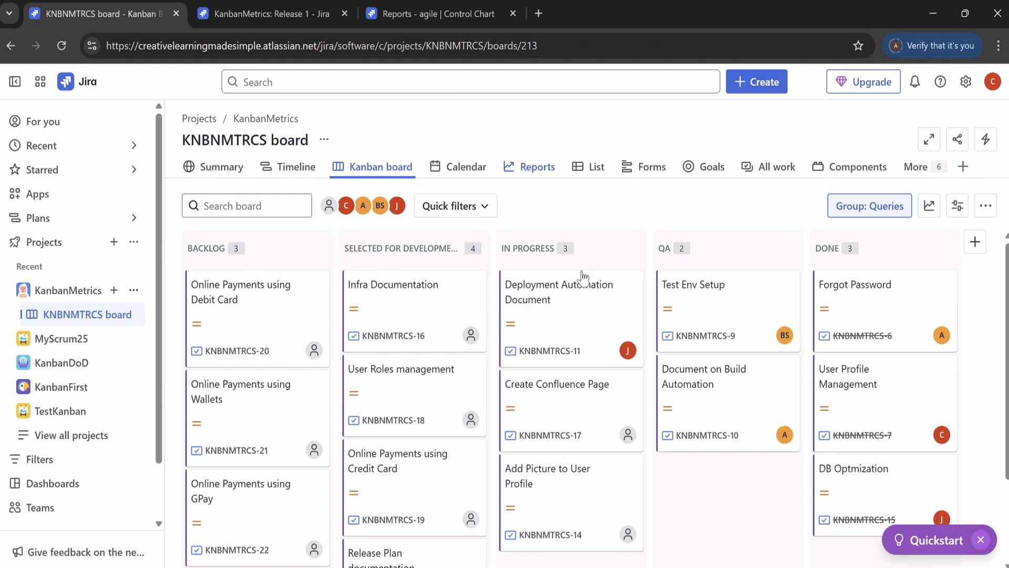
mouse_move(849, 253)
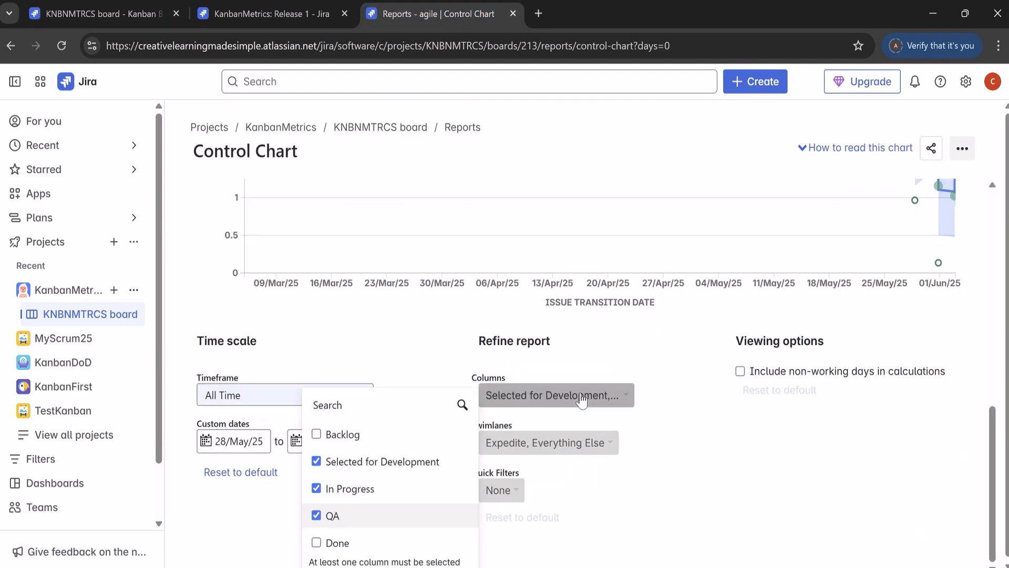
mouse_move(681, 439)
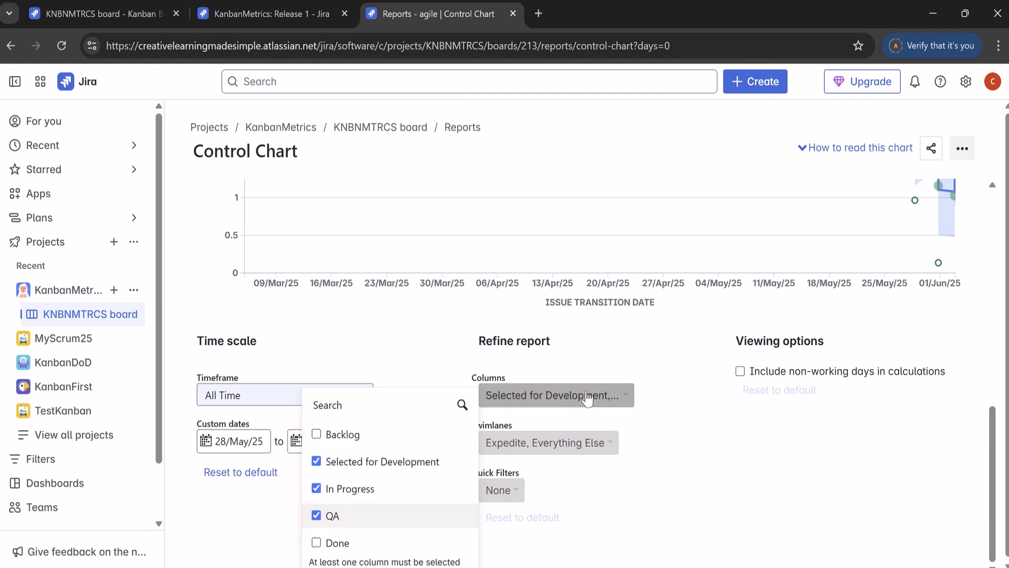
mouse_move(344, 438)
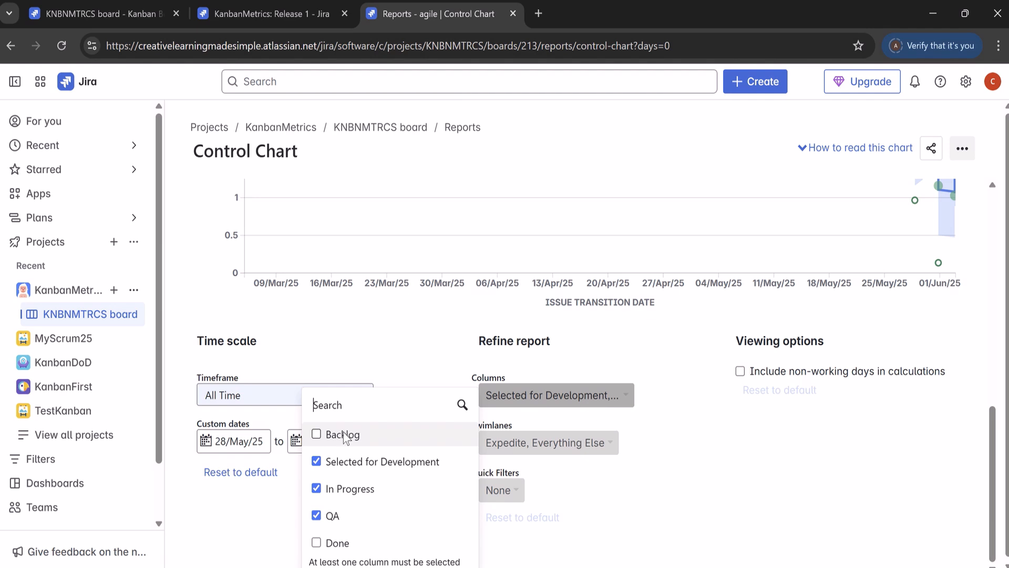
click(316, 434)
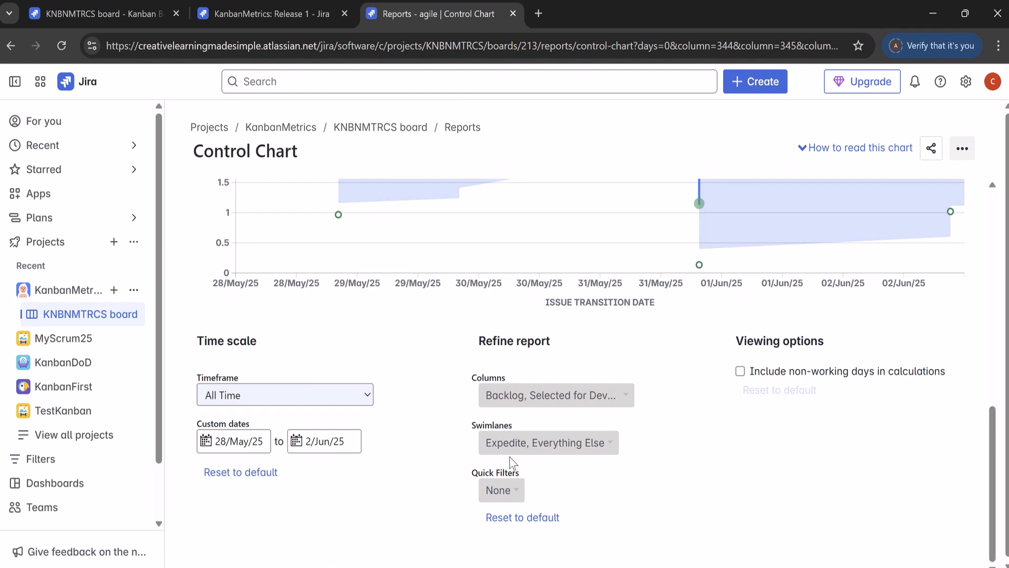
mouse_move(550, 464)
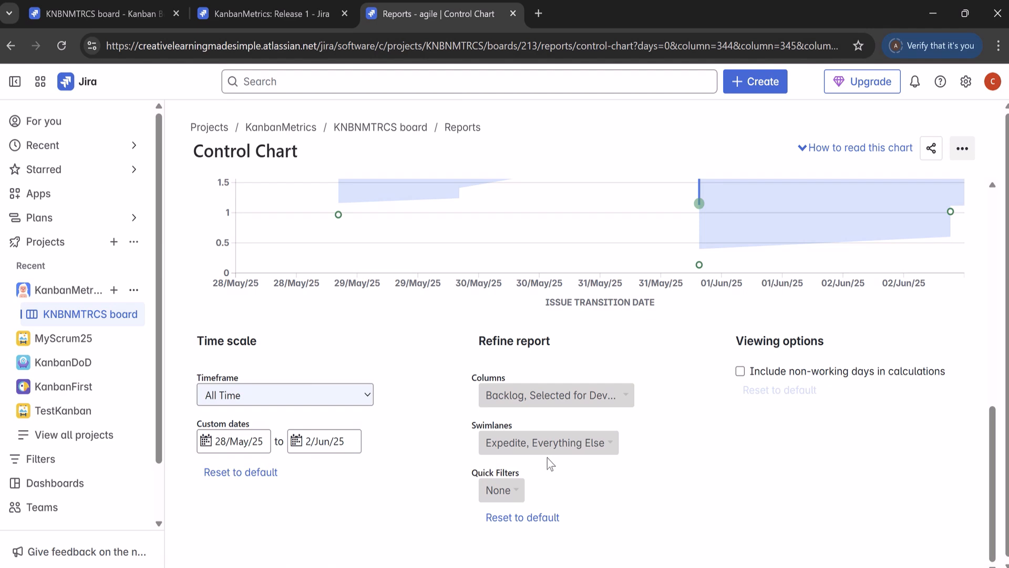
mouse_move(561, 462)
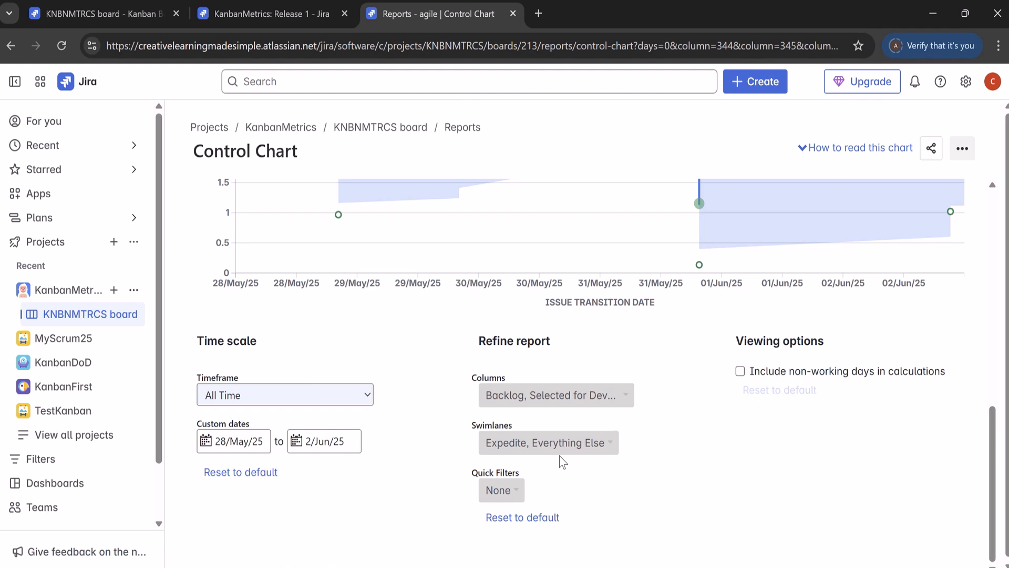
mouse_move(564, 468)
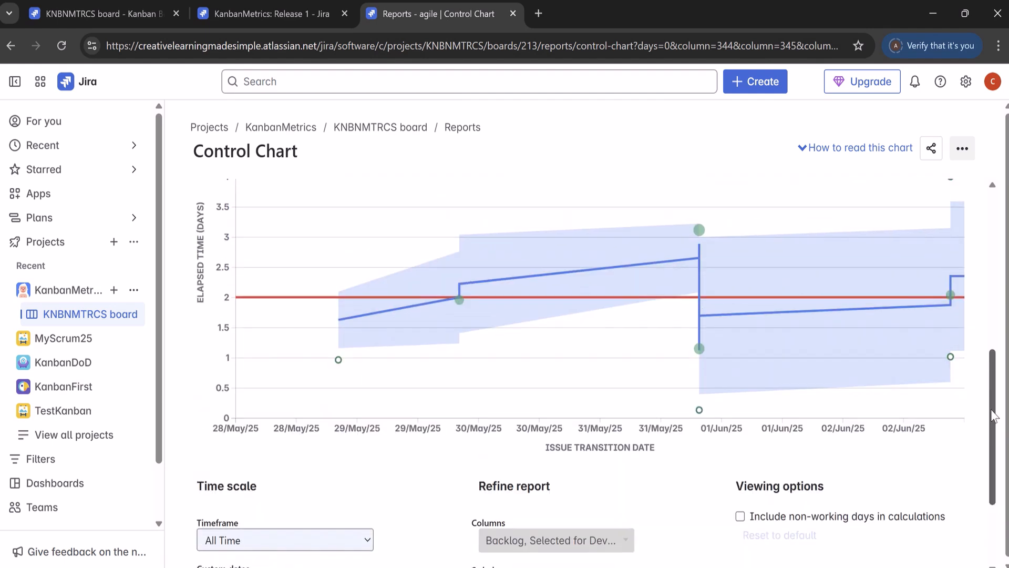
scroll(up, 3)
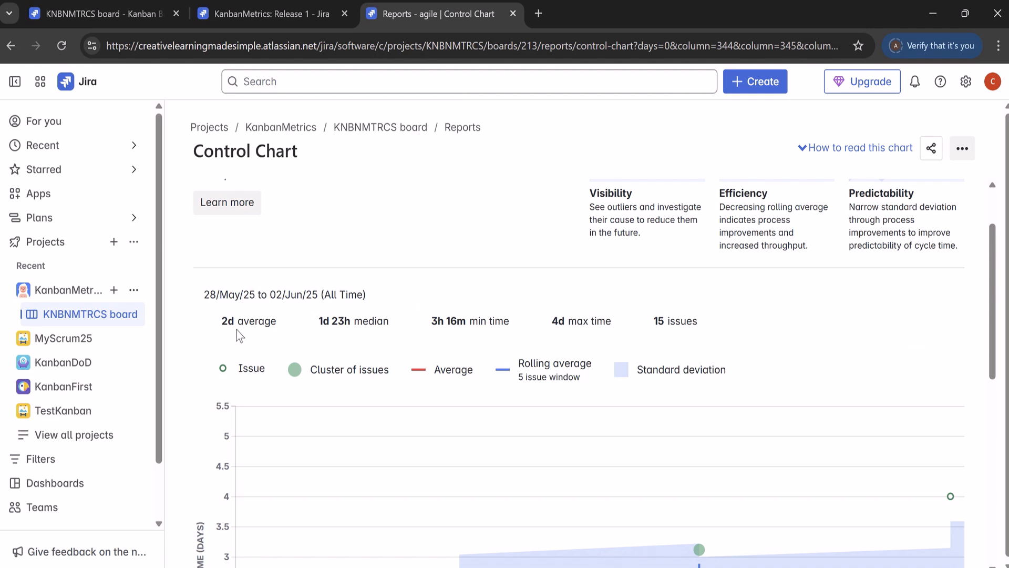
mouse_move(361, 339)
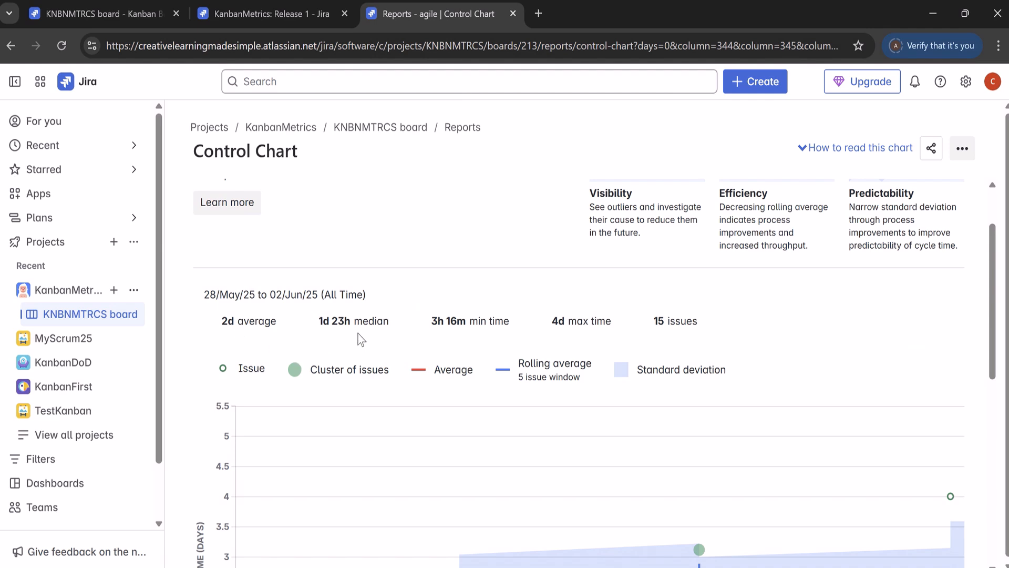
mouse_move(350, 336)
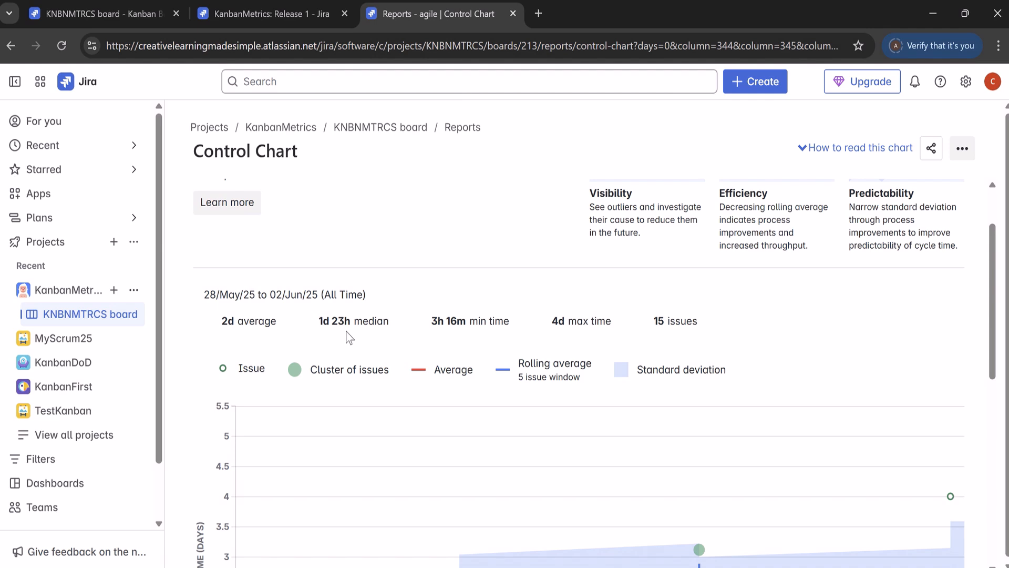
mouse_move(406, 335)
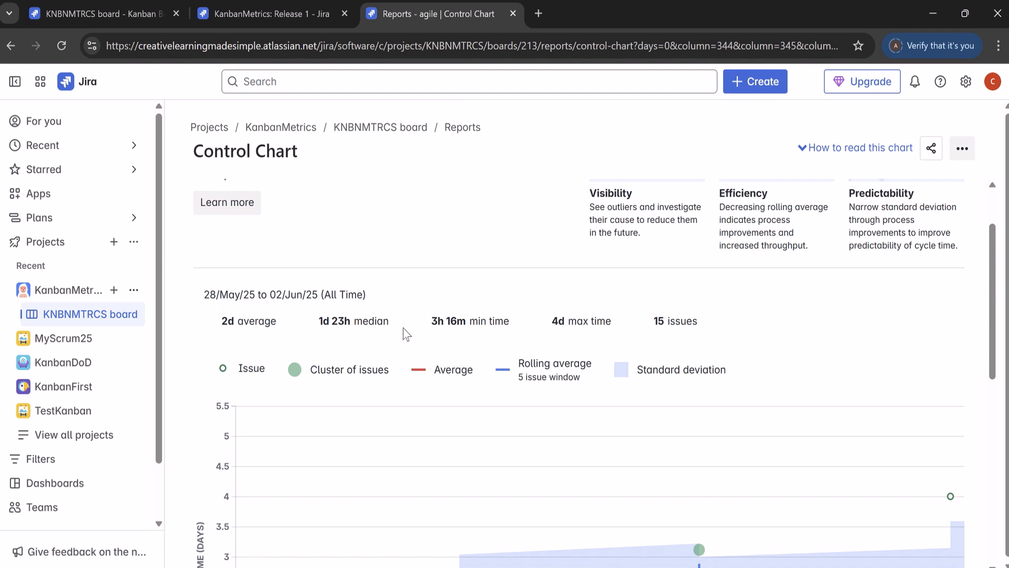
mouse_move(467, 334)
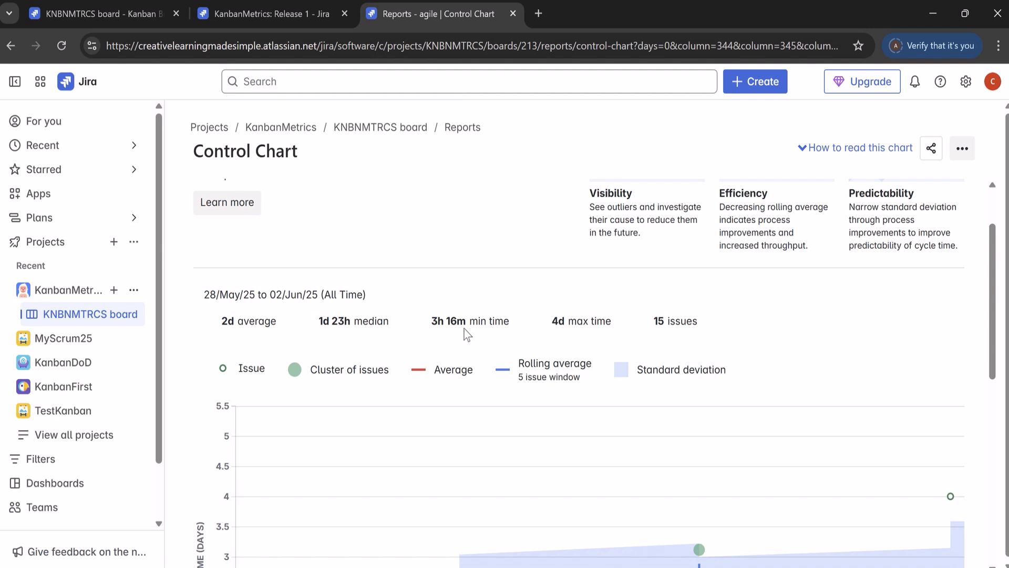
mouse_move(475, 337)
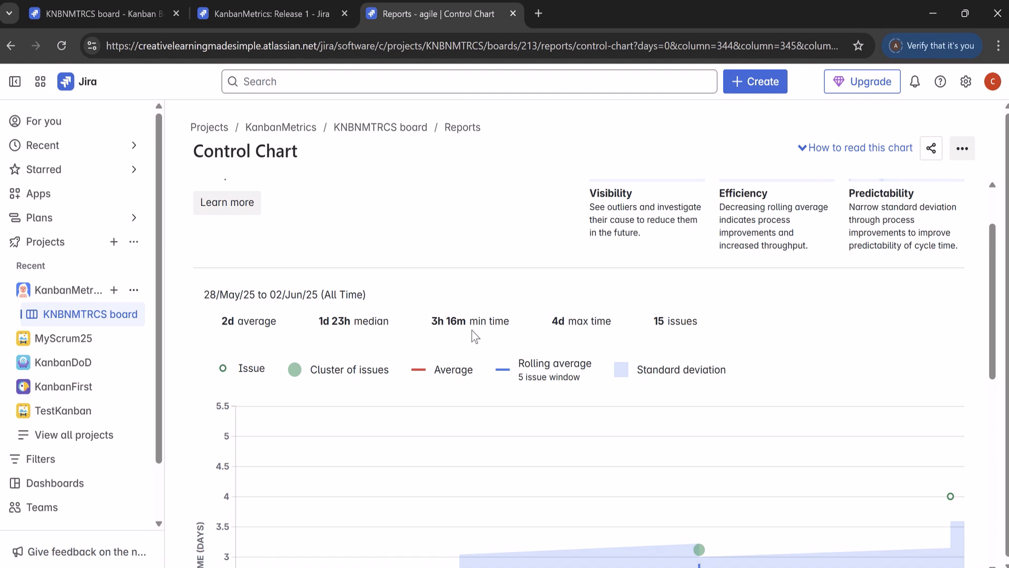
mouse_move(460, 343)
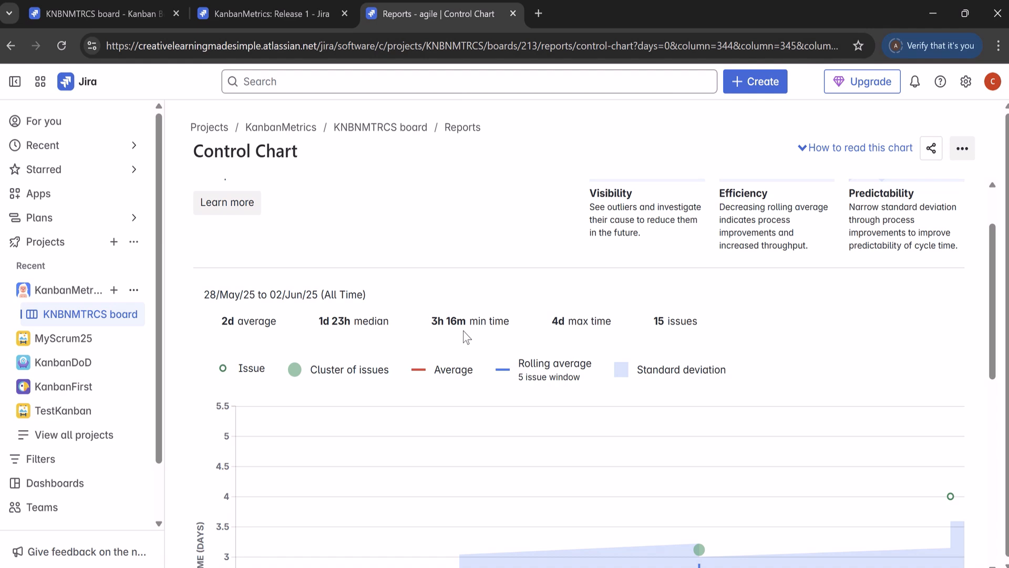
mouse_move(576, 336)
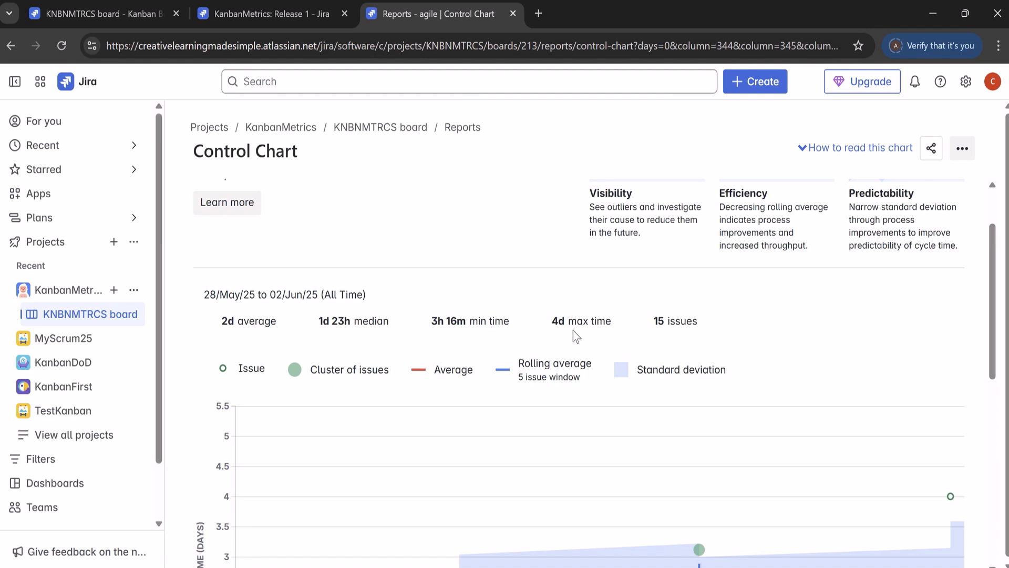
mouse_move(569, 330)
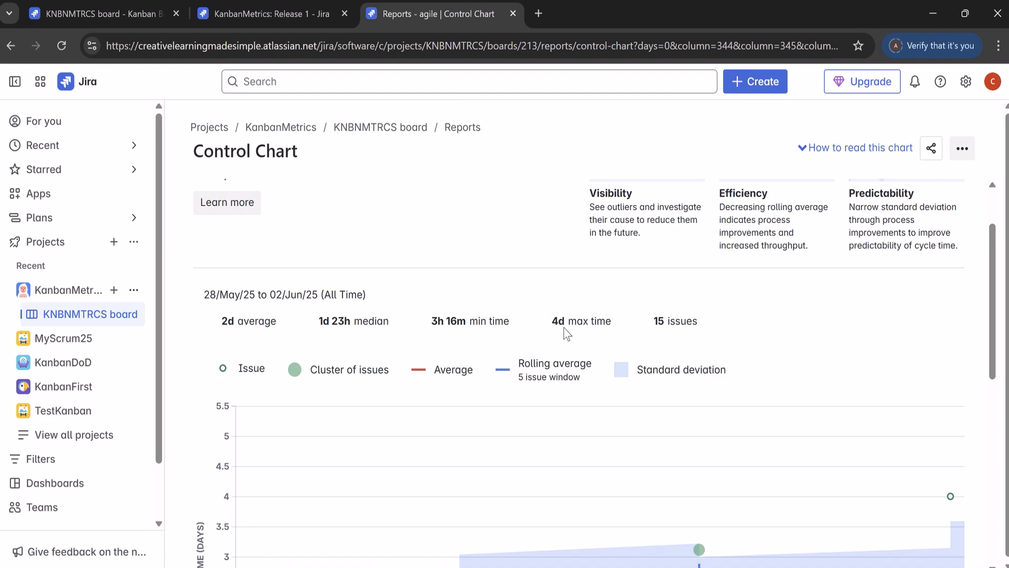
mouse_move(666, 346)
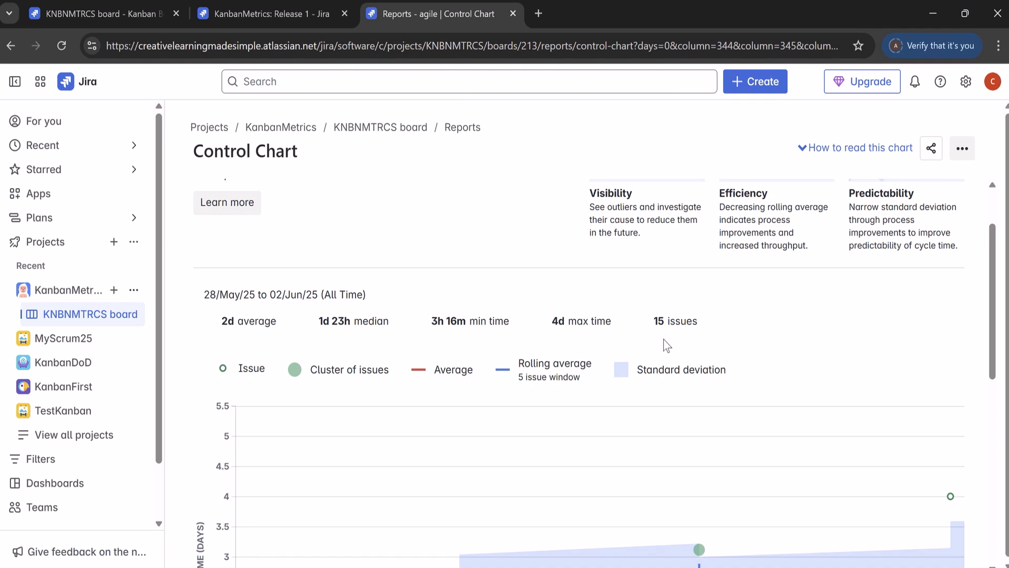
mouse_move(666, 339)
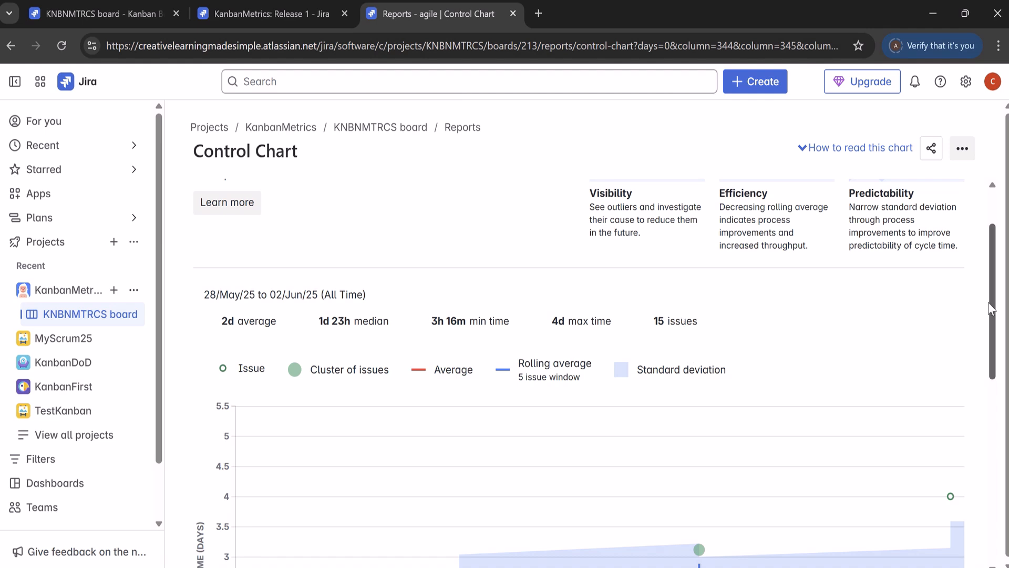
scroll(down, 3)
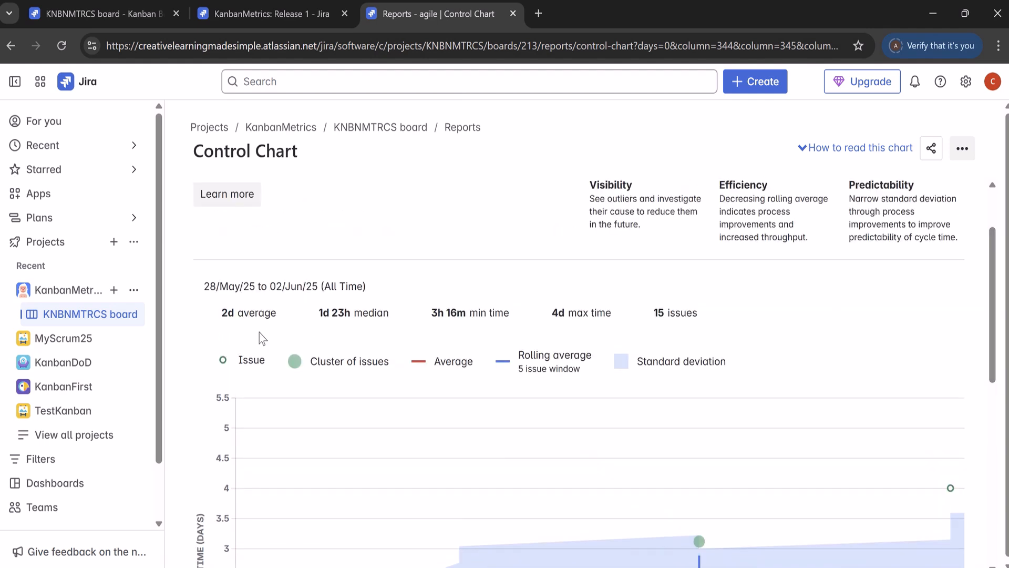
mouse_move(366, 332)
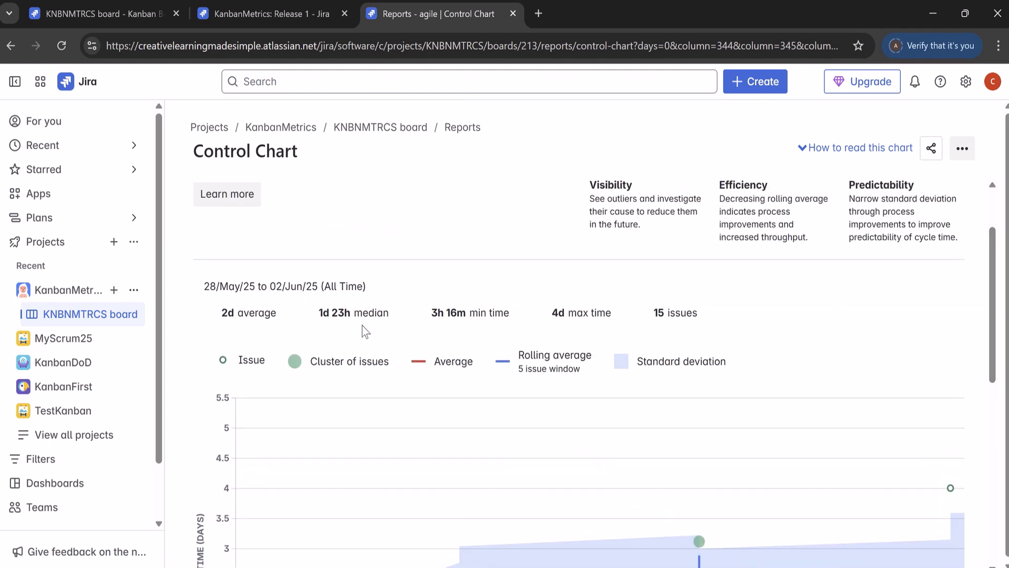
mouse_move(342, 339)
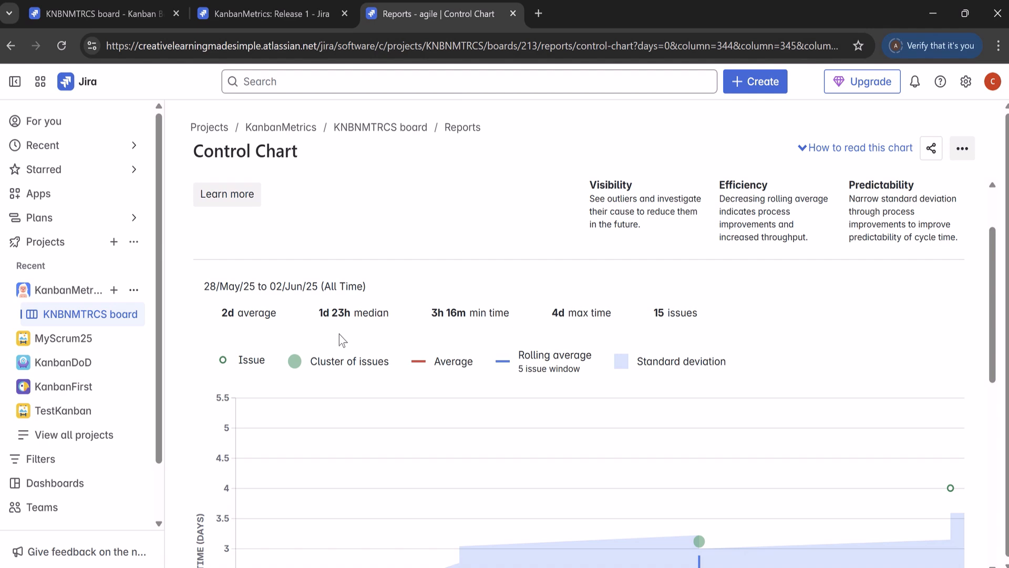
mouse_move(372, 335)
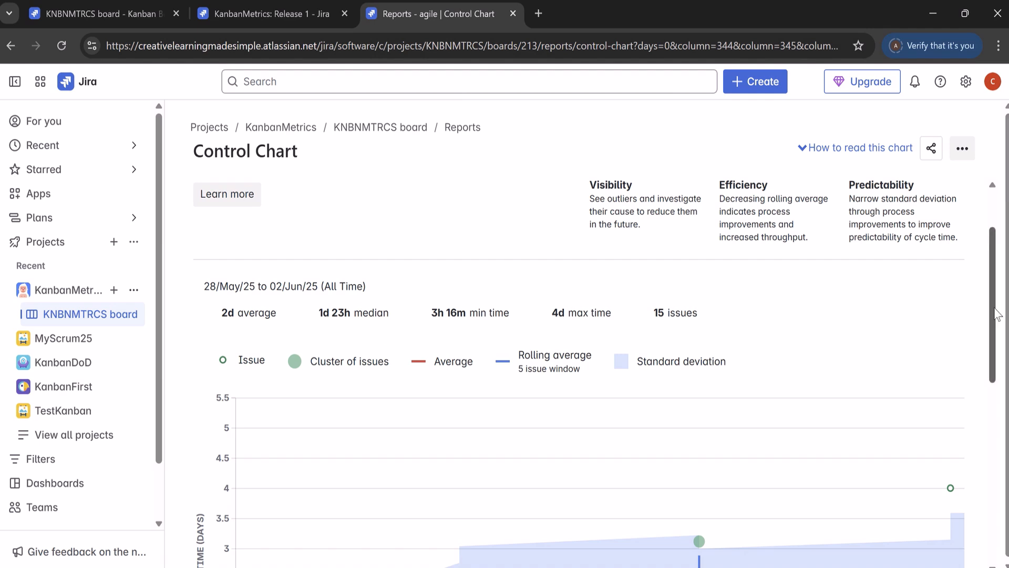
scroll(down, 3)
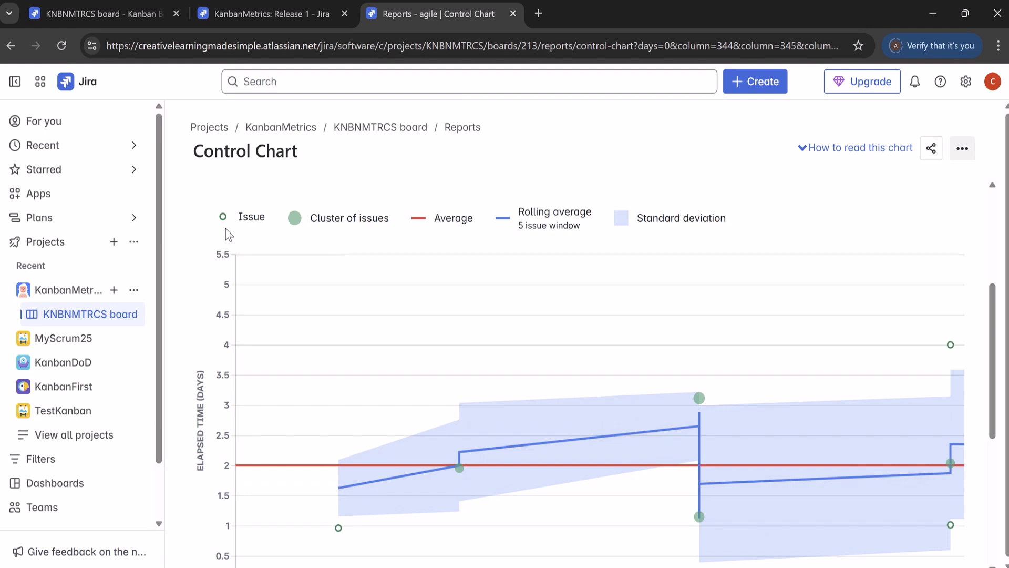
mouse_move(307, 246)
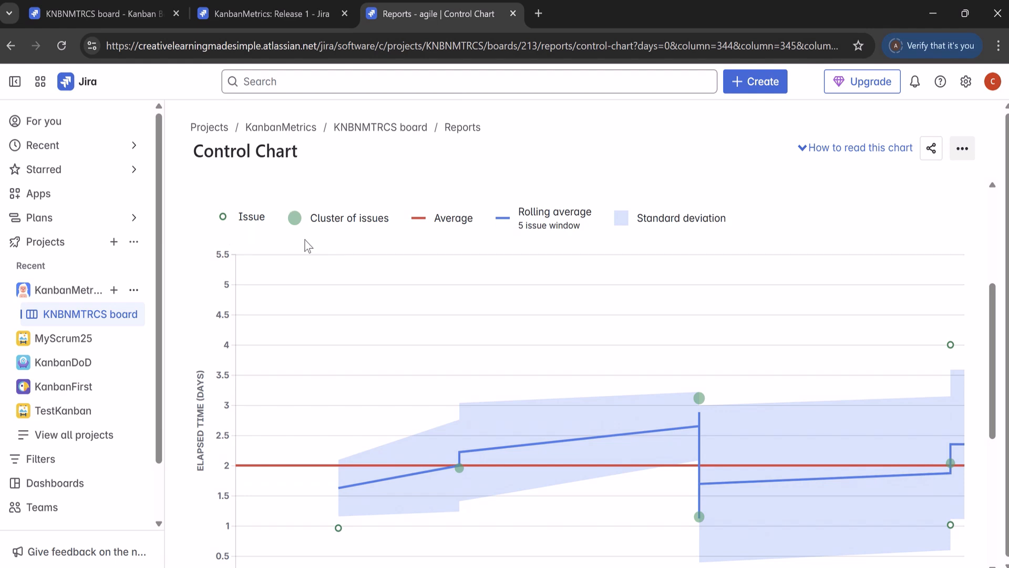
mouse_move(364, 244)
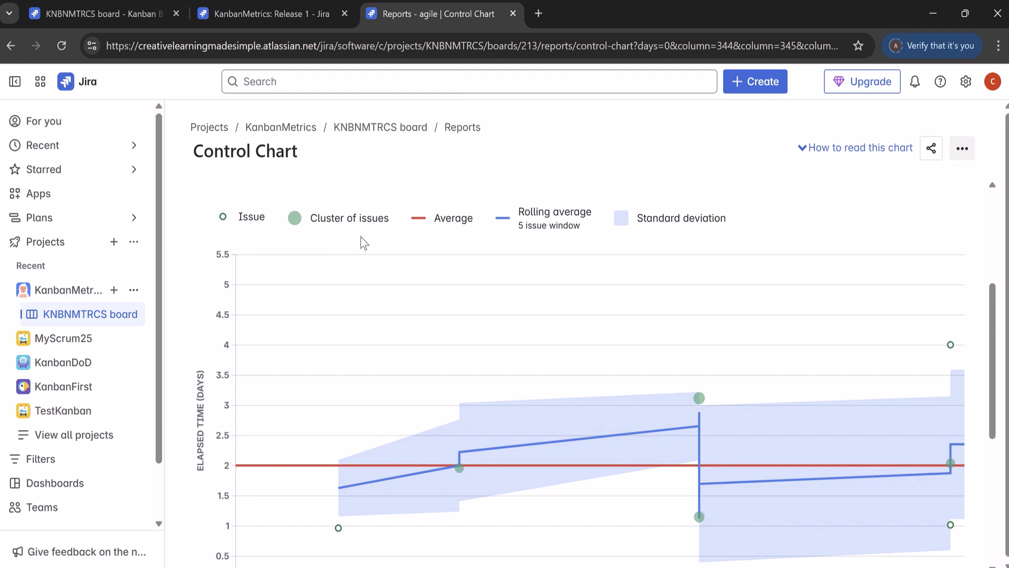
mouse_move(518, 233)
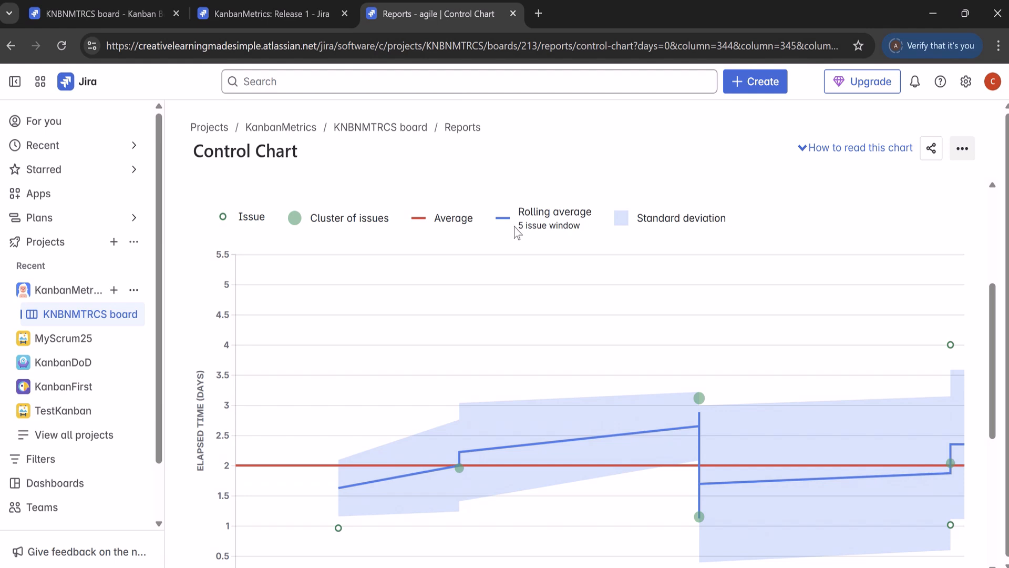
mouse_move(555, 247)
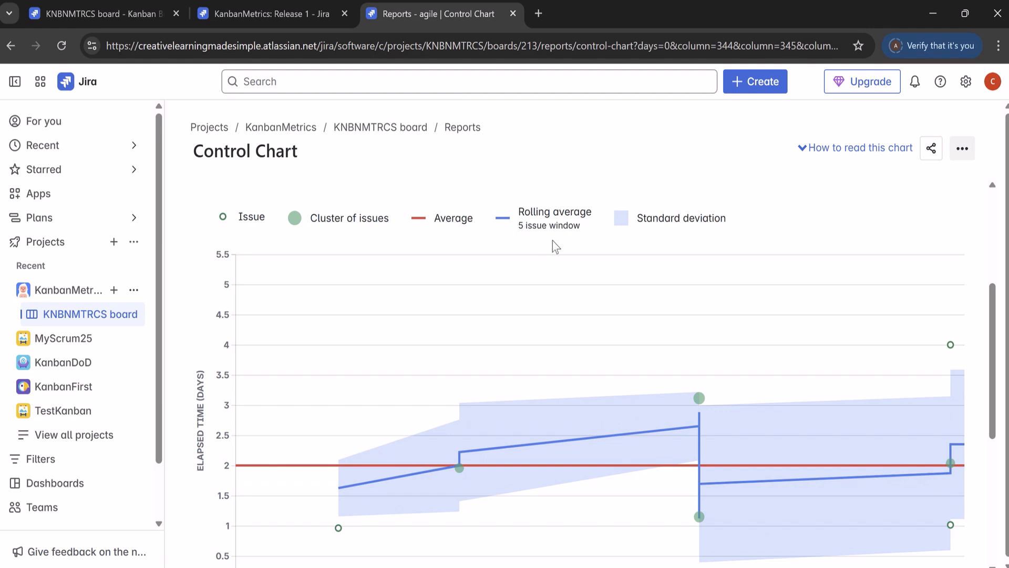
mouse_move(624, 243)
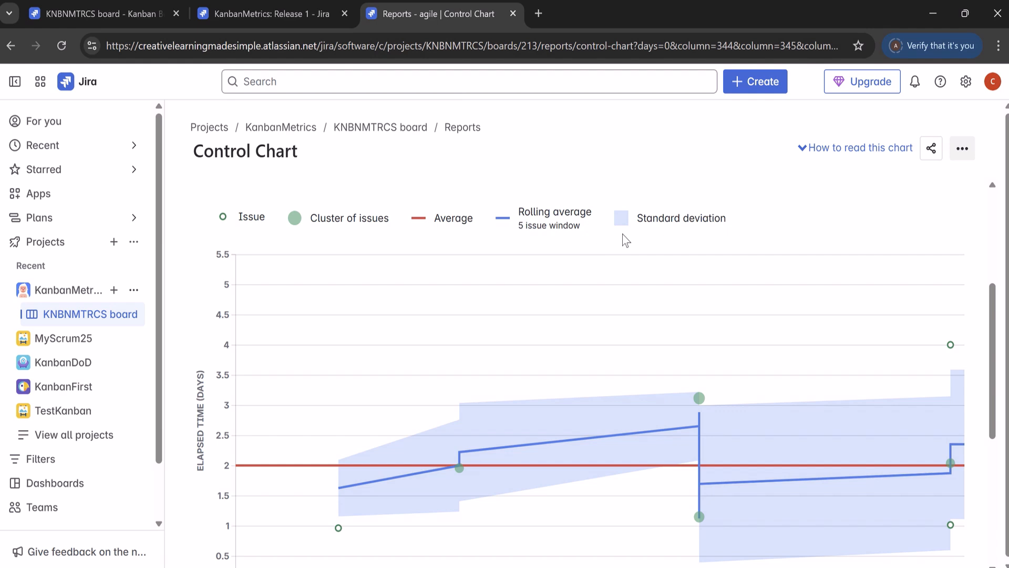
scroll(down, 3)
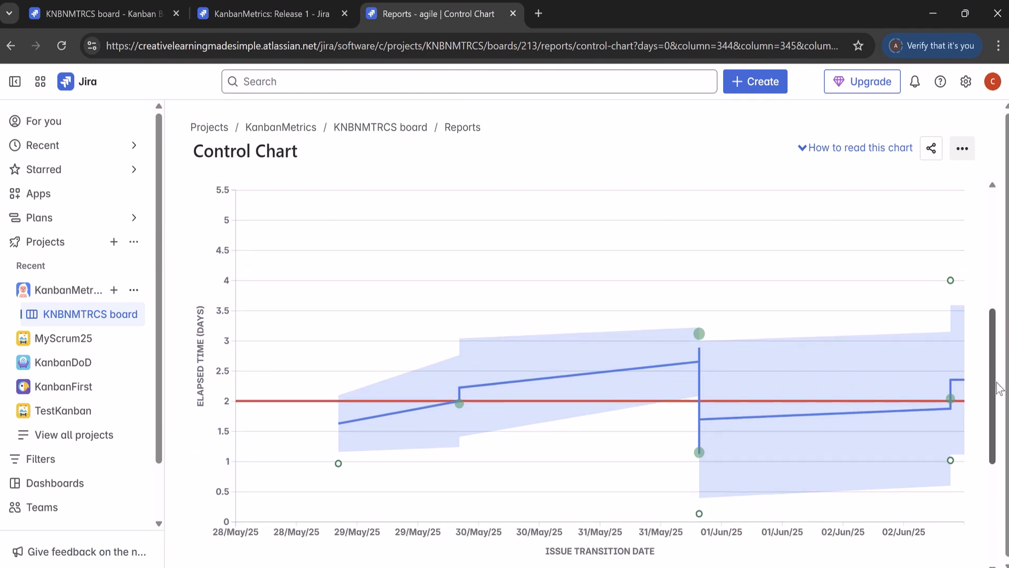
scroll(down, 3)
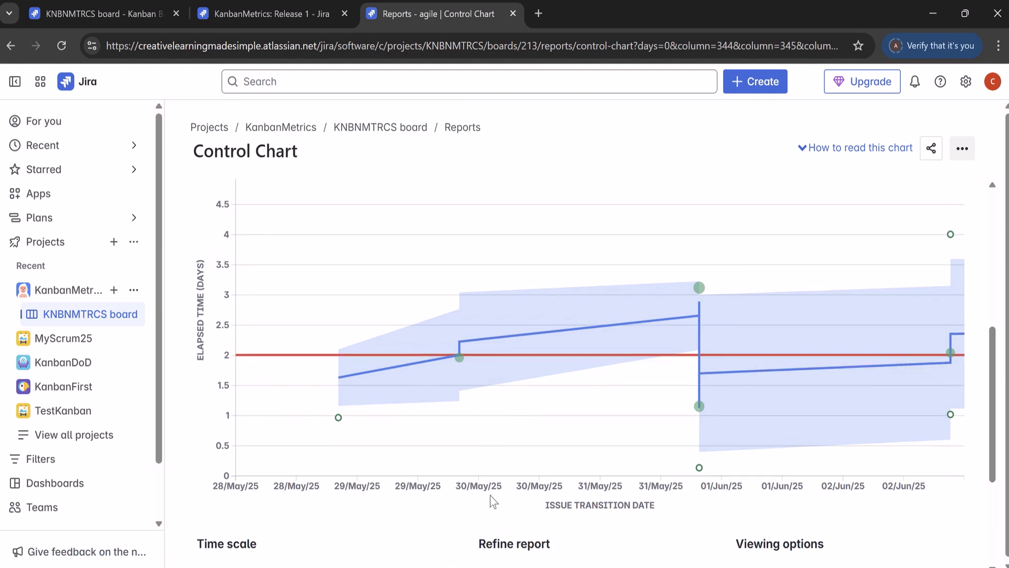
mouse_move(209, 367)
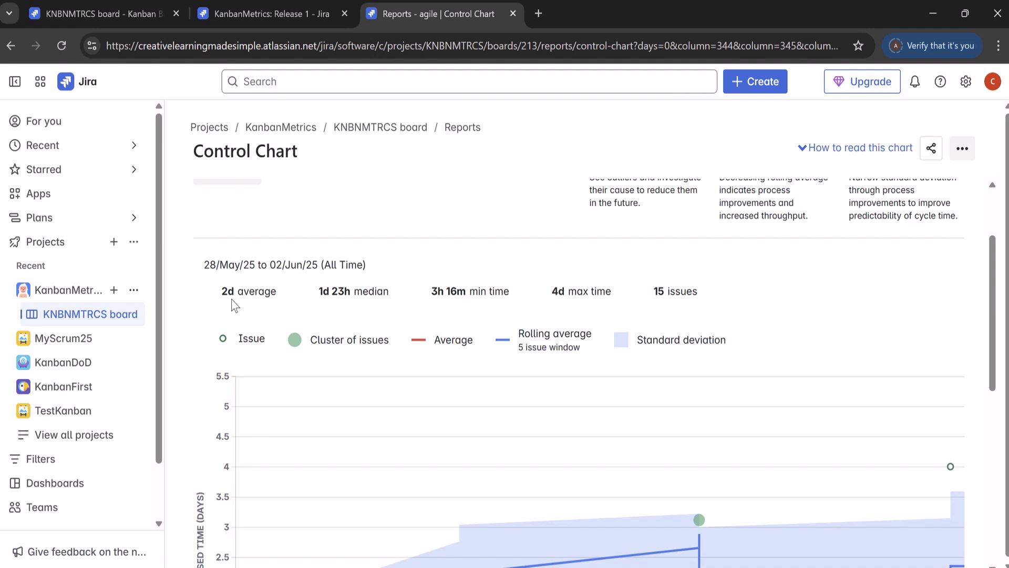
mouse_move(378, 314)
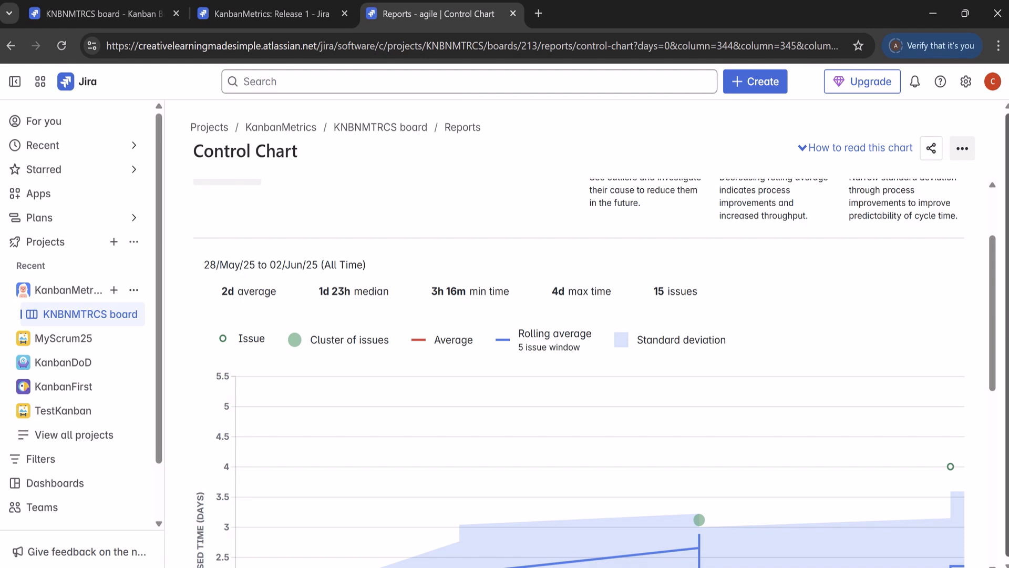
Scroll down to bring the Control Chart into view
scroll(down, 3)
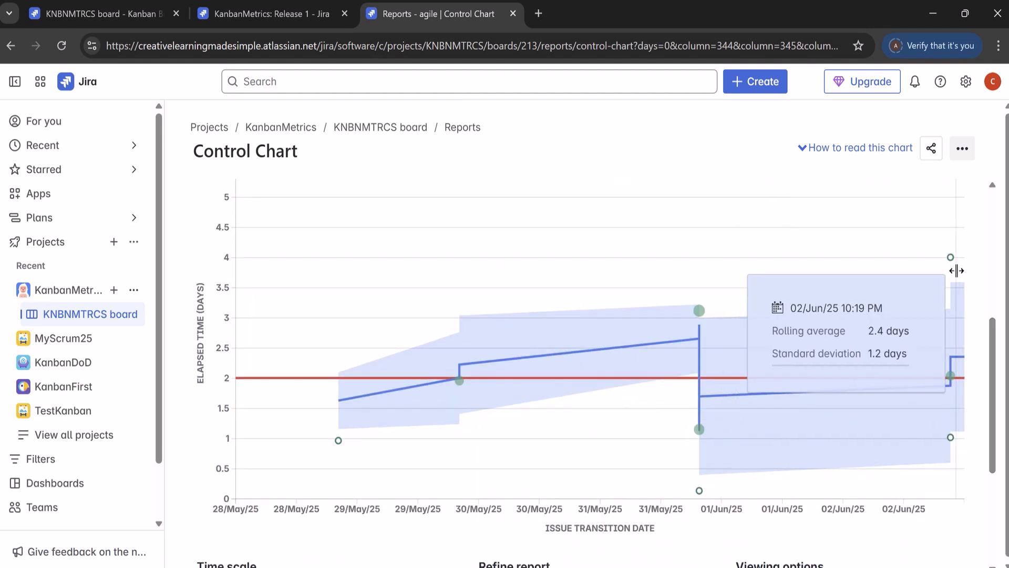
mouse_move(212, 391)
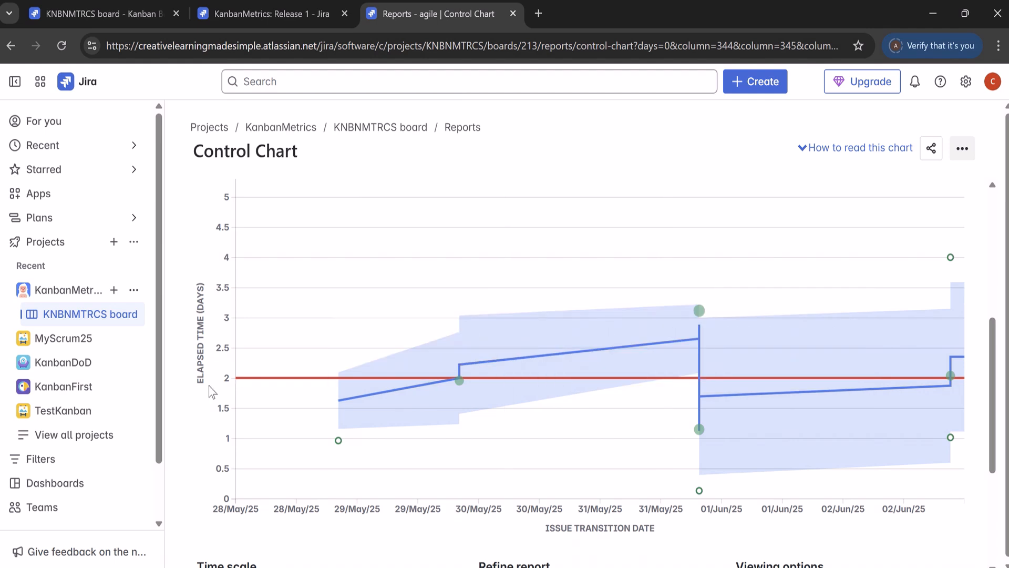
mouse_move(245, 378)
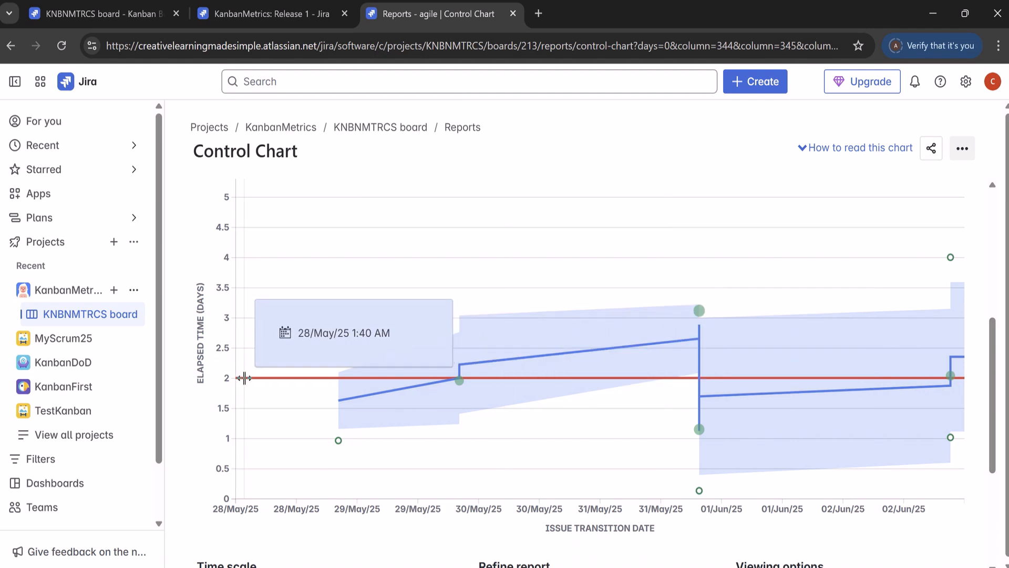
mouse_move(570, 364)
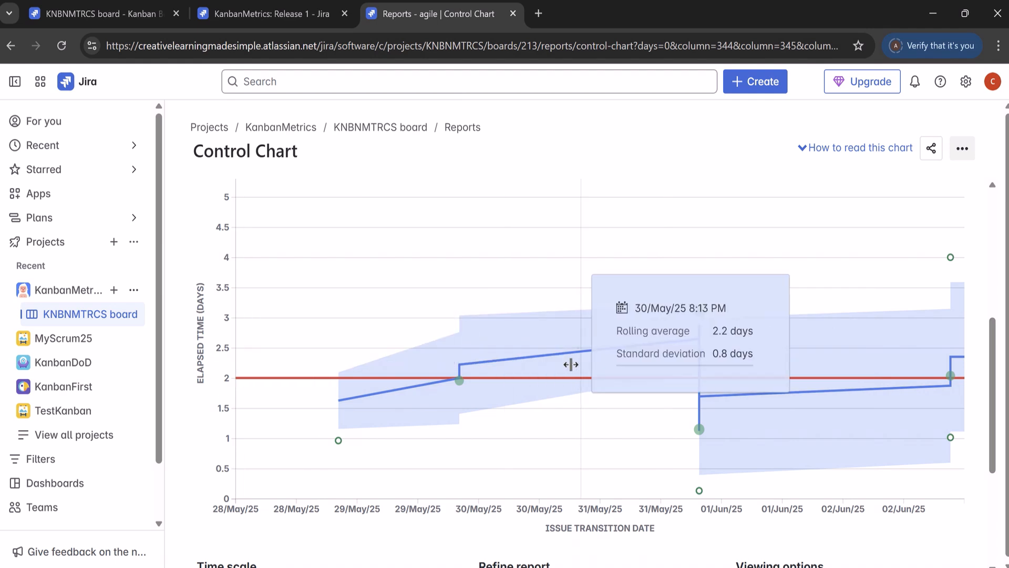
mouse_move(555, 355)
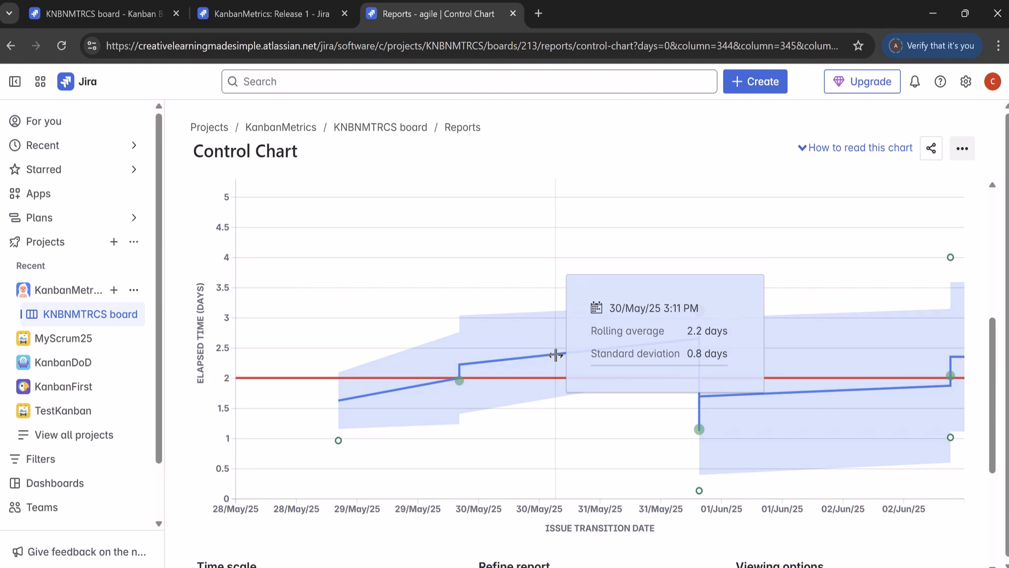
mouse_move(435, 411)
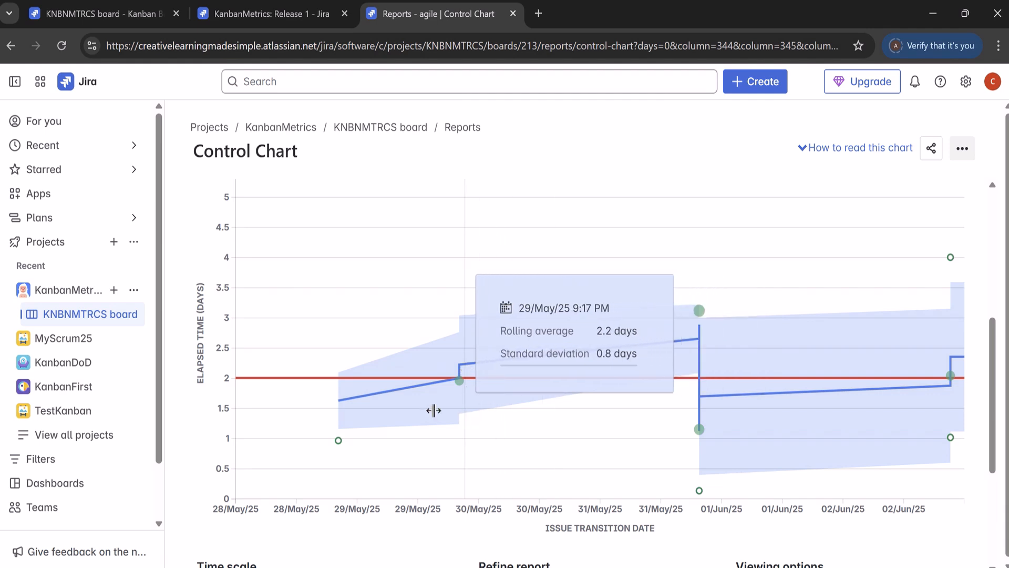
mouse_move(915, 380)
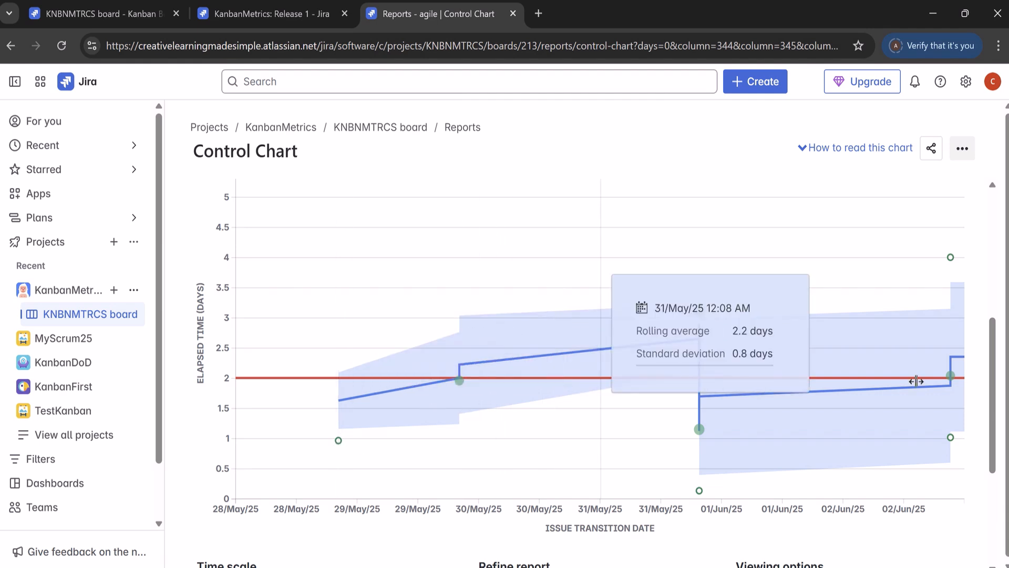
mouse_move(295, 241)
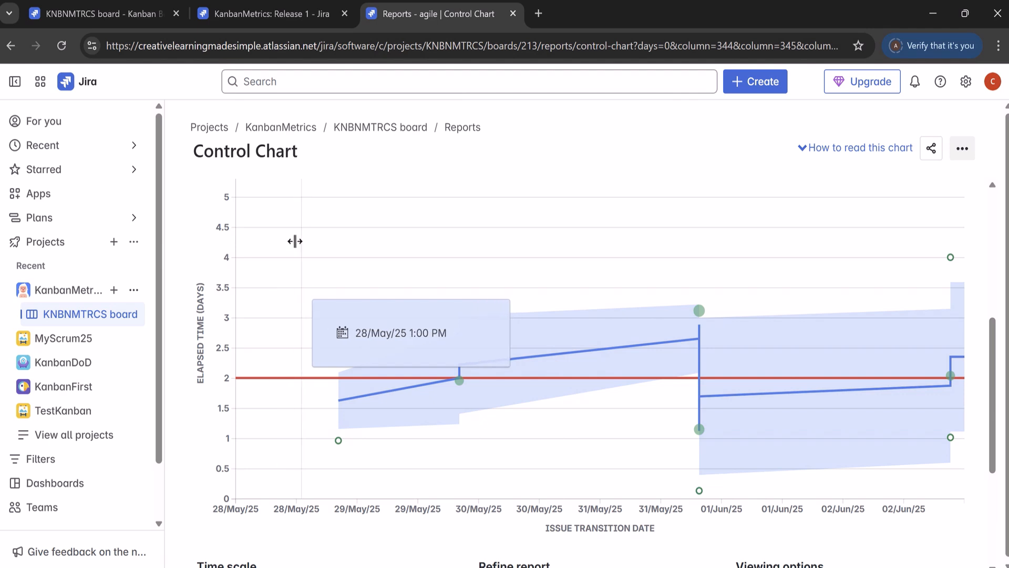
mouse_move(381, 195)
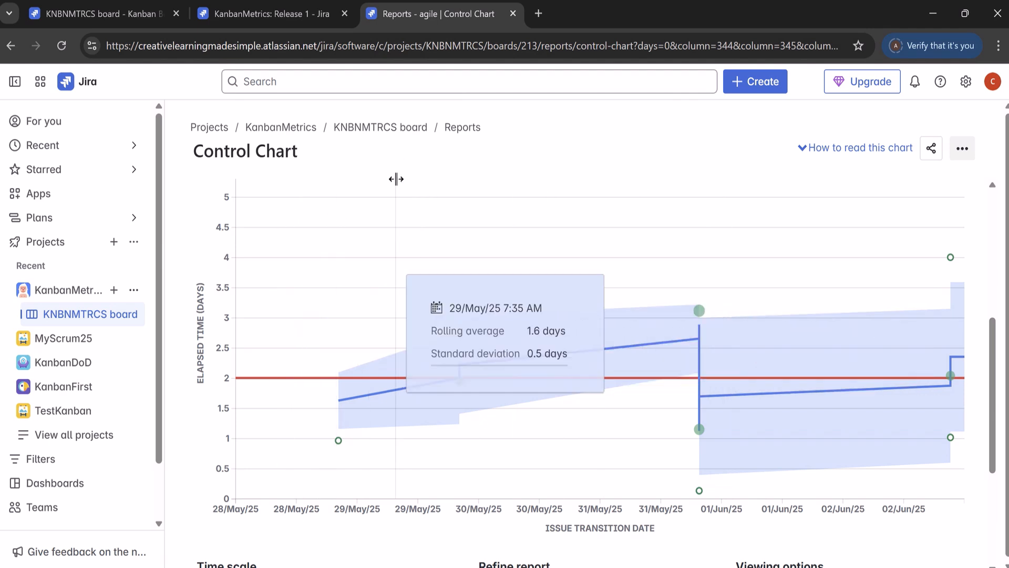
mouse_move(428, 267)
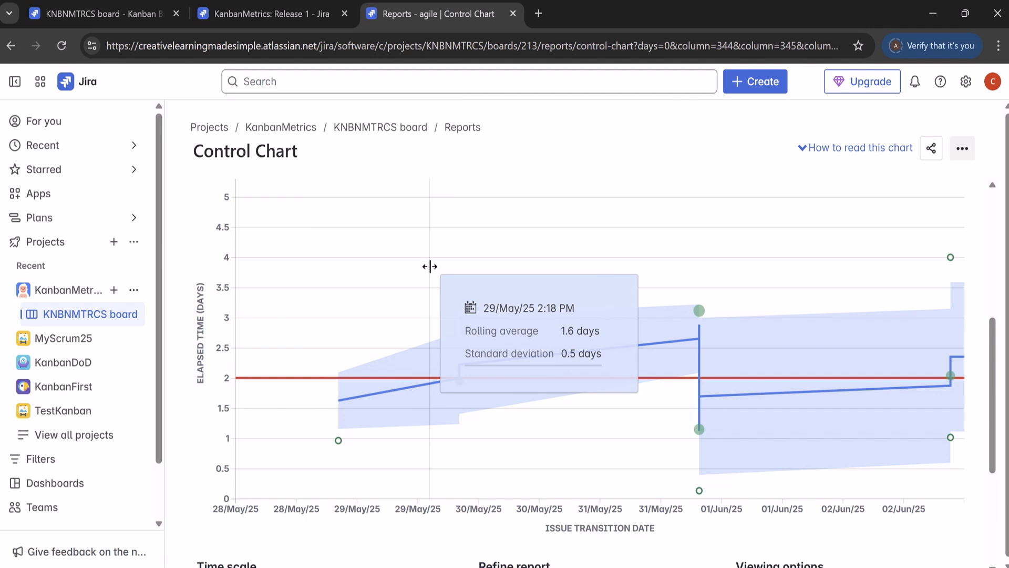
mouse_move(988, 270)
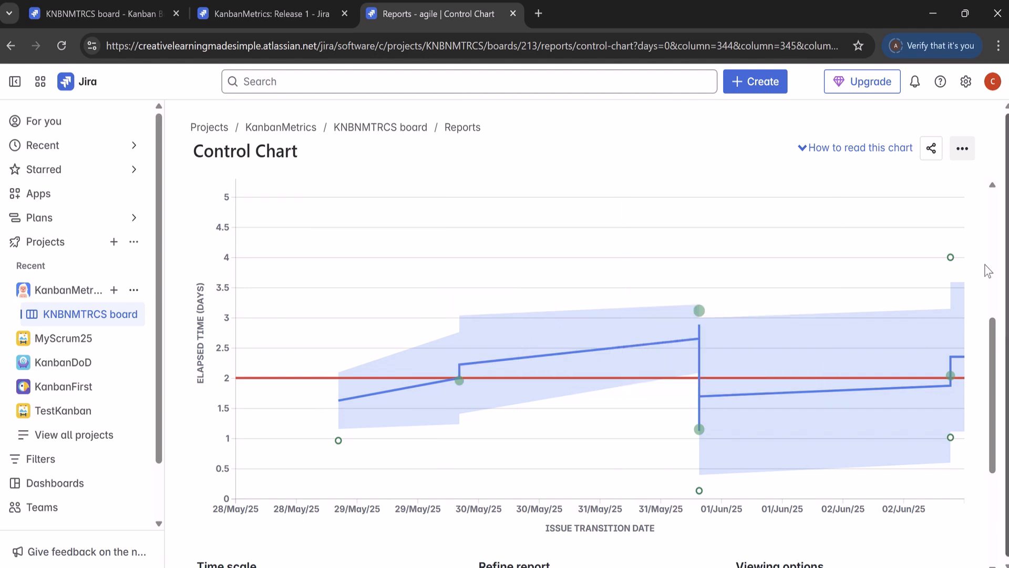
mouse_move(338, 440)
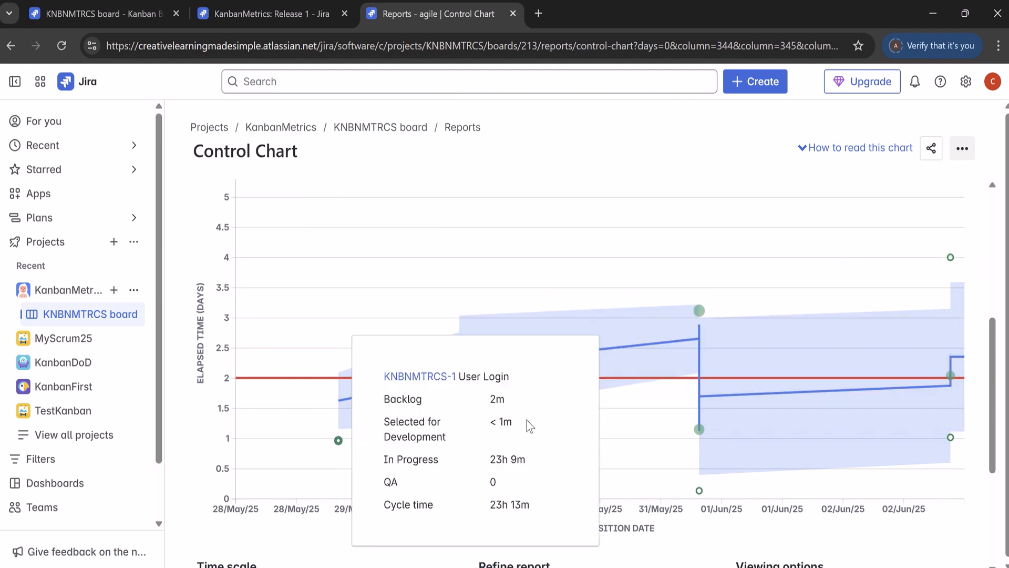
mouse_move(509, 391)
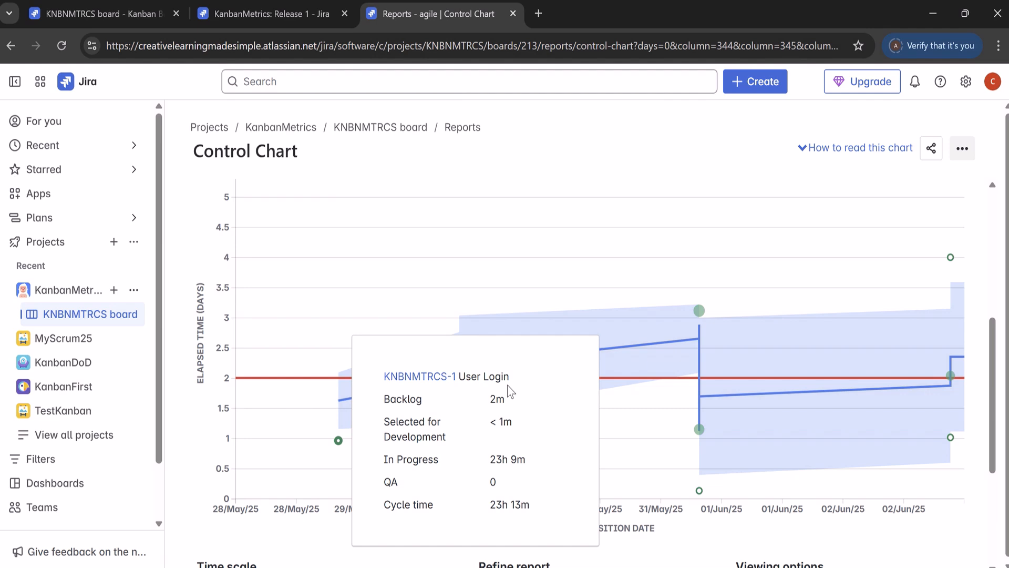
mouse_move(431, 411)
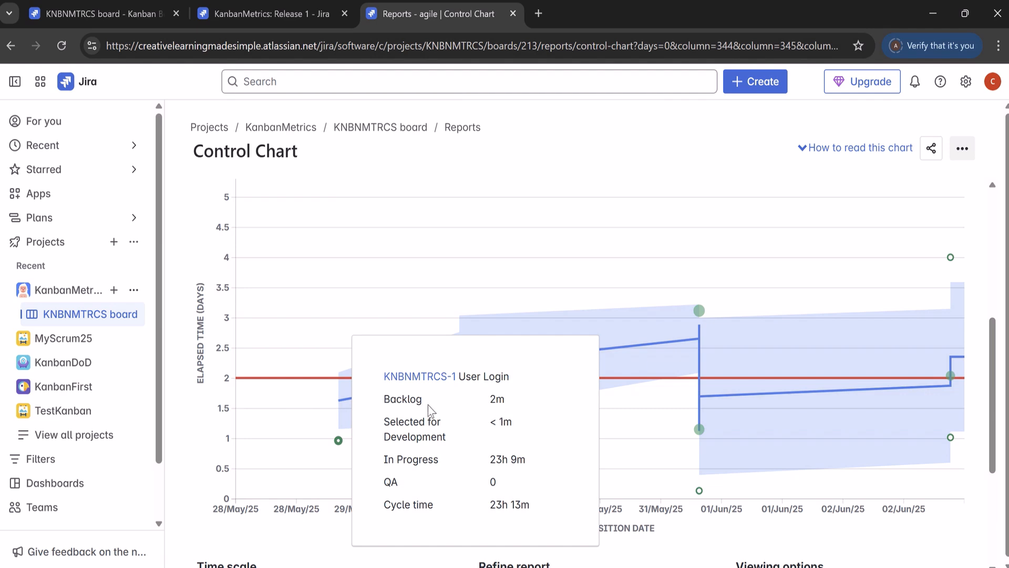
mouse_move(439, 455)
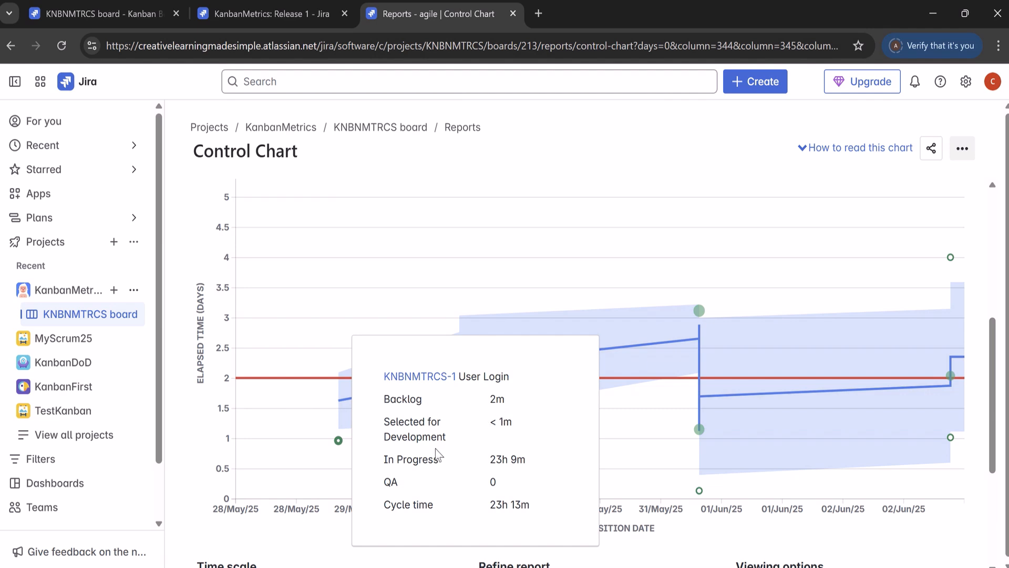
mouse_move(527, 475)
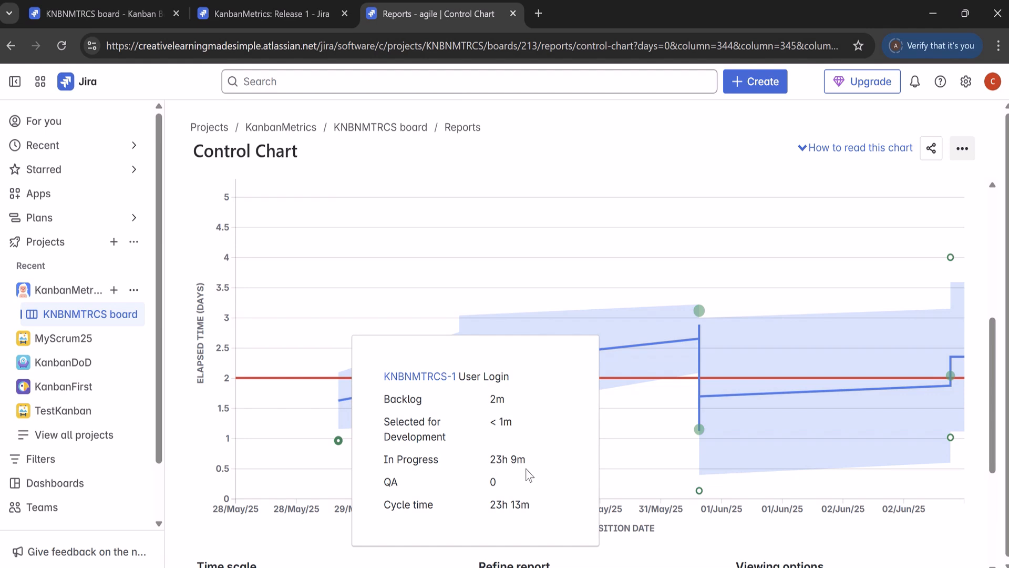
mouse_move(515, 522)
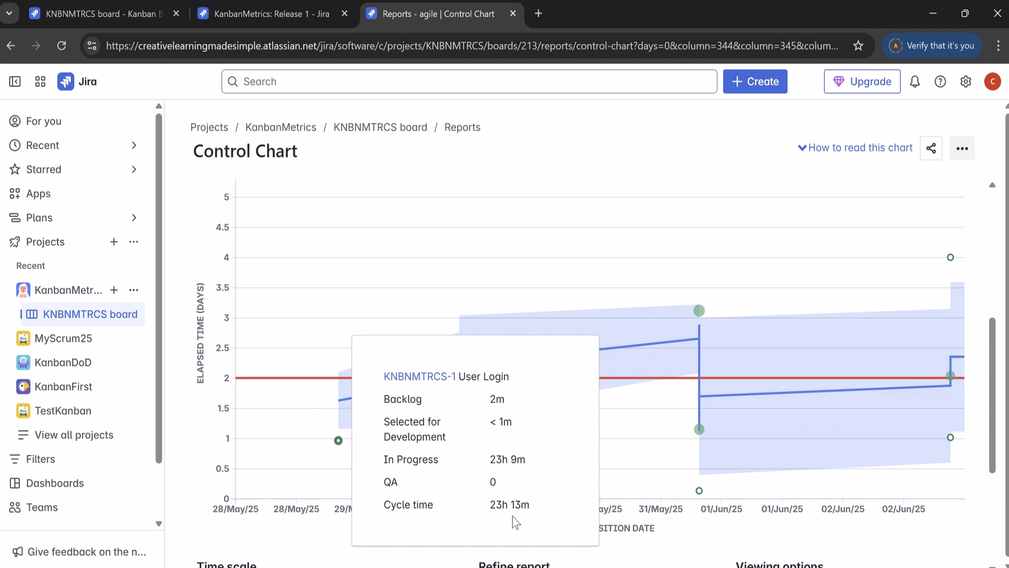
mouse_move(460, 378)
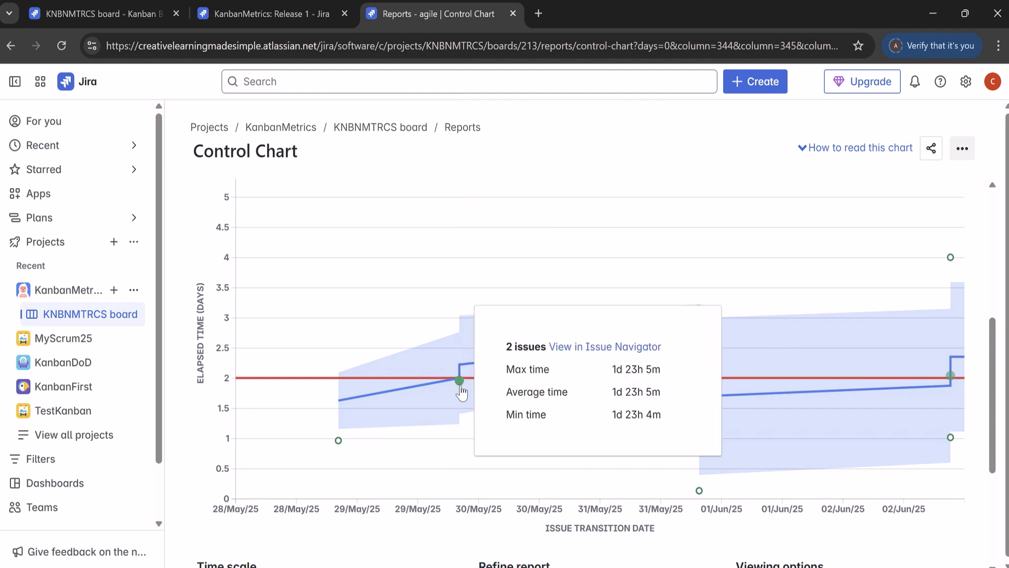
mouse_move(592, 361)
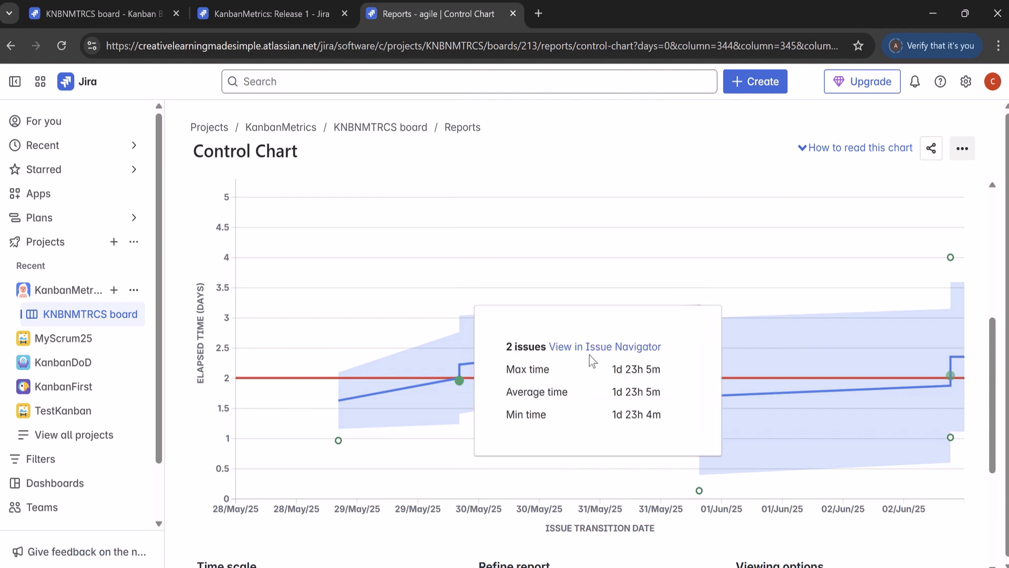
mouse_move(605, 350)
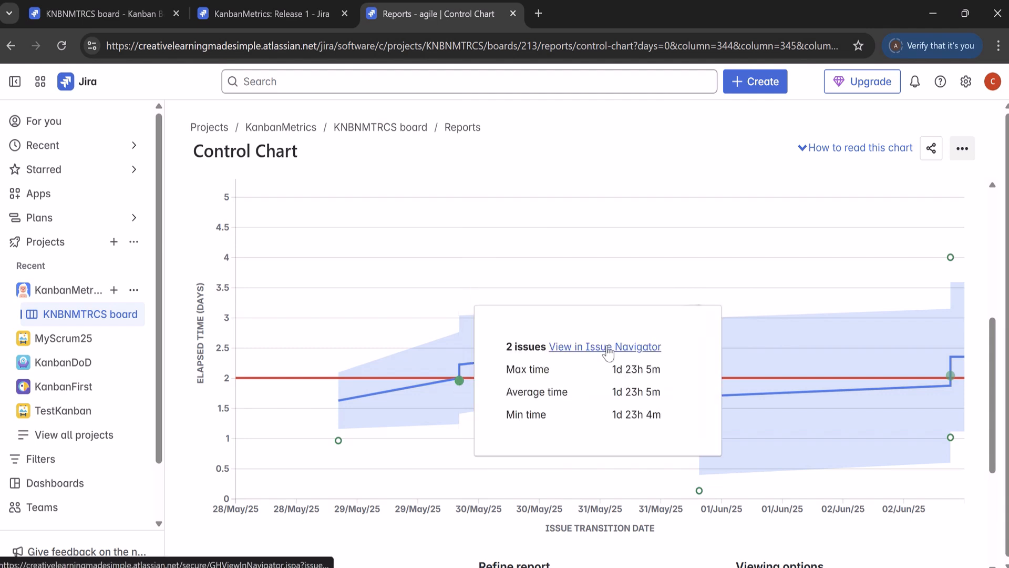
View the two-issue point near 30/May/25 in the Issue Navigator
click(604, 346)
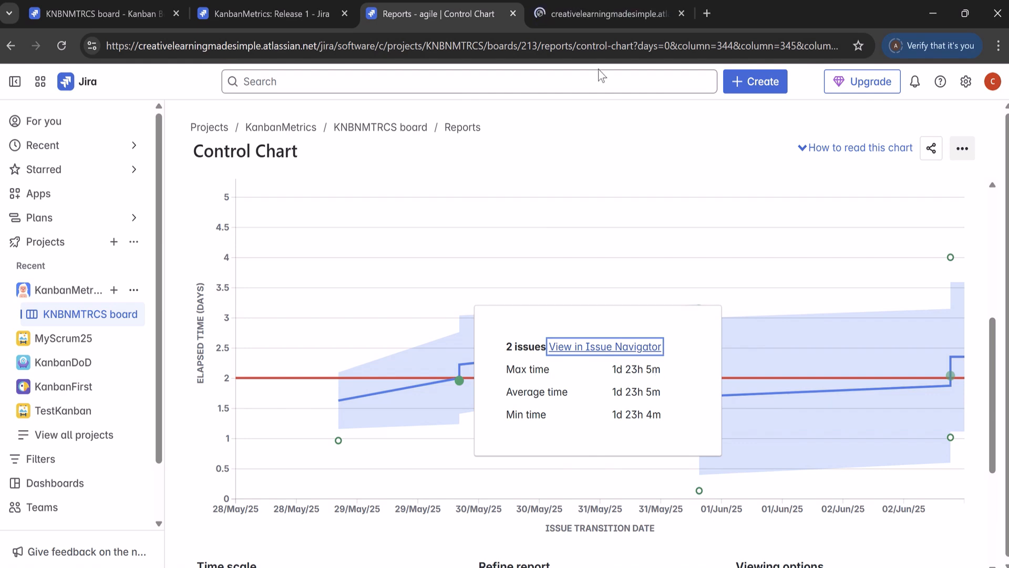
In the issue navigator tab, open the Done issue Dev Env Setup (KNBNMTRCS-8)
click(604, 346)
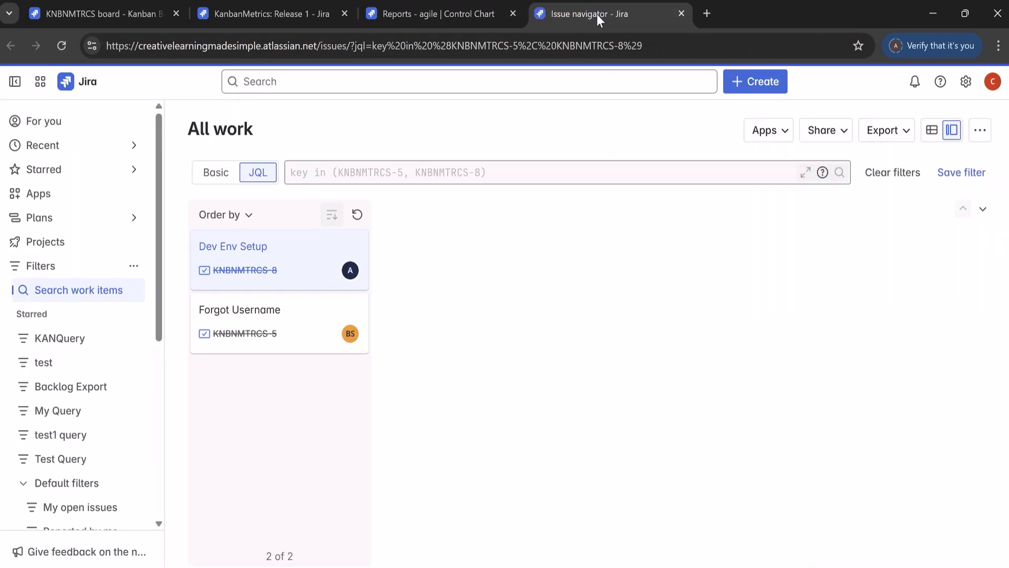
click(233, 246)
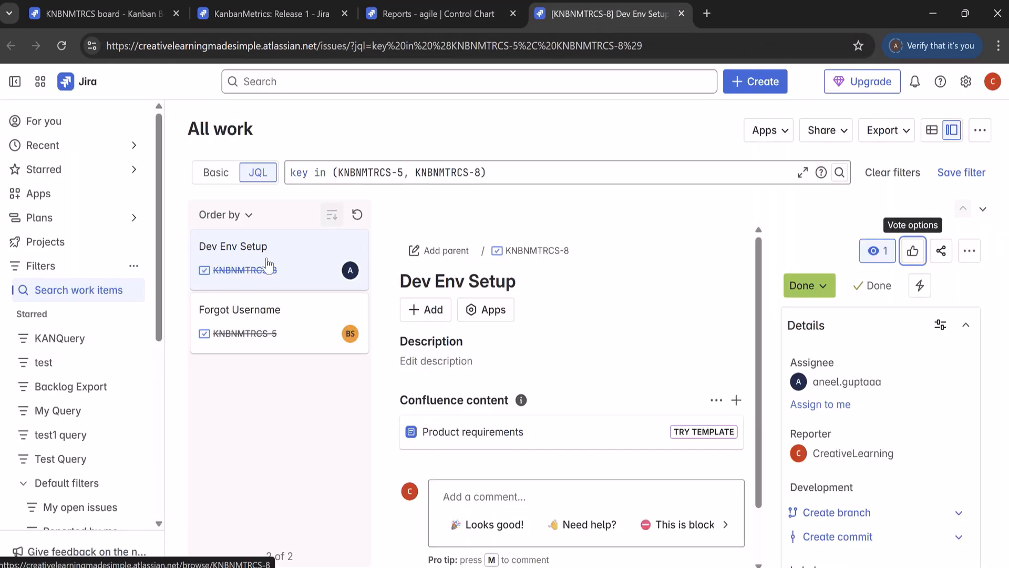
mouse_move(278, 287)
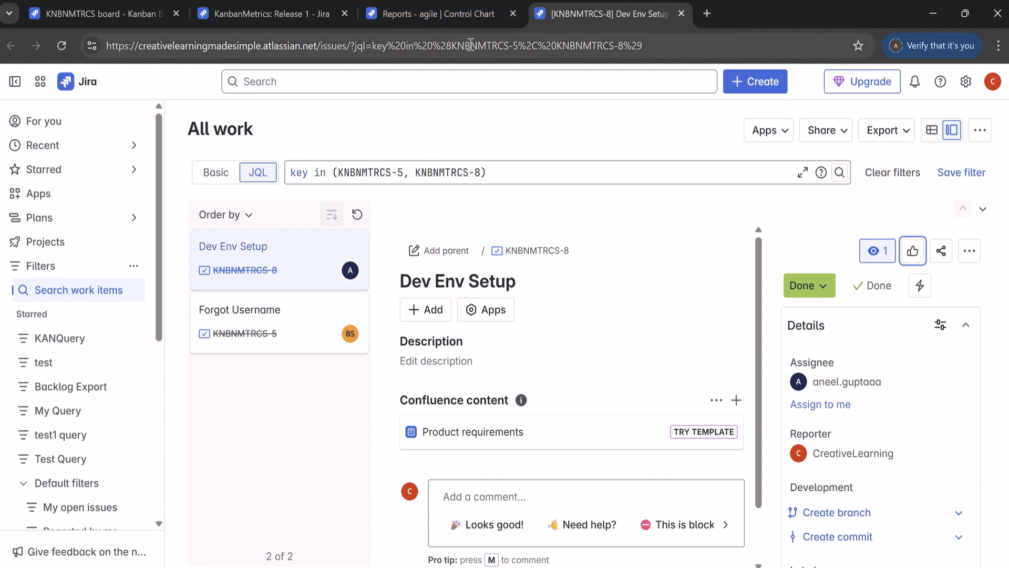
click(431, 13)
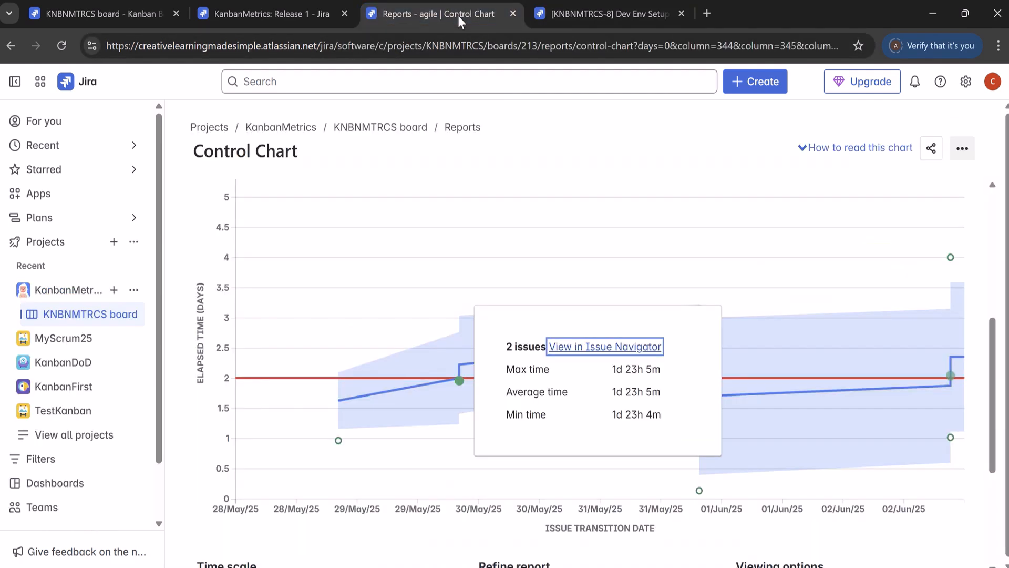
mouse_move(676, 313)
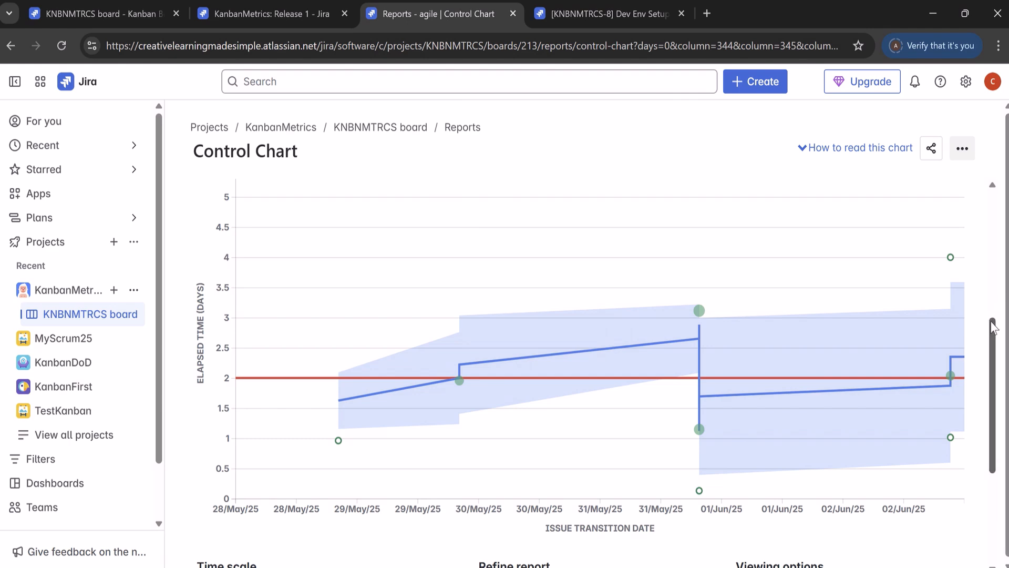
scroll(up, 3)
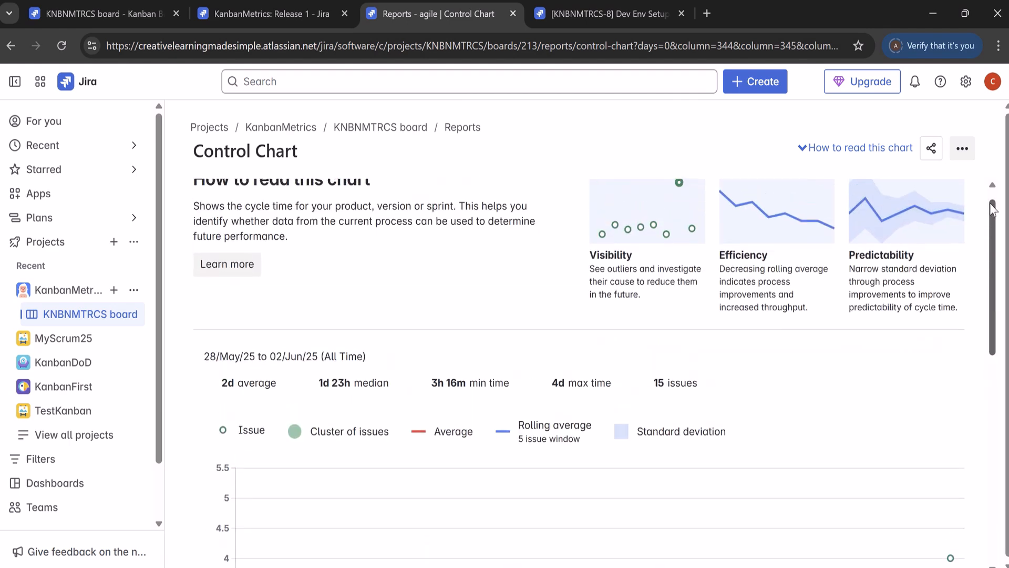
scroll(down, 3)
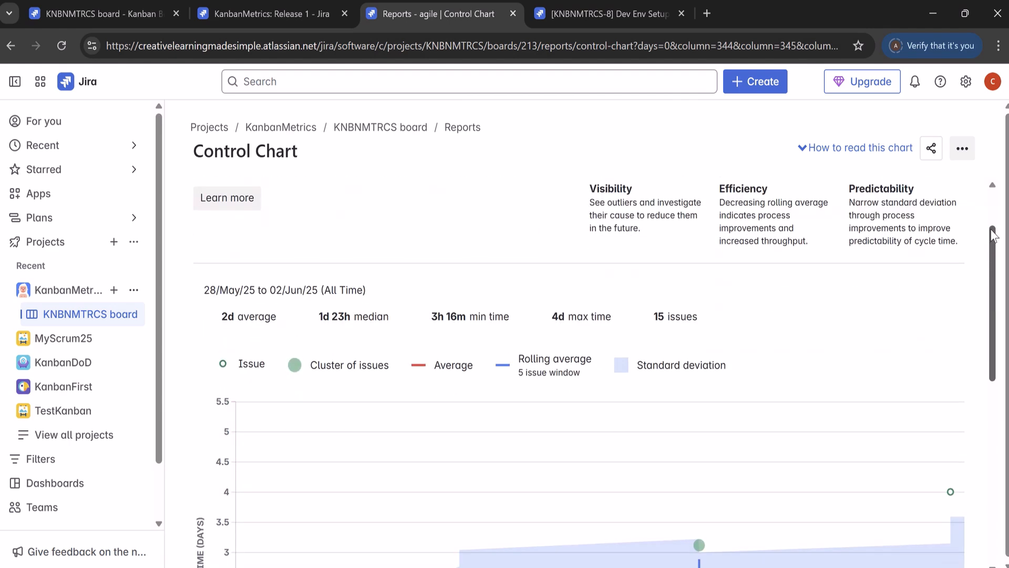
scroll(down, 3)
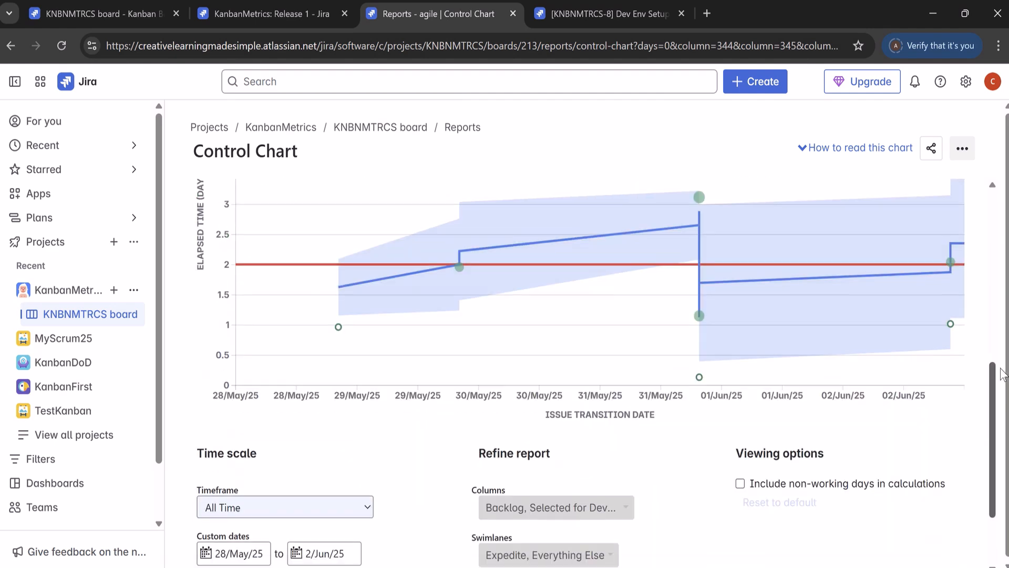
Exclude Backlog from the report columns, giving 11 issues with 1d 12h average and 3d 2h max
click(555, 395)
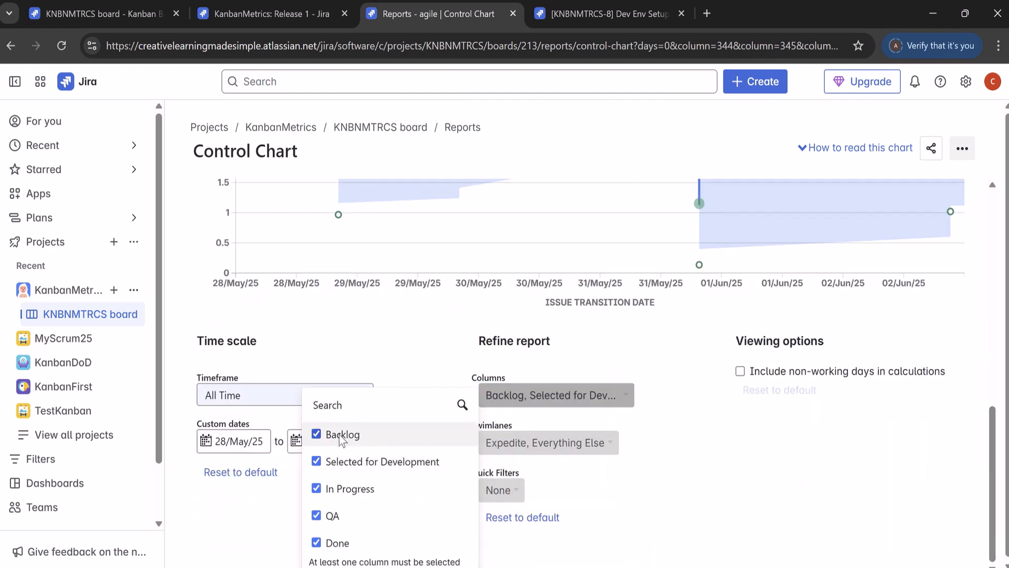
click(316, 434)
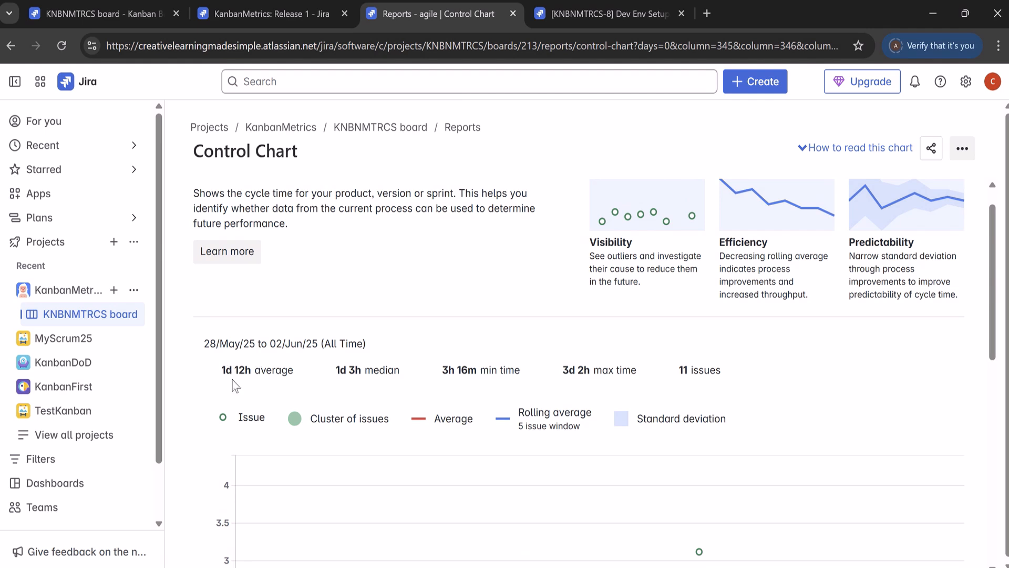
mouse_move(352, 374)
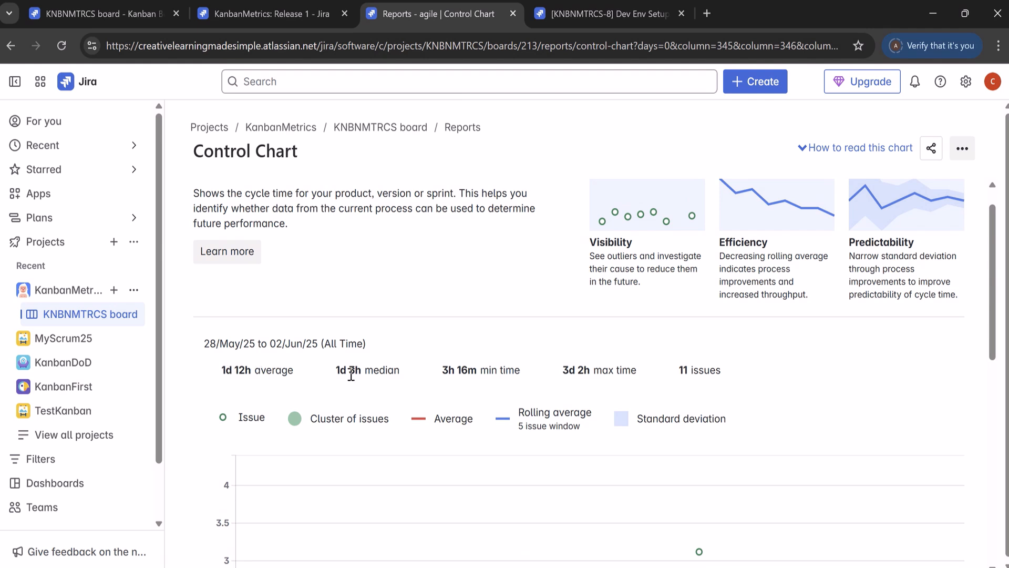
mouse_move(364, 384)
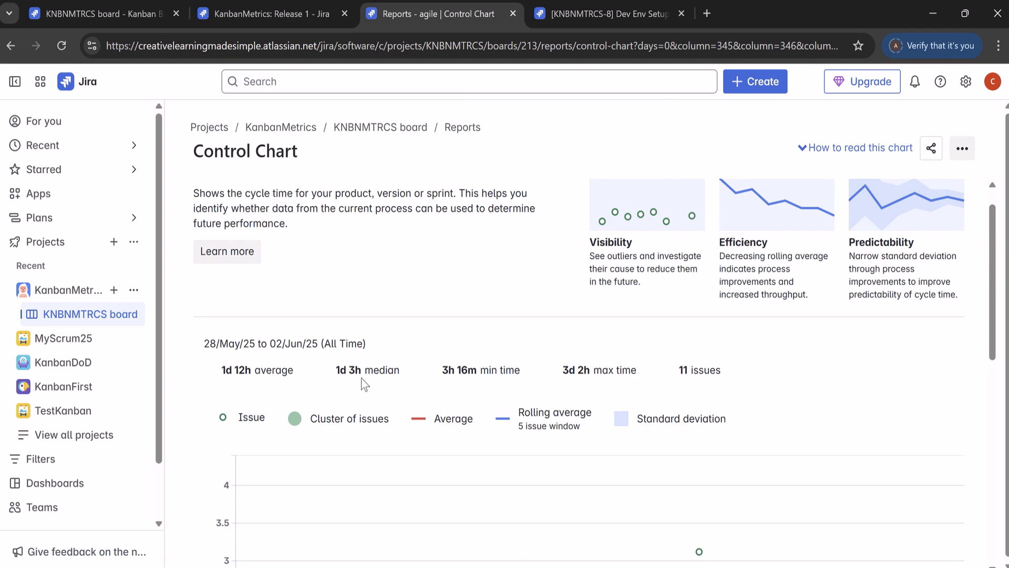
mouse_move(286, 385)
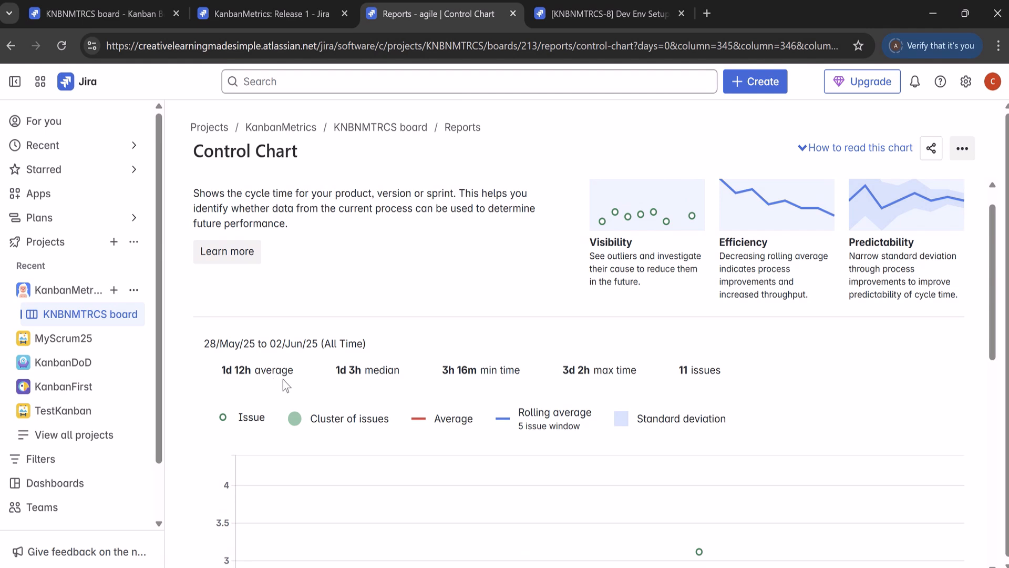
mouse_move(997, 313)
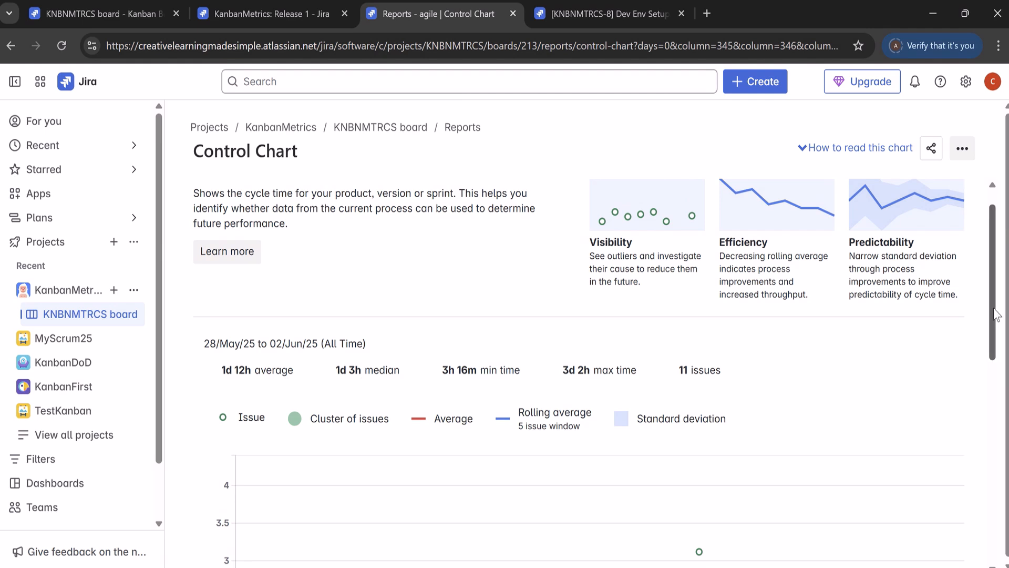
Show the outlier KNBNMTRCS-6 Forgot Password tooltip with its 3d 2h 50m cycle time
scroll(down, 3)
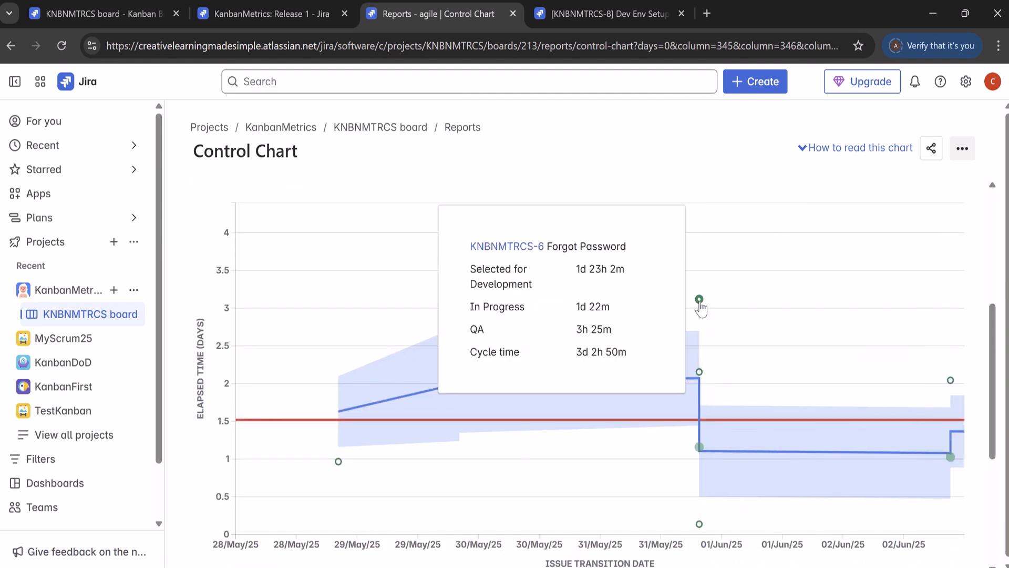
mouse_move(602, 391)
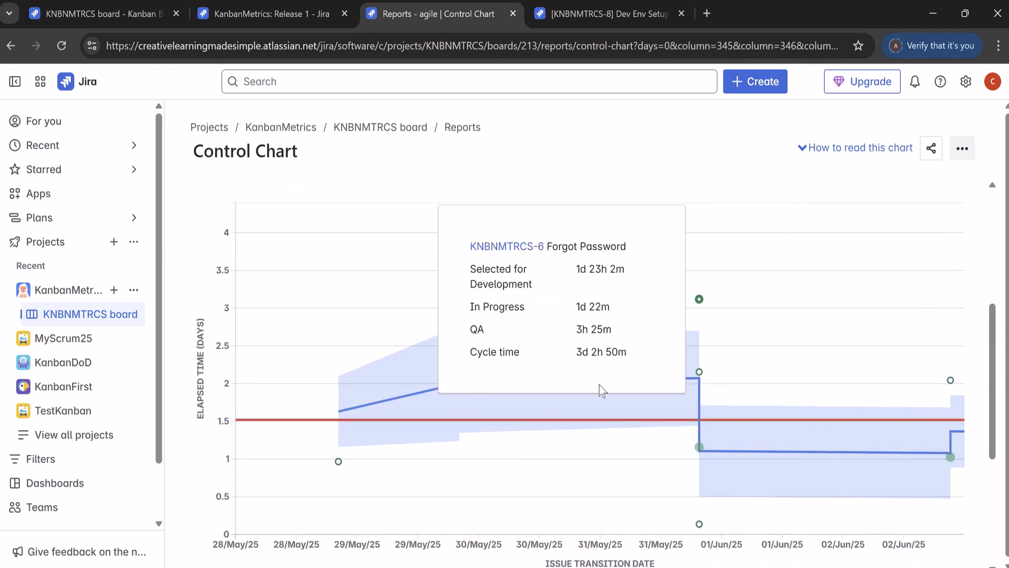
mouse_move(587, 359)
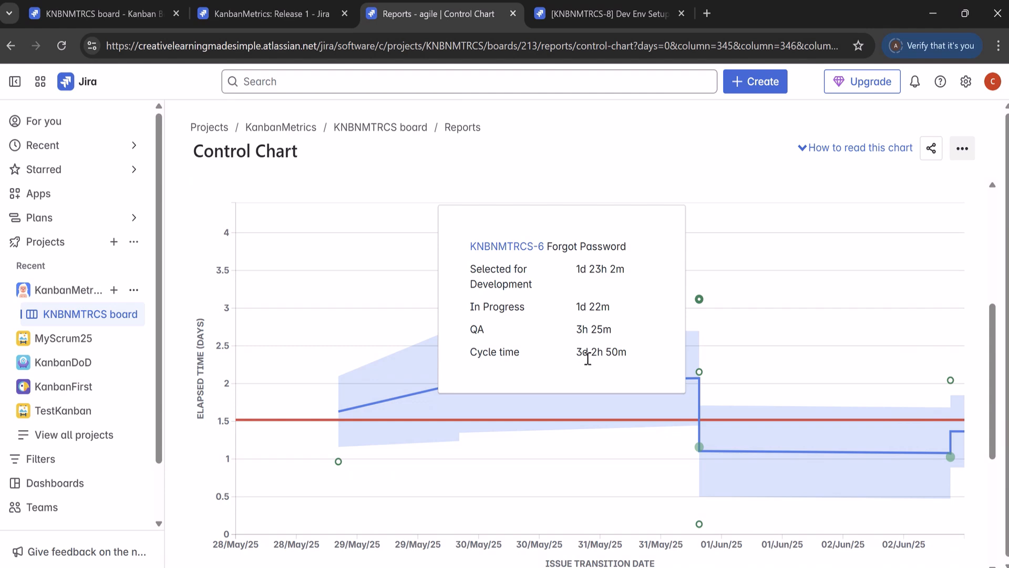
mouse_move(1000, 359)
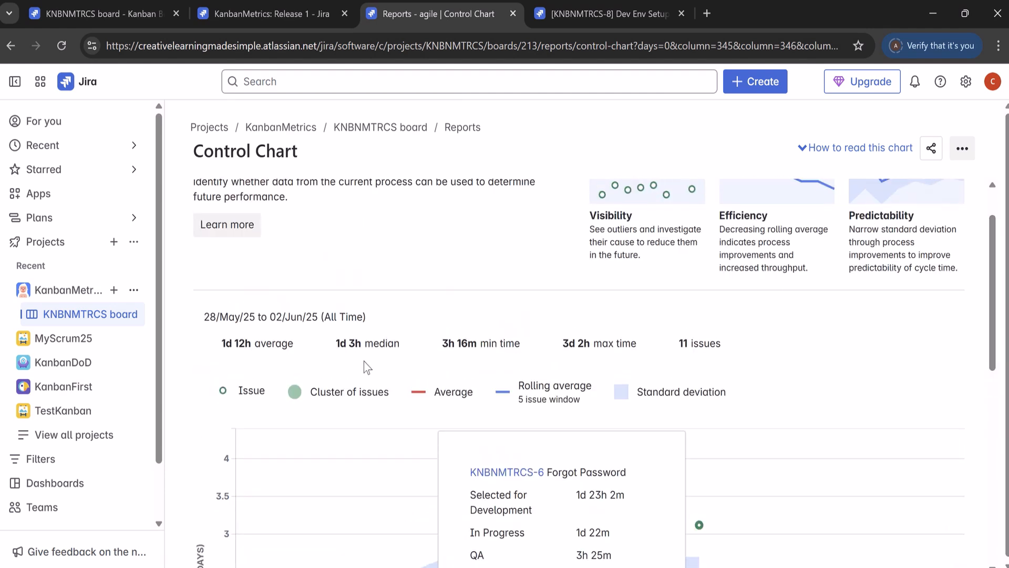
scroll(down, 3)
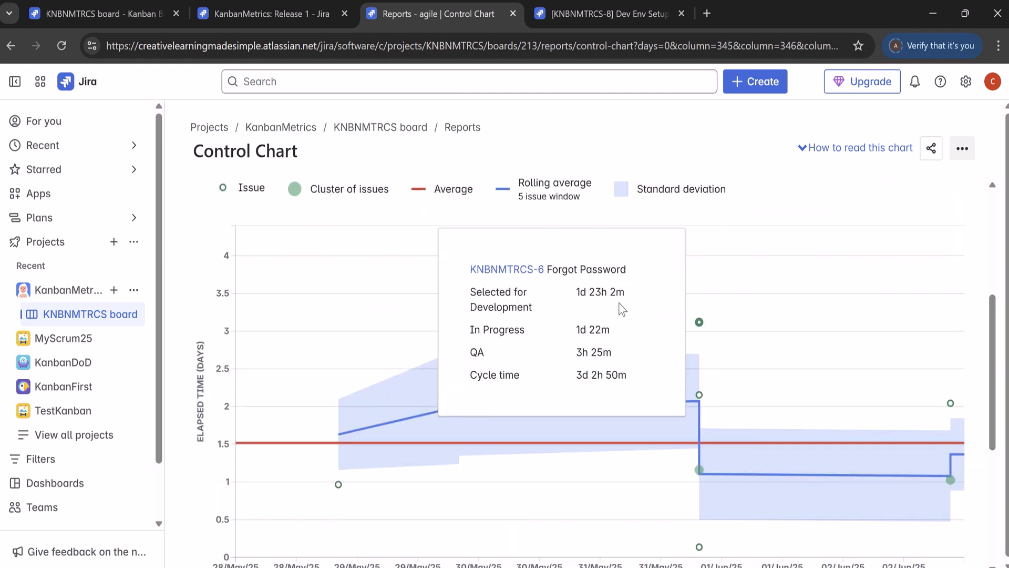
mouse_move(609, 290)
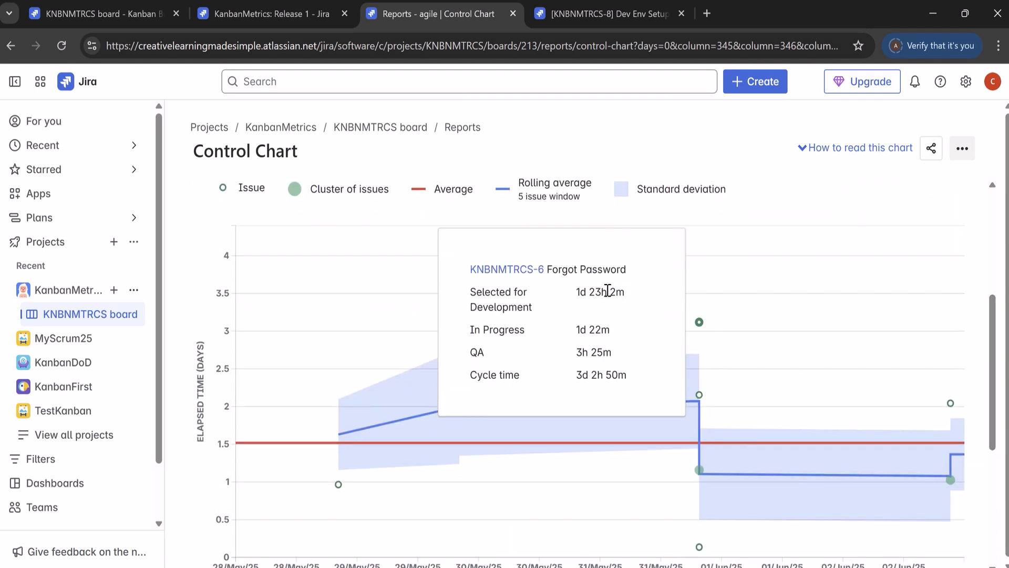
mouse_move(840, 224)
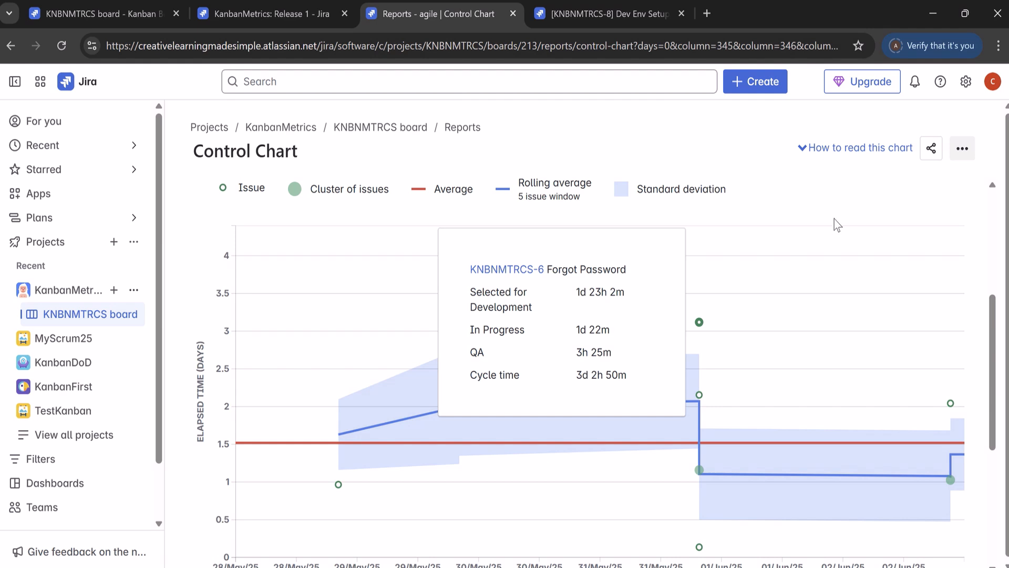
Scroll past Refine report and back to show the chart (28 May–2 June) without the tooltip
scroll(up, 3)
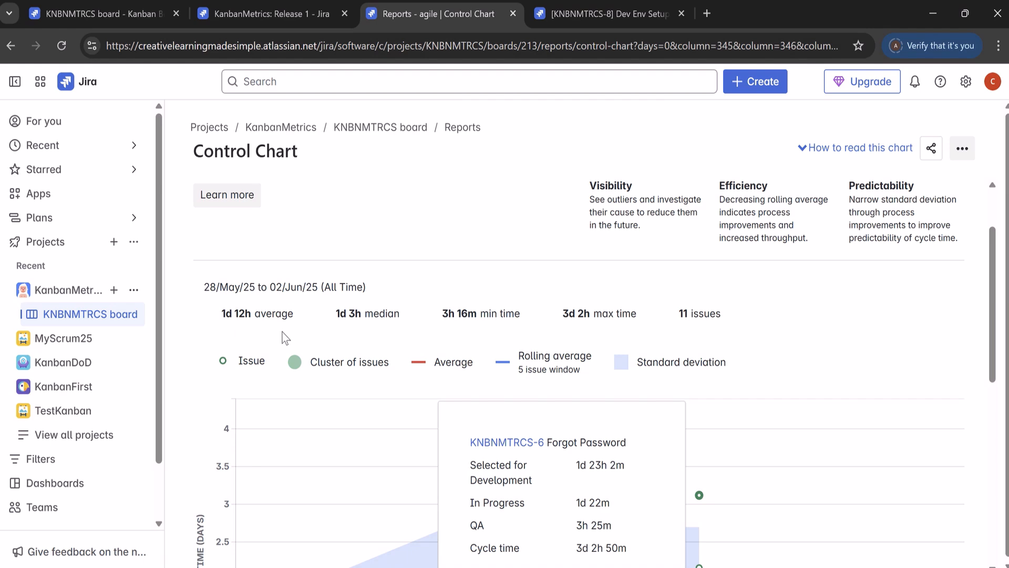
scroll(down, 3)
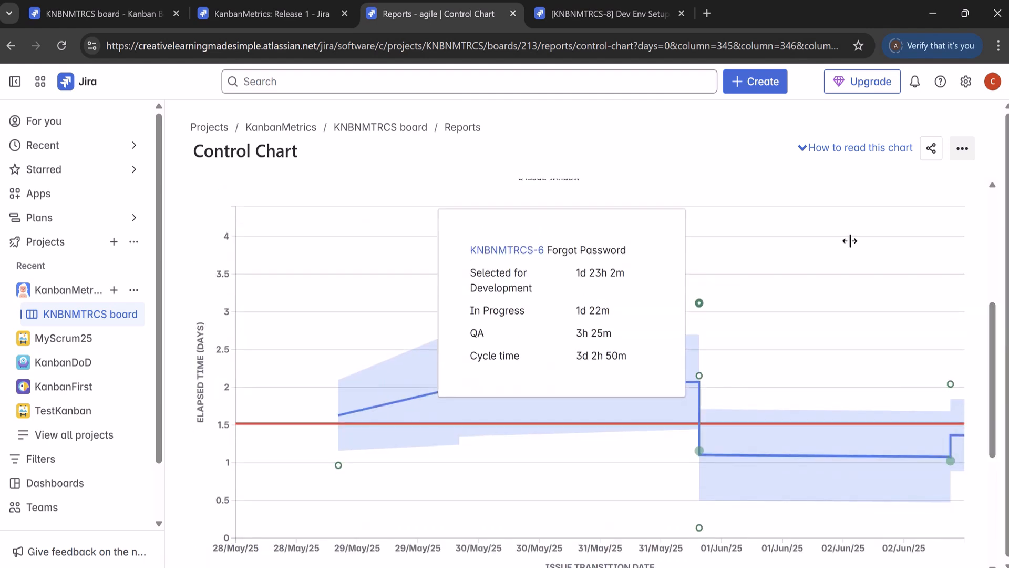
scroll(down, 3)
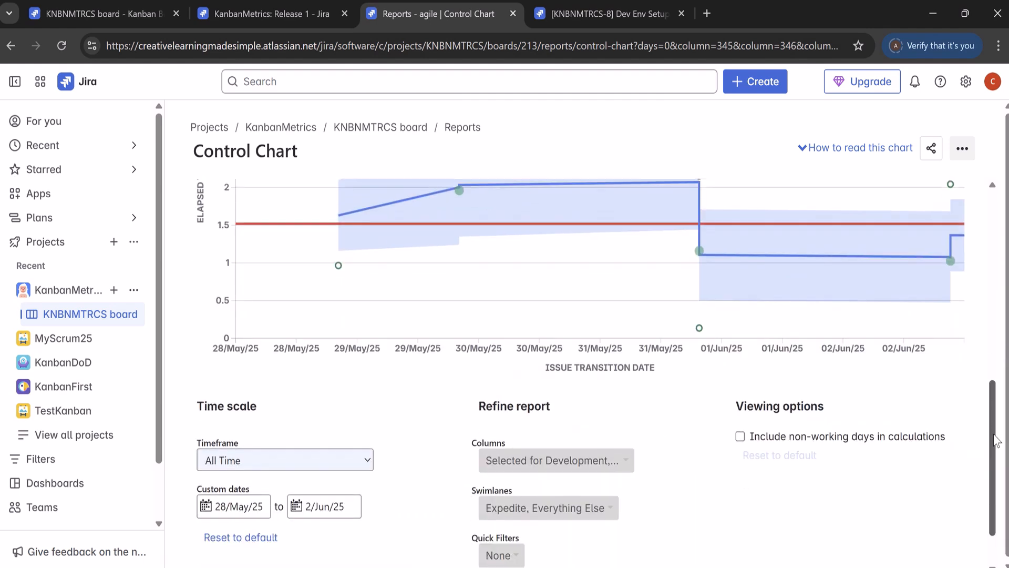
scroll(down, 3)
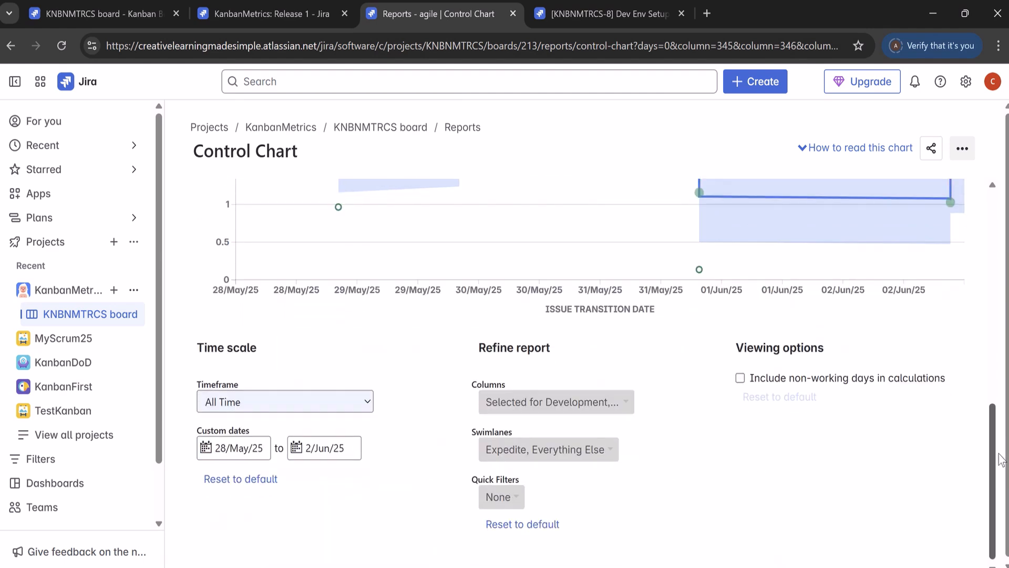
scroll(up, 3)
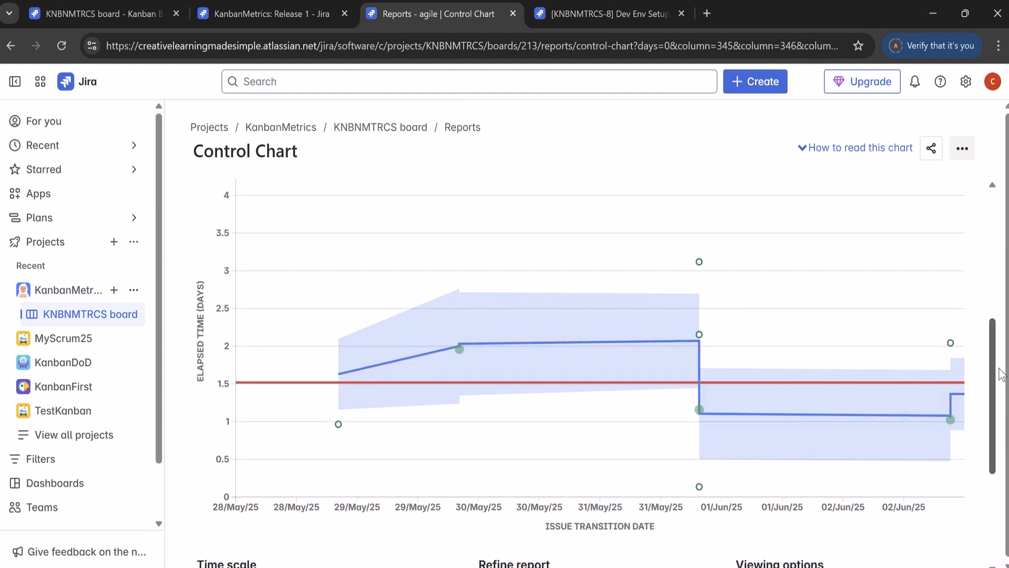
scroll(down, 3)
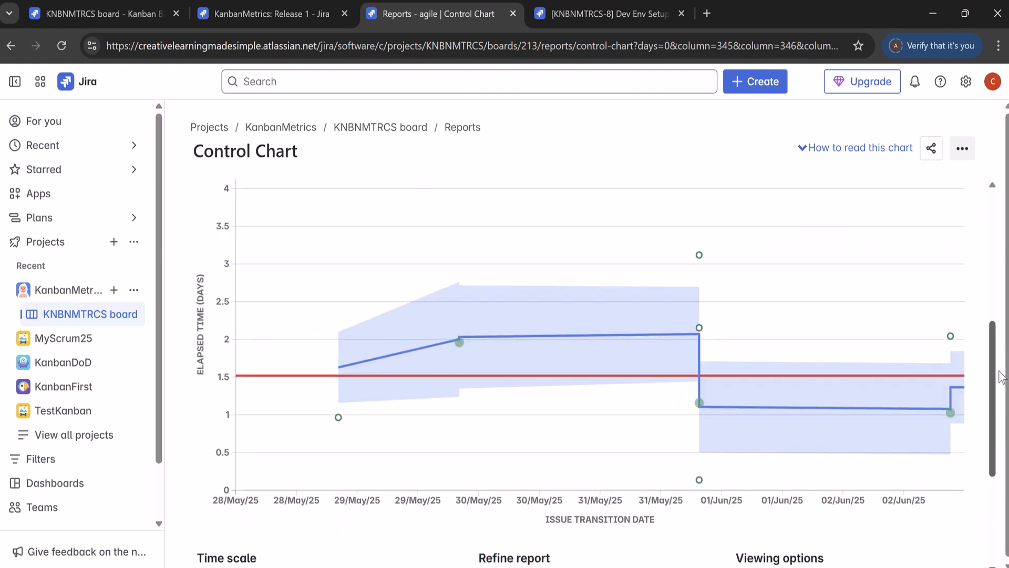
mouse_move(458, 343)
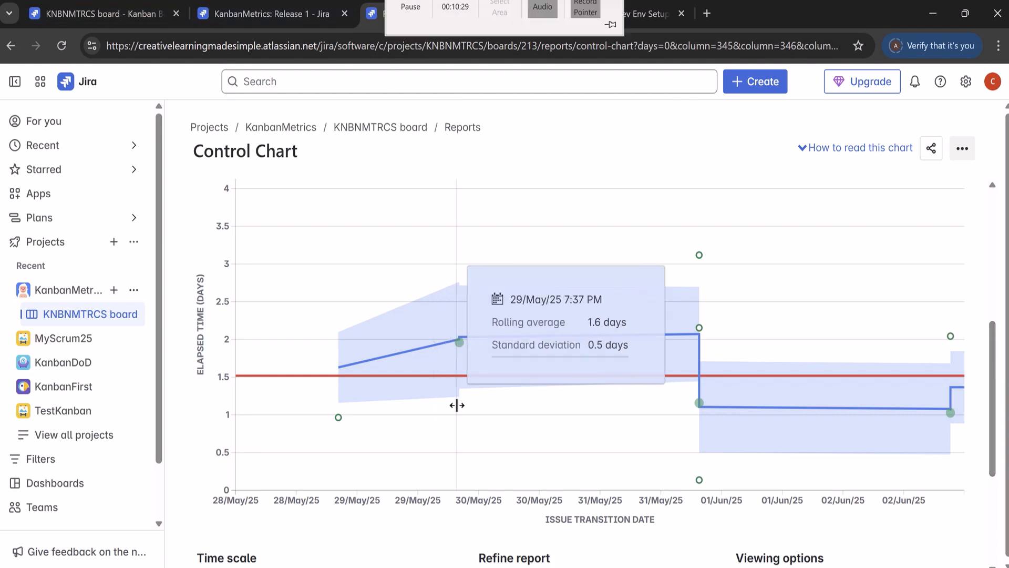
mouse_move(539, 517)
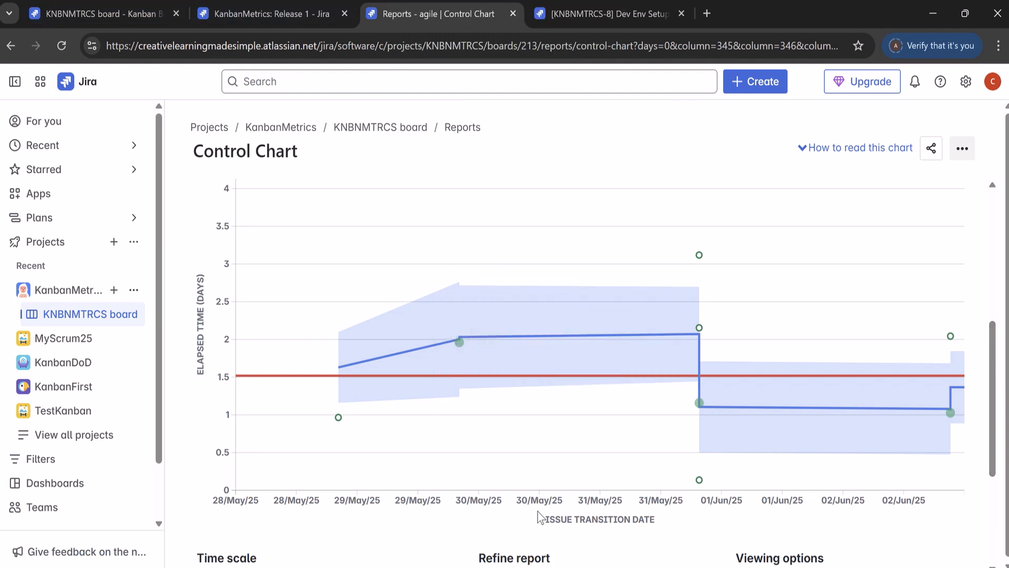